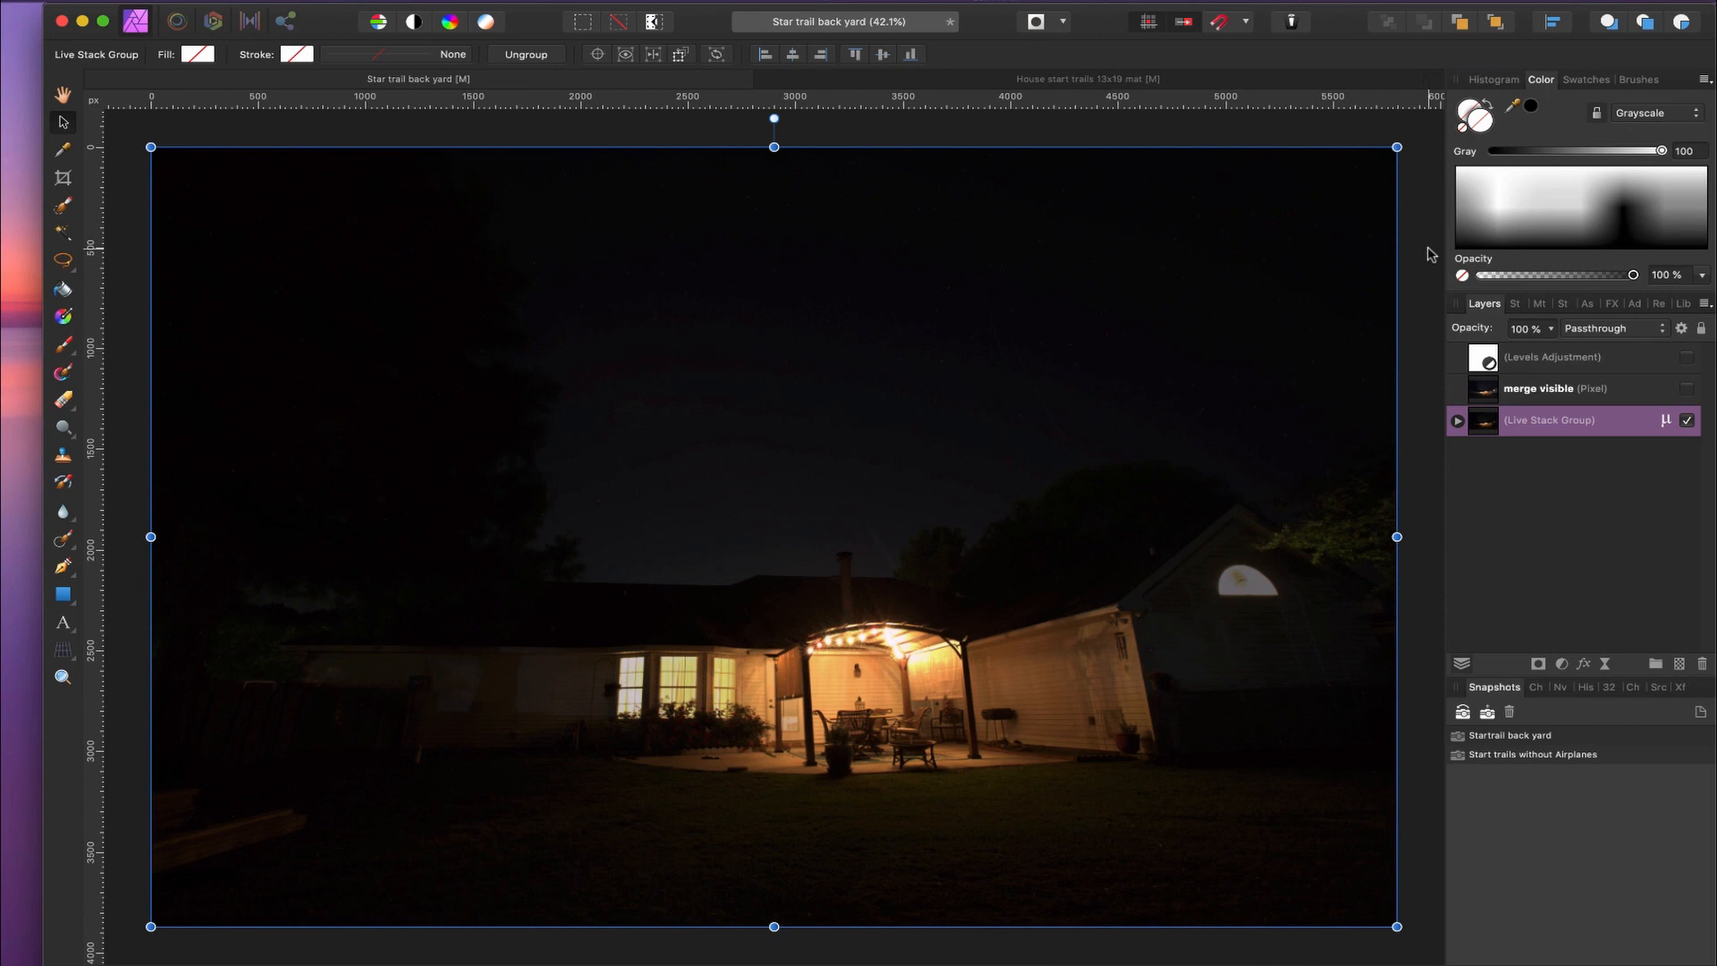
mouse_move(1402, 256)
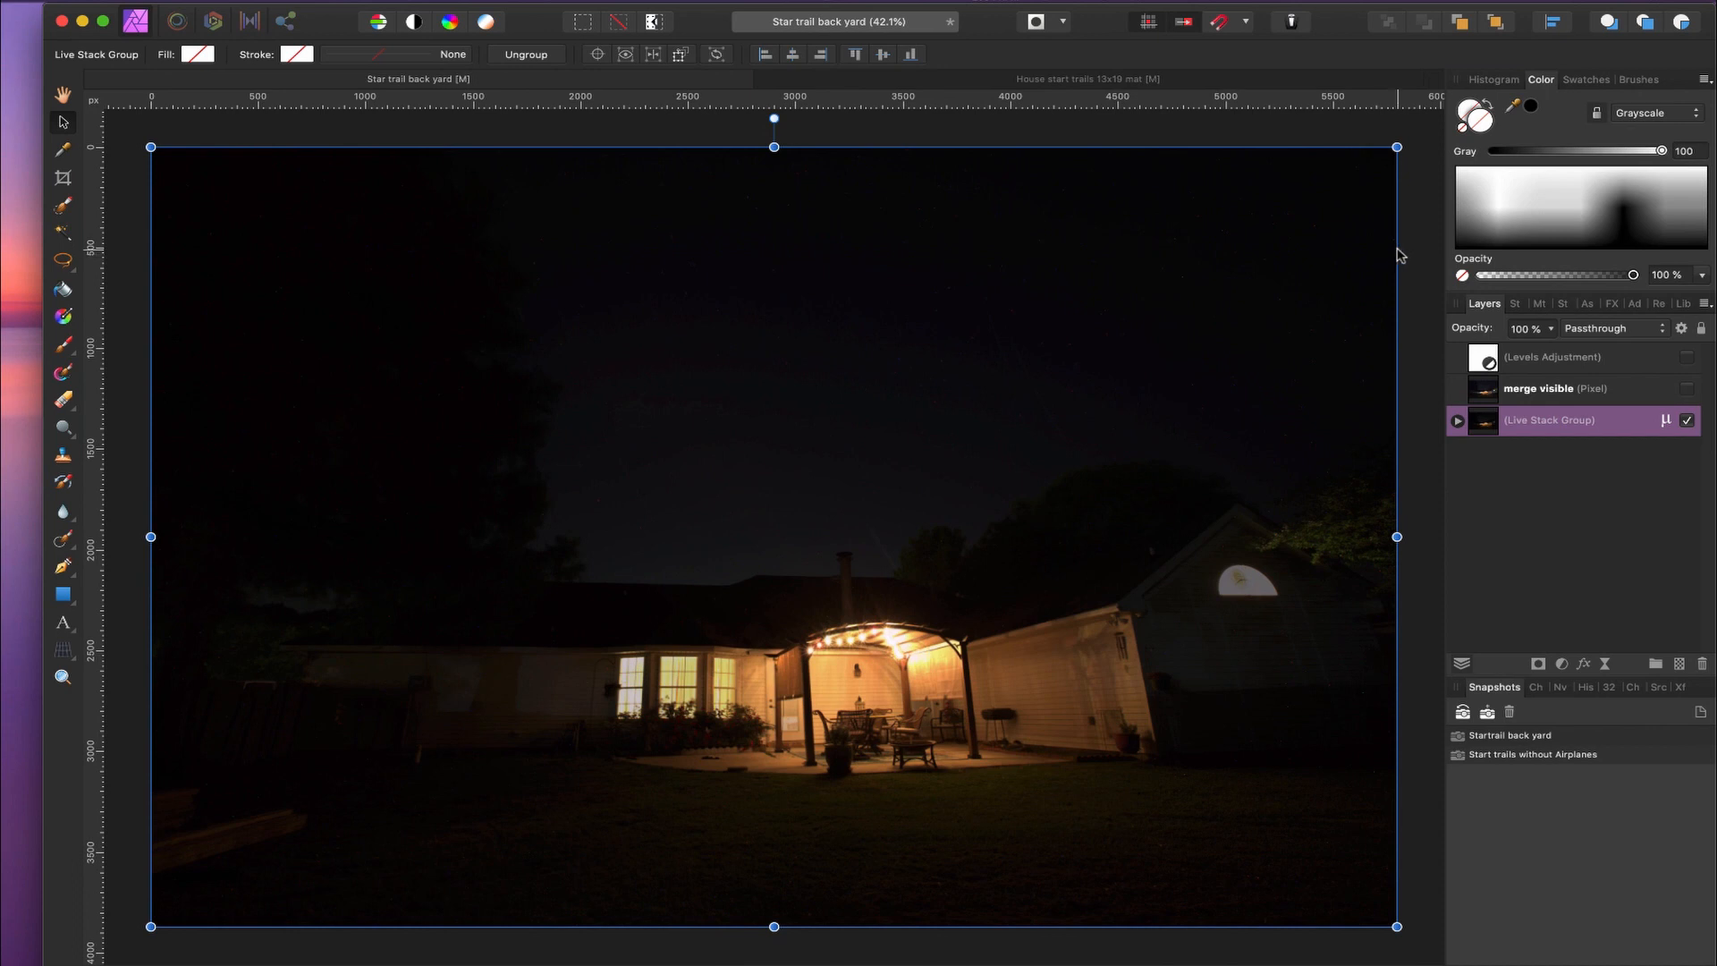
mouse_move(1404, 254)
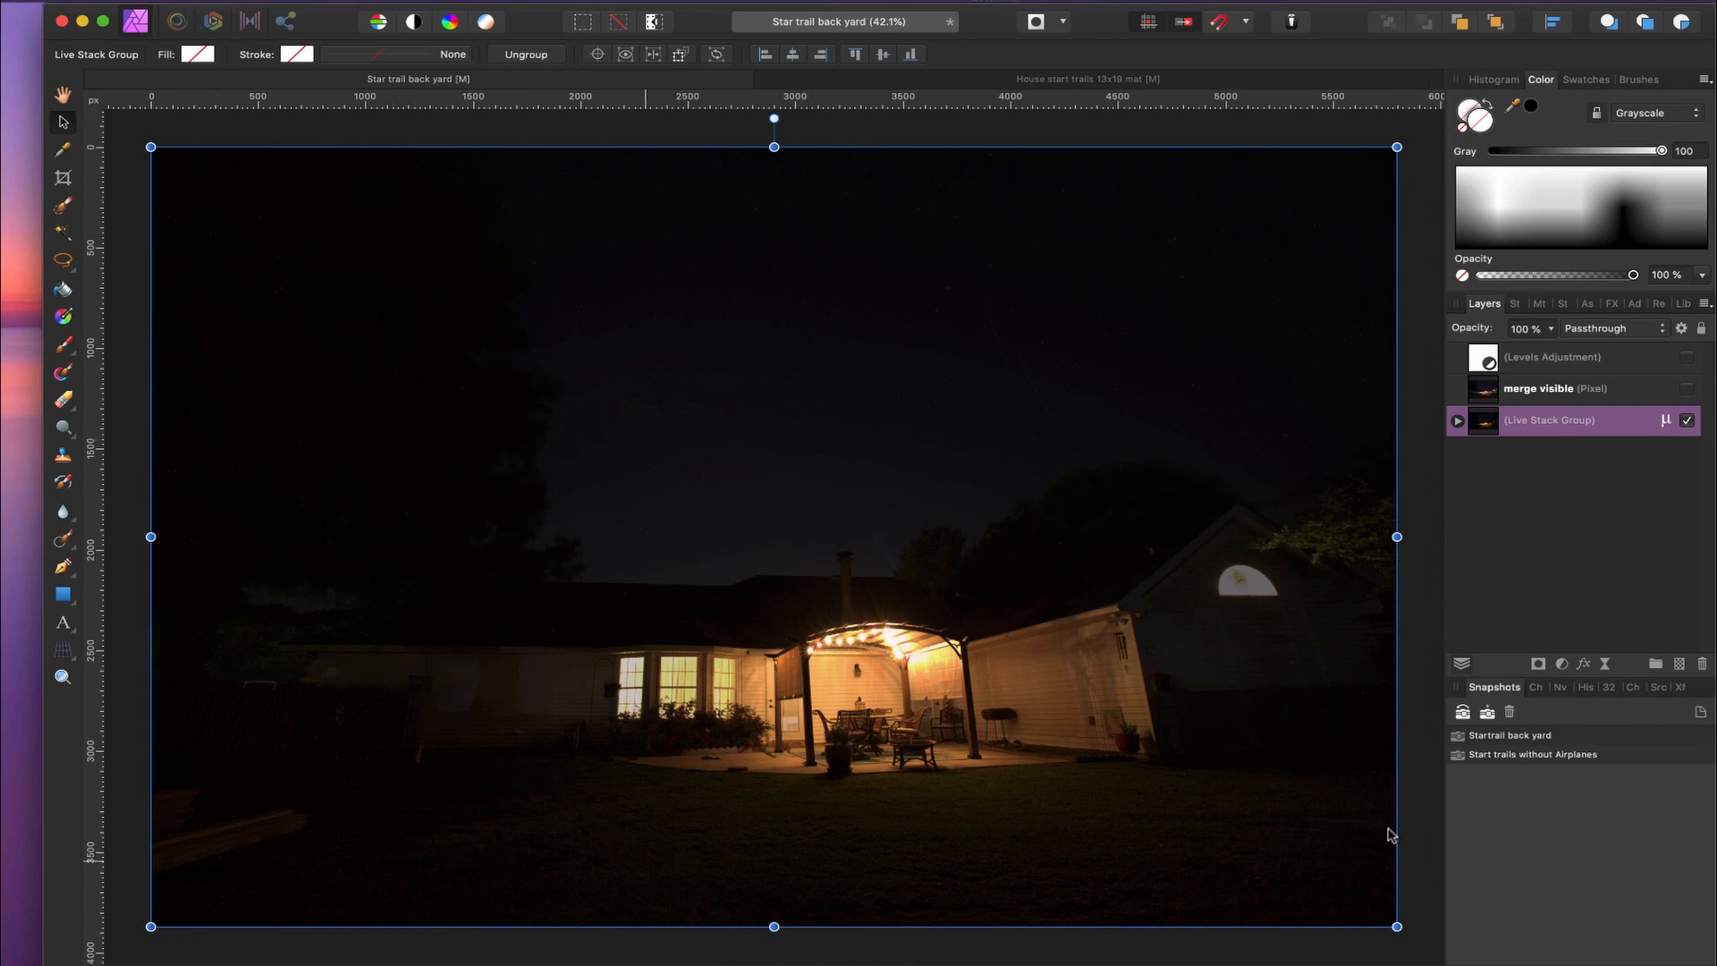
mouse_move(1233, 762)
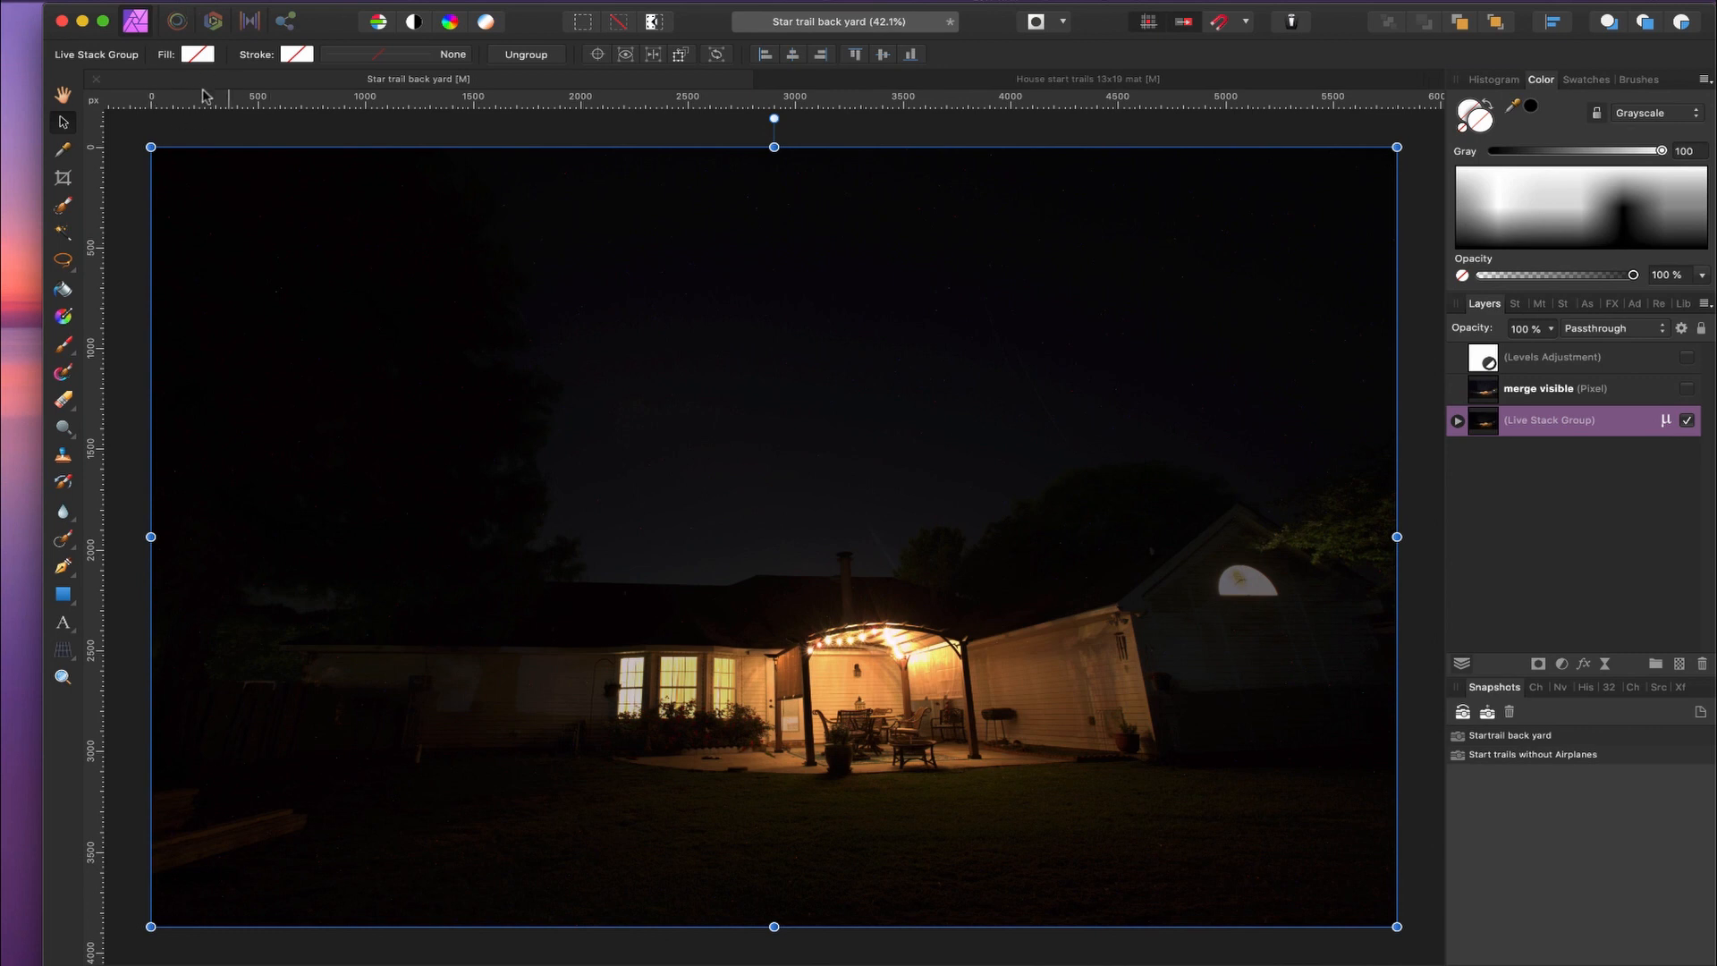
mouse_move(1134, 264)
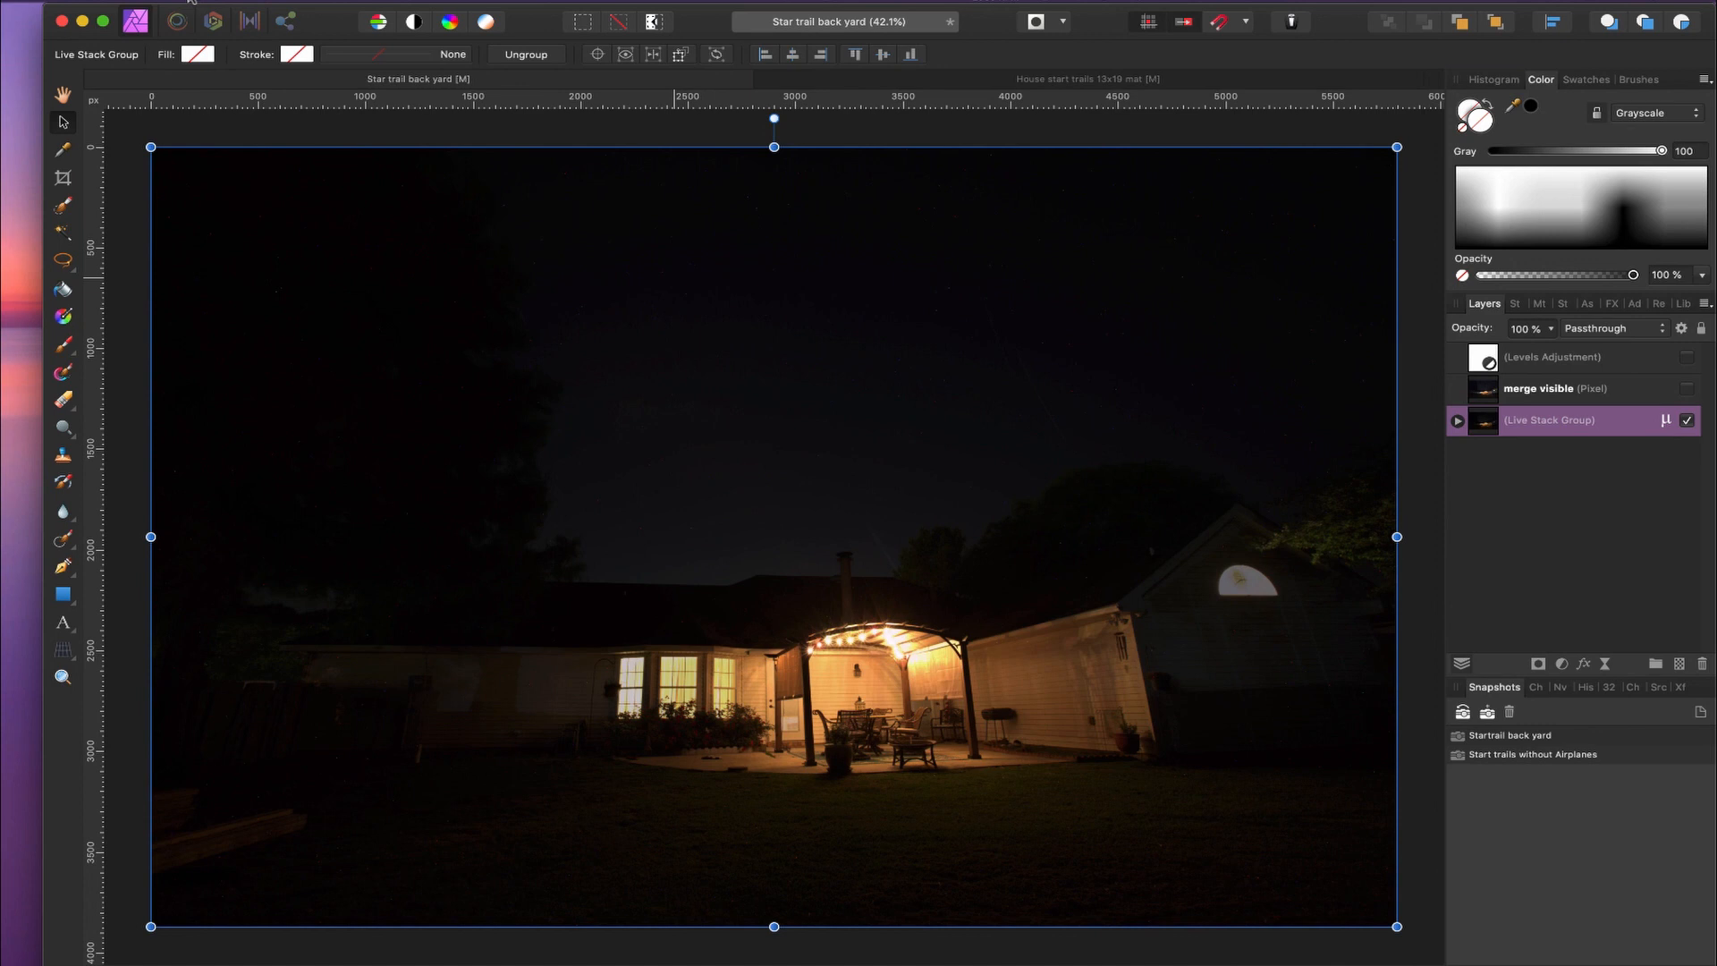
Start a new image stack from the File menu's New Stack command
click(197, 14)
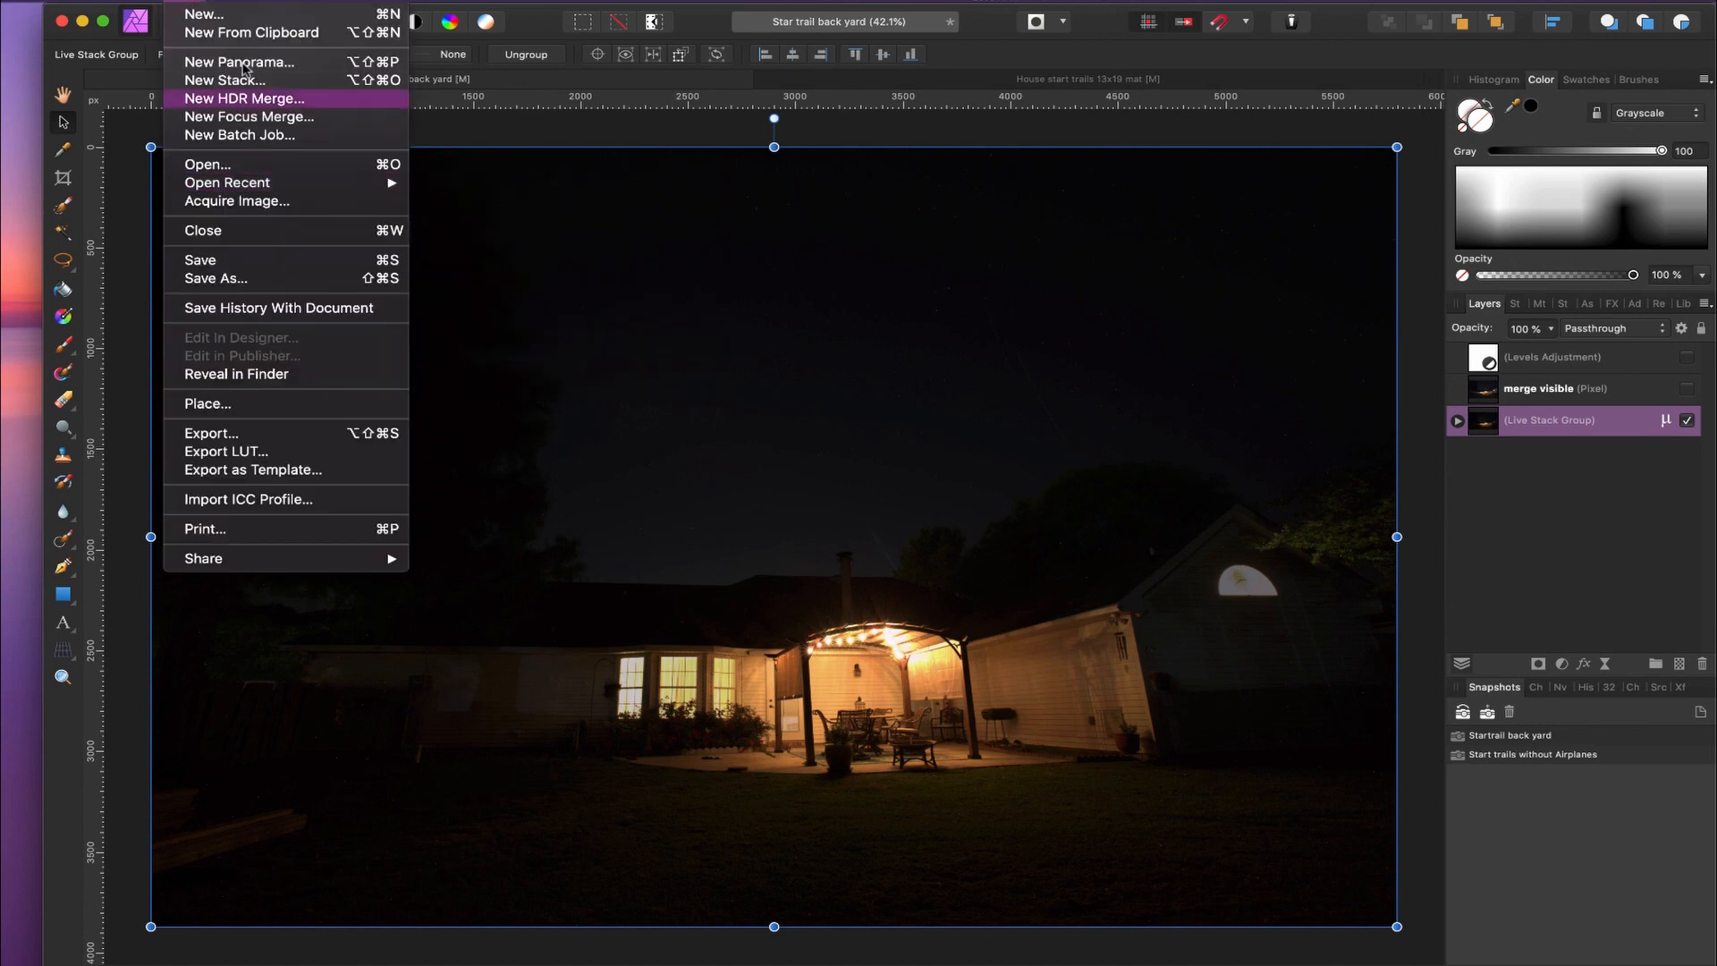
click(226, 79)
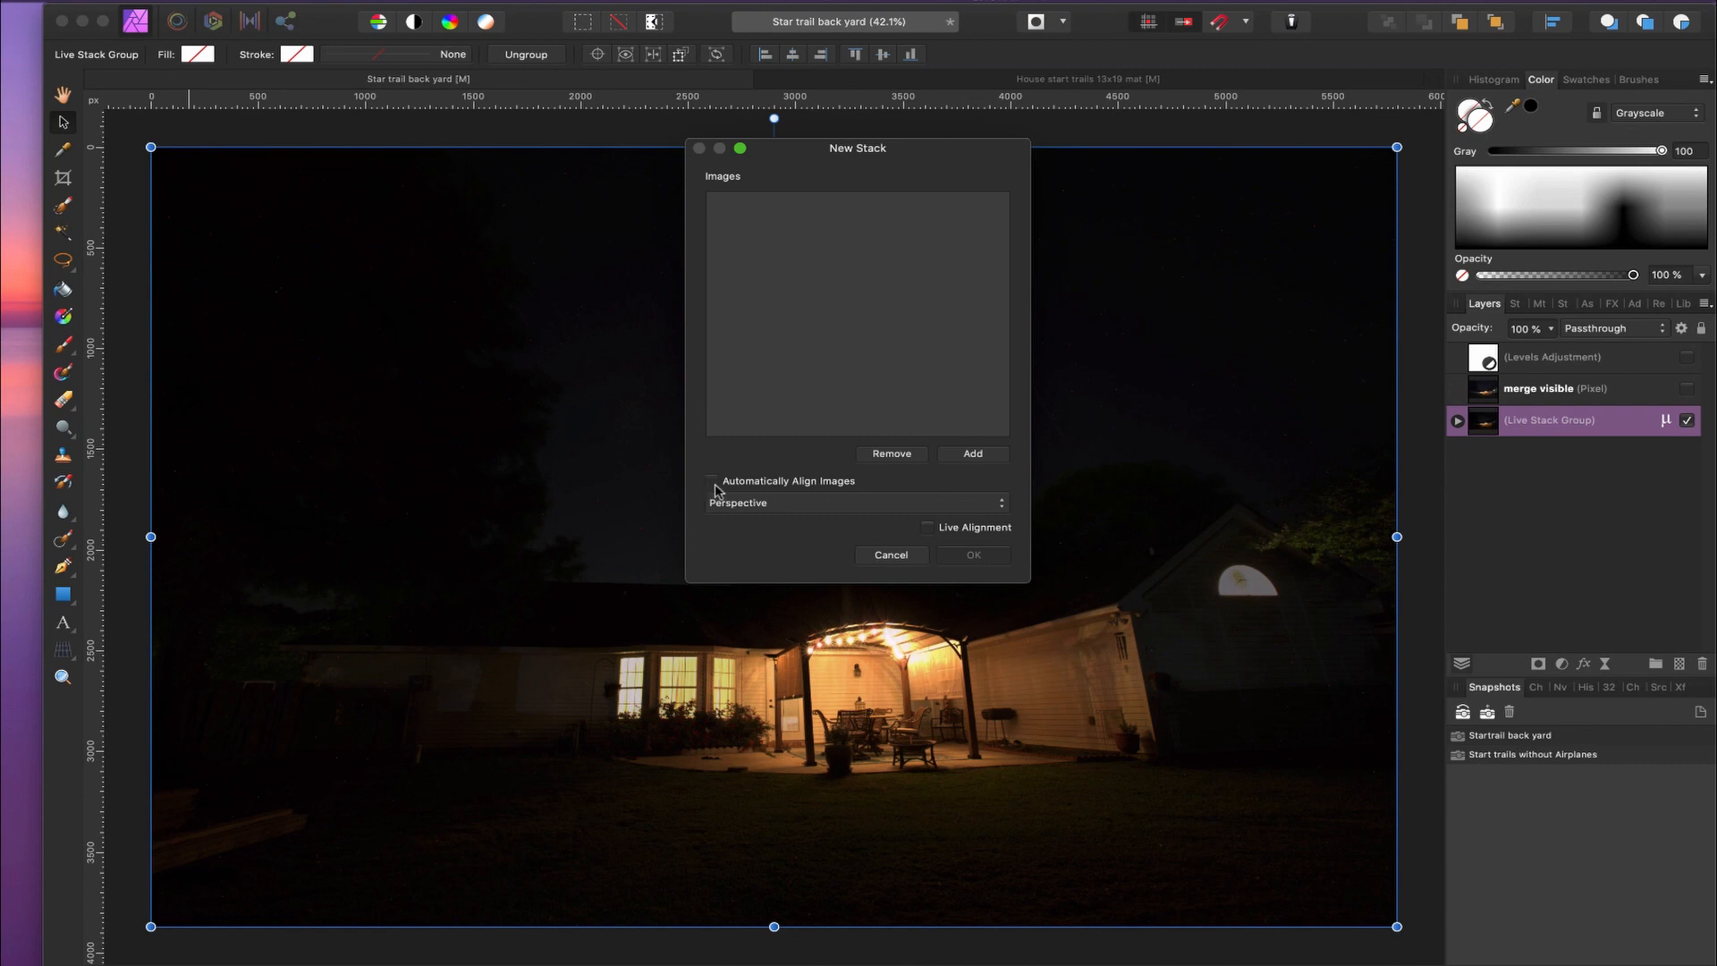
mouse_move(828, 495)
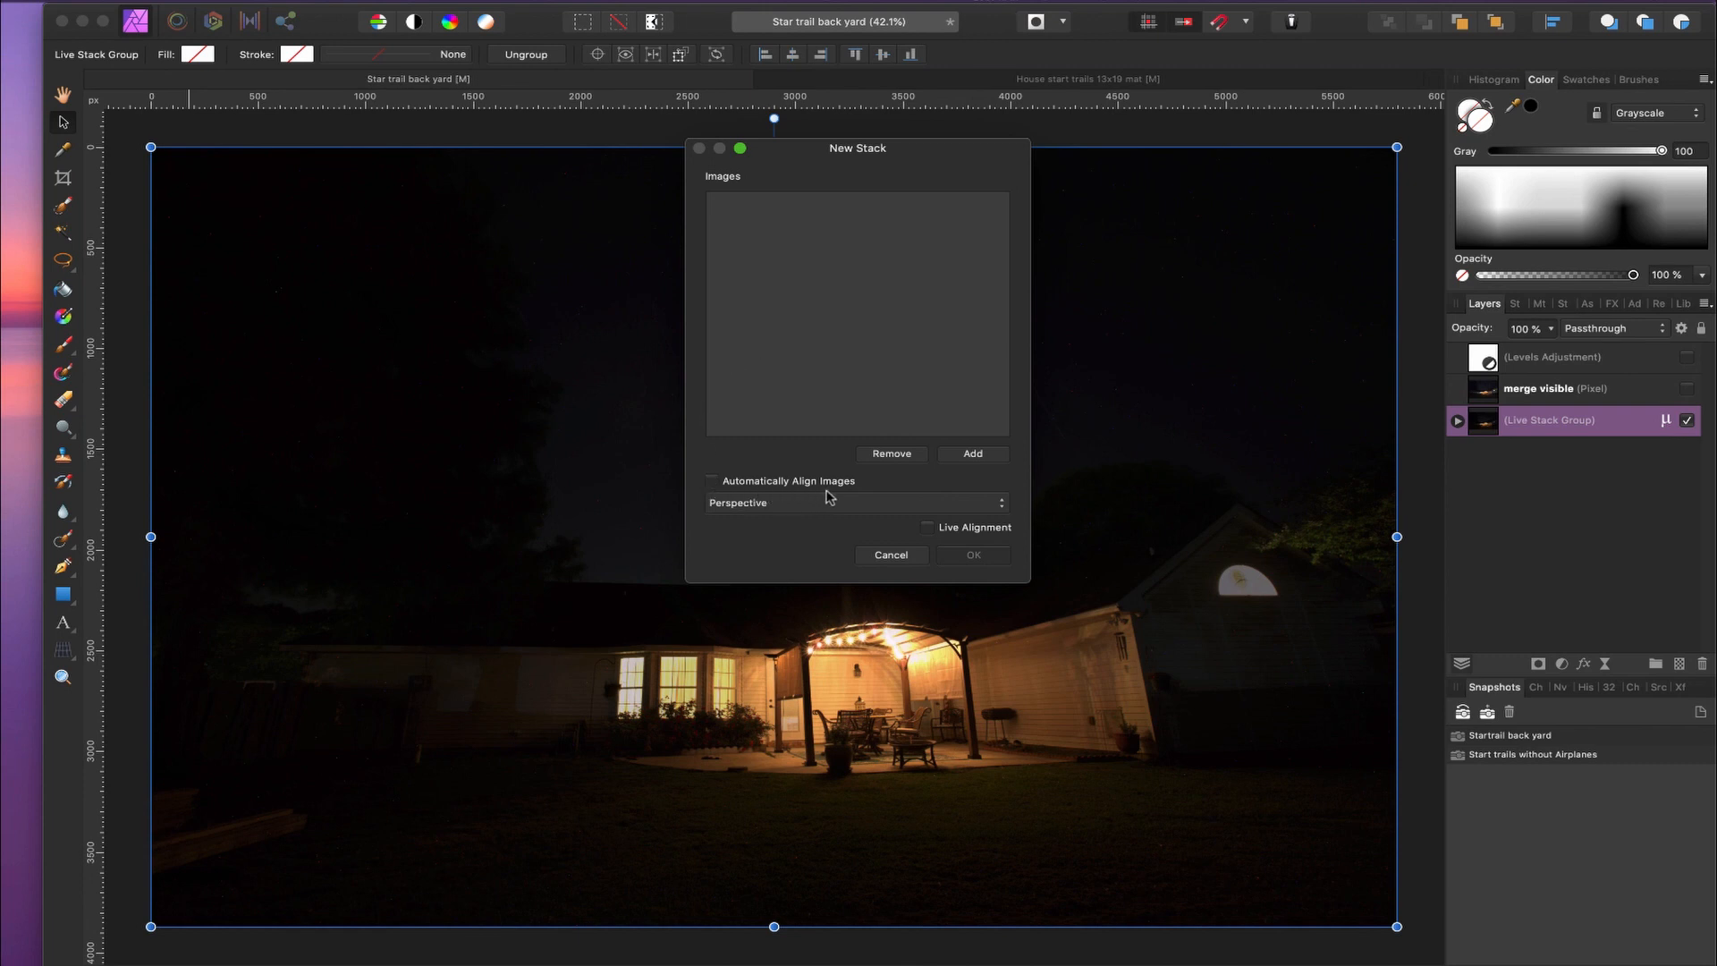
mouse_move(769, 513)
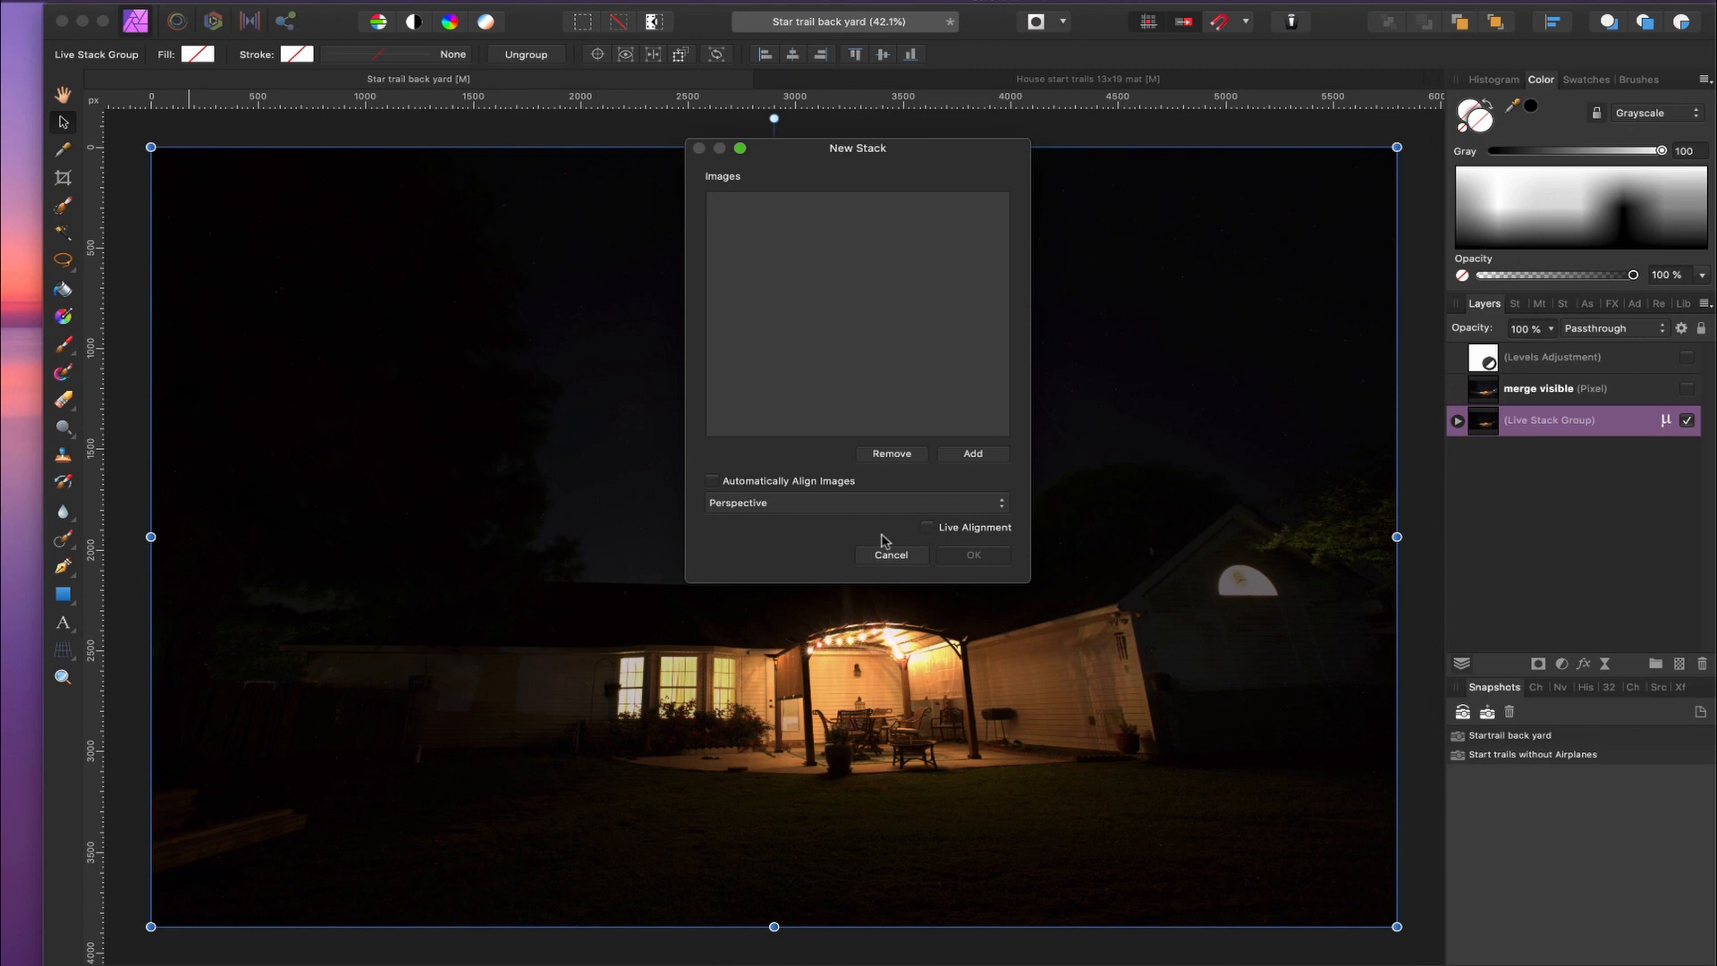
mouse_move(1232, 468)
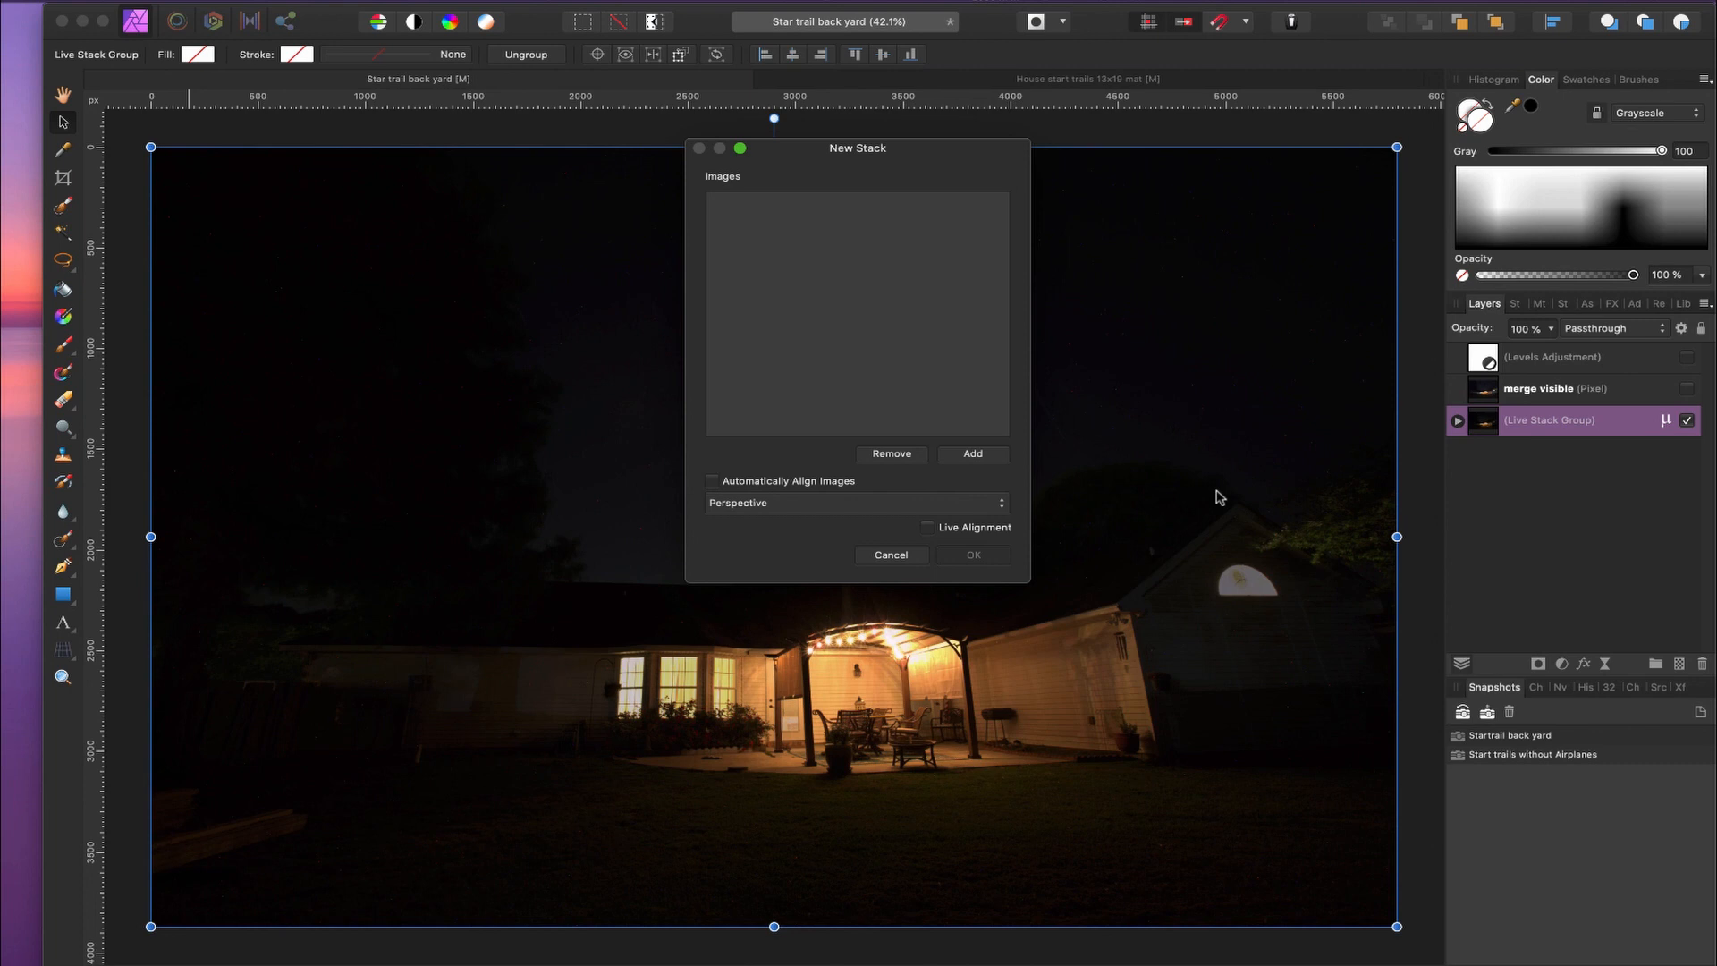
mouse_move(955, 177)
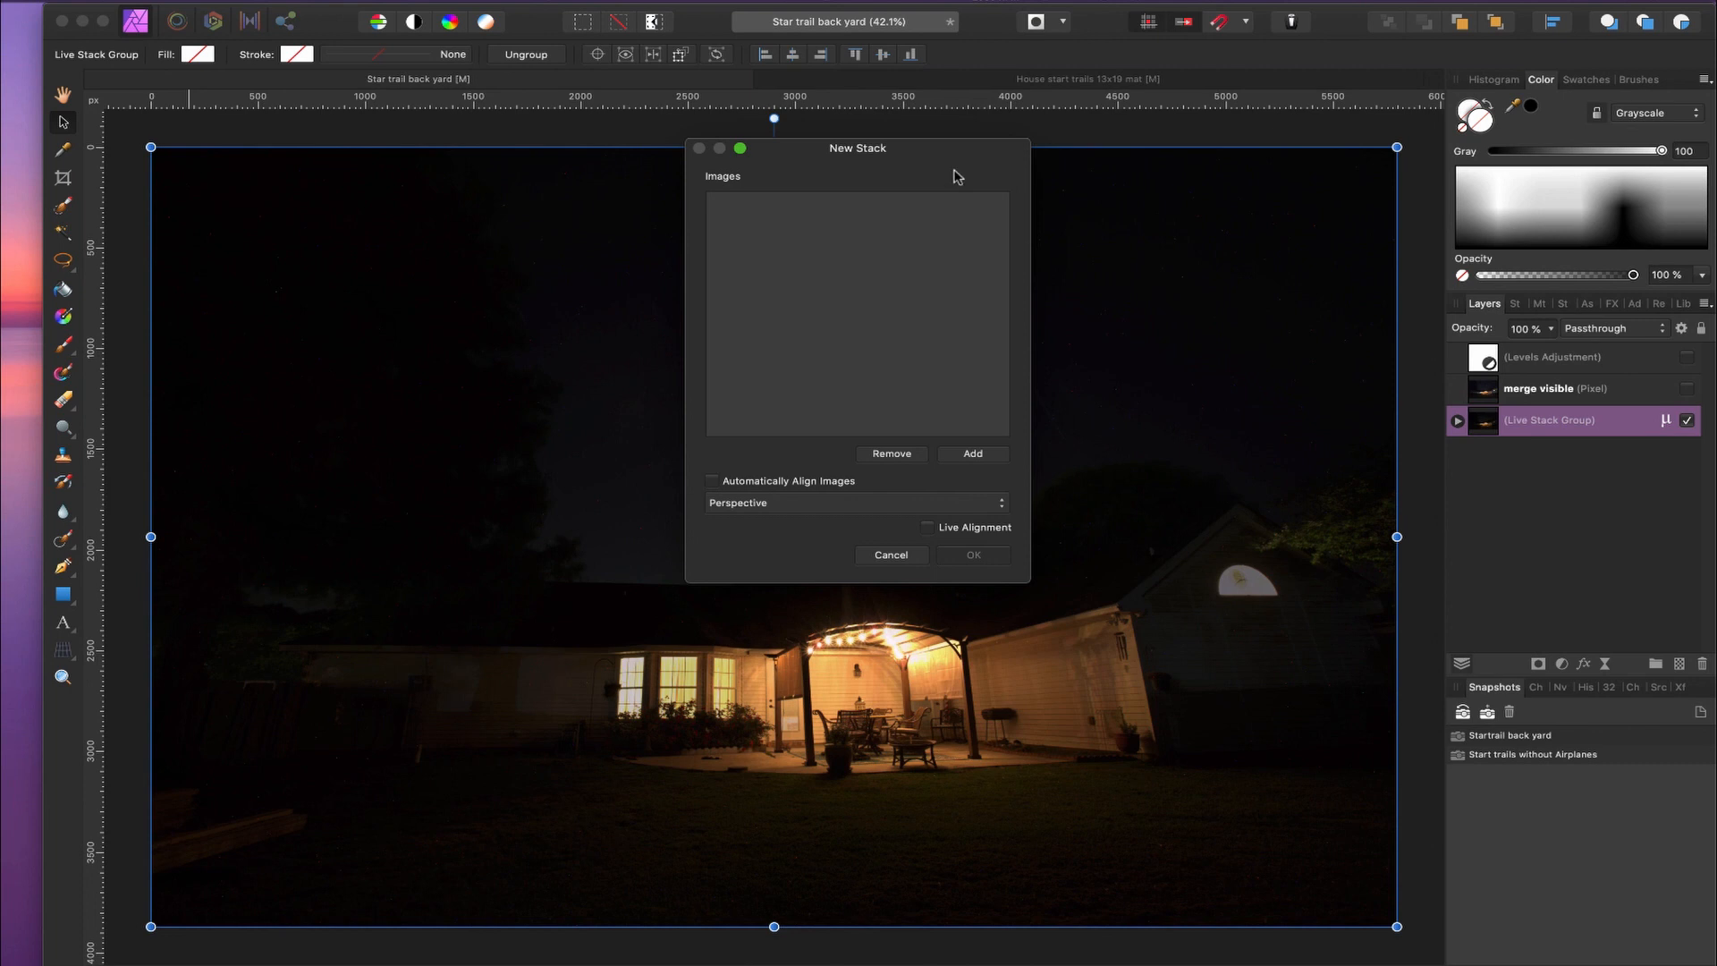
mouse_move(1089, 250)
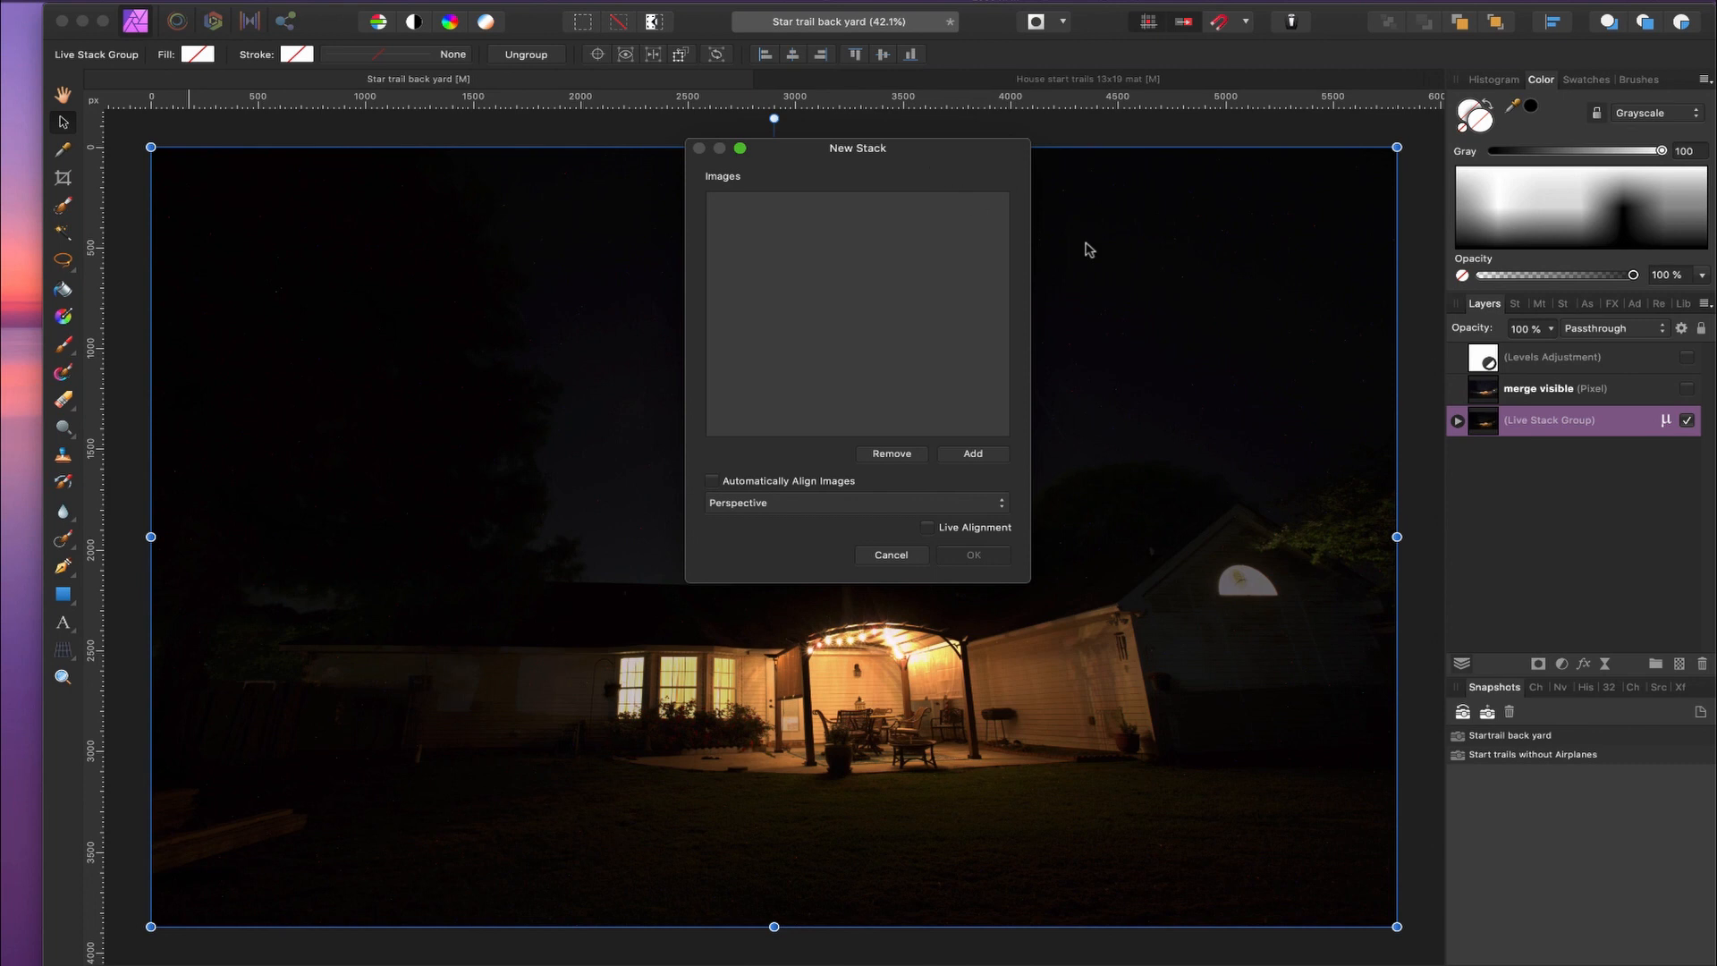
mouse_move(1563, 399)
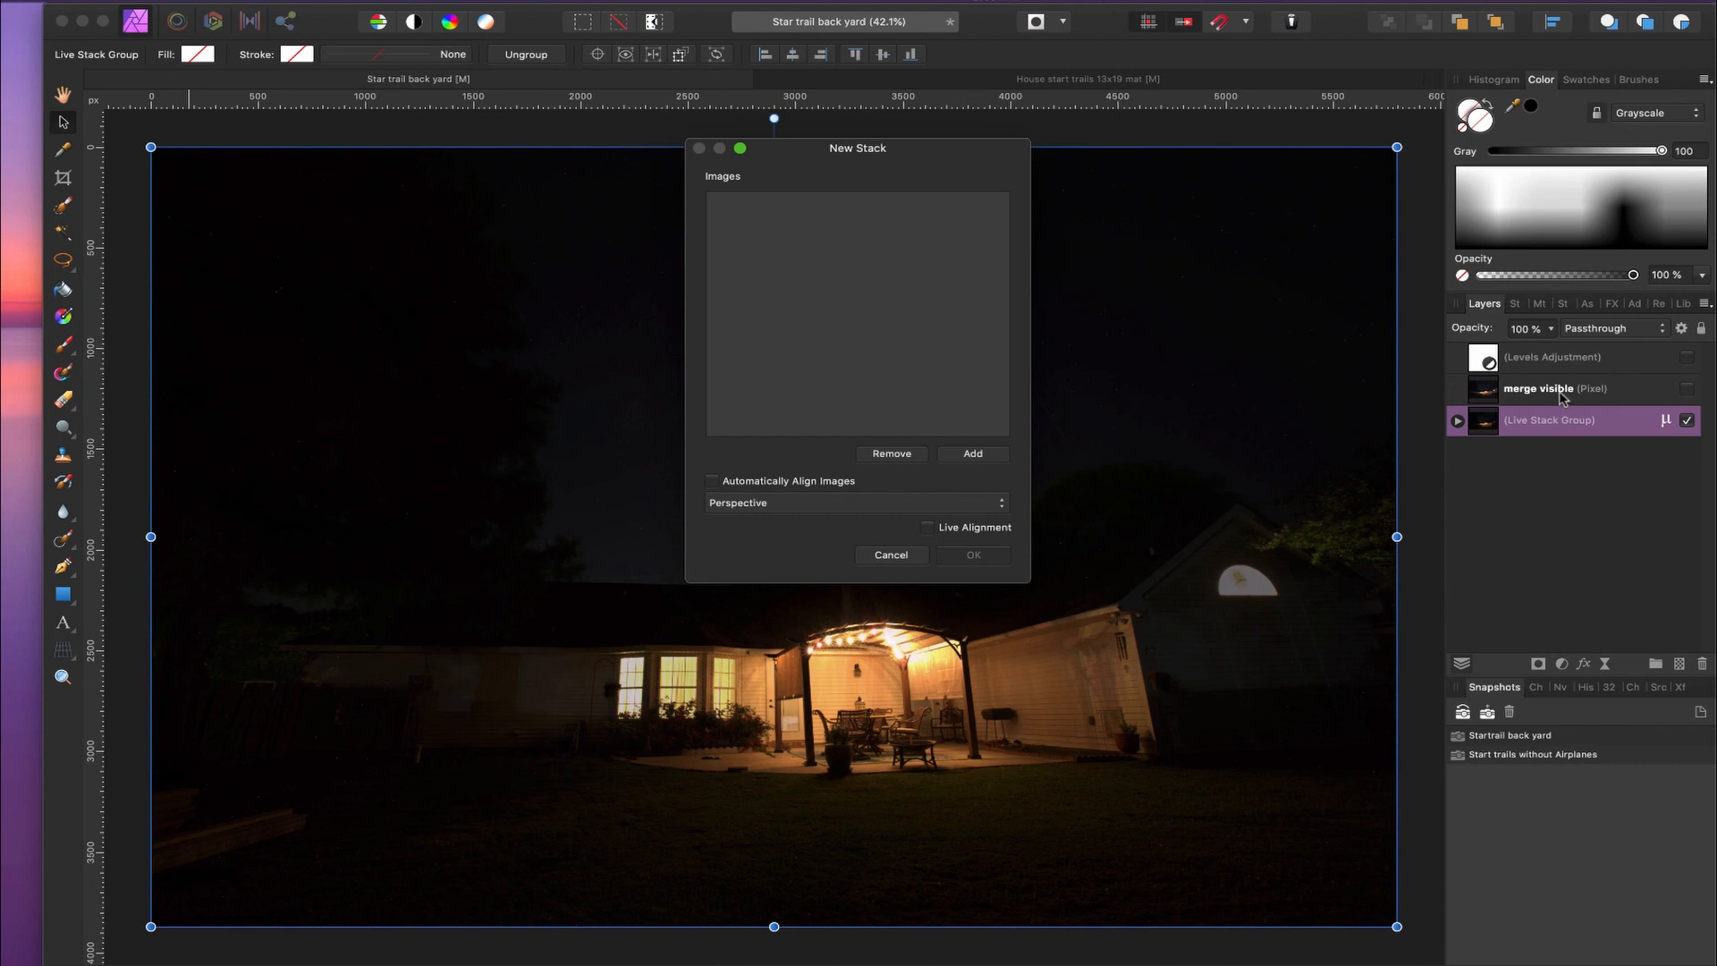
mouse_move(905, 192)
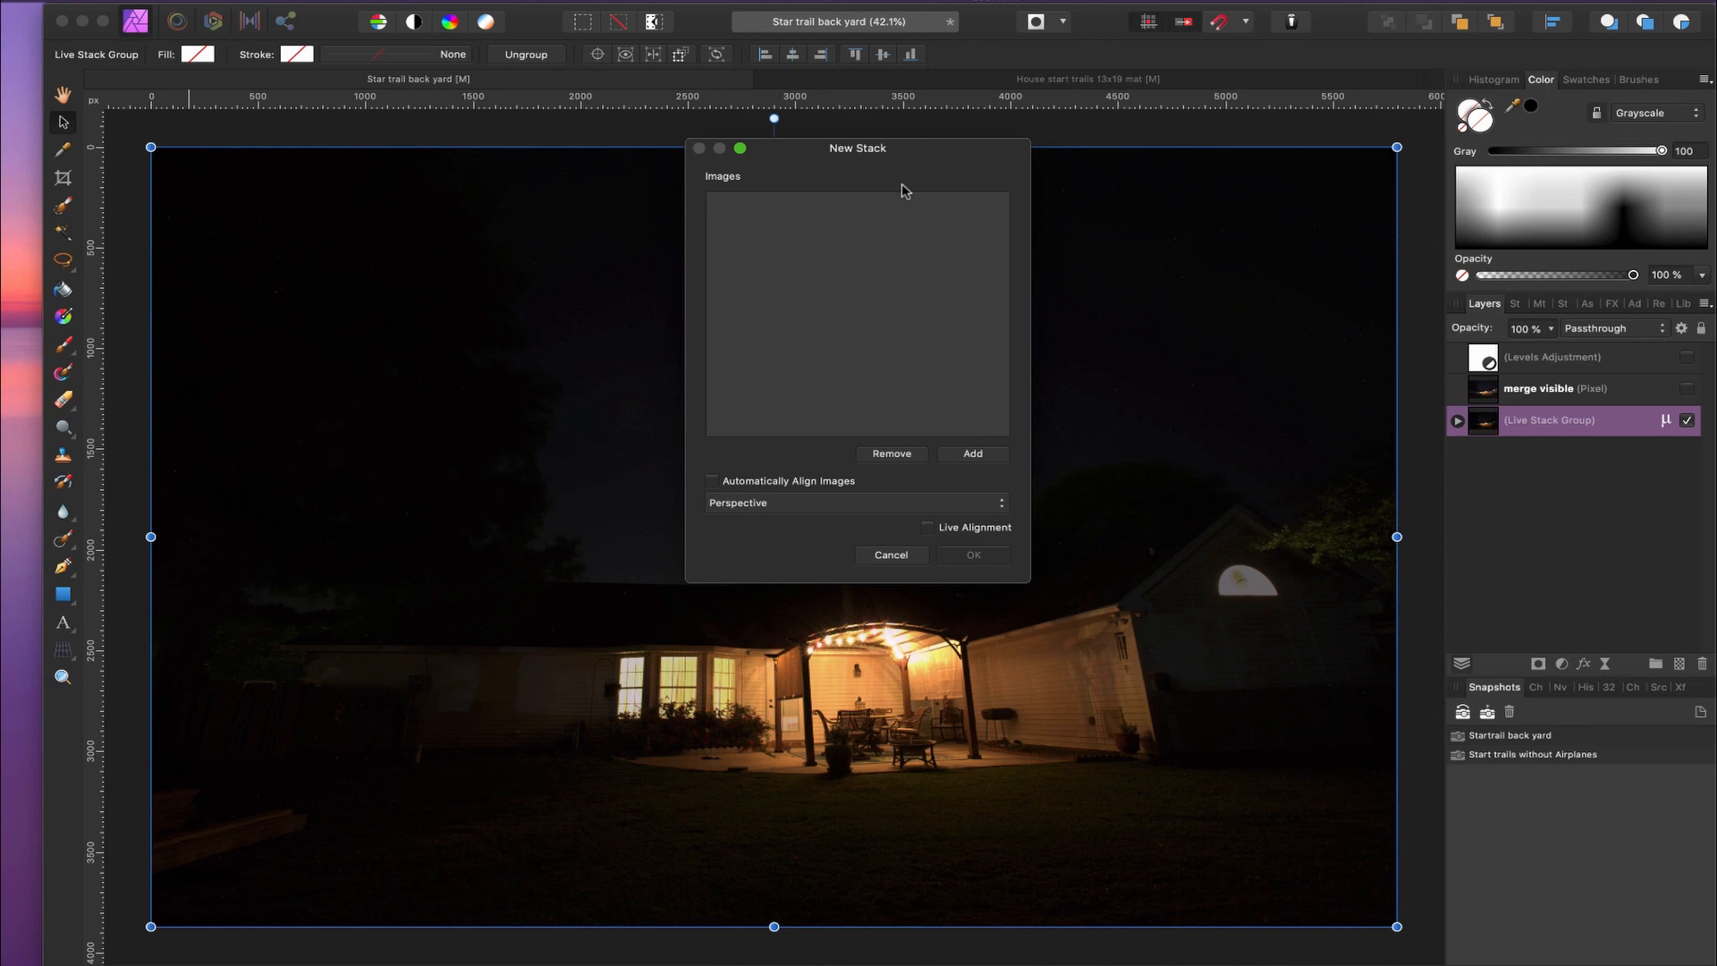
mouse_move(970, 474)
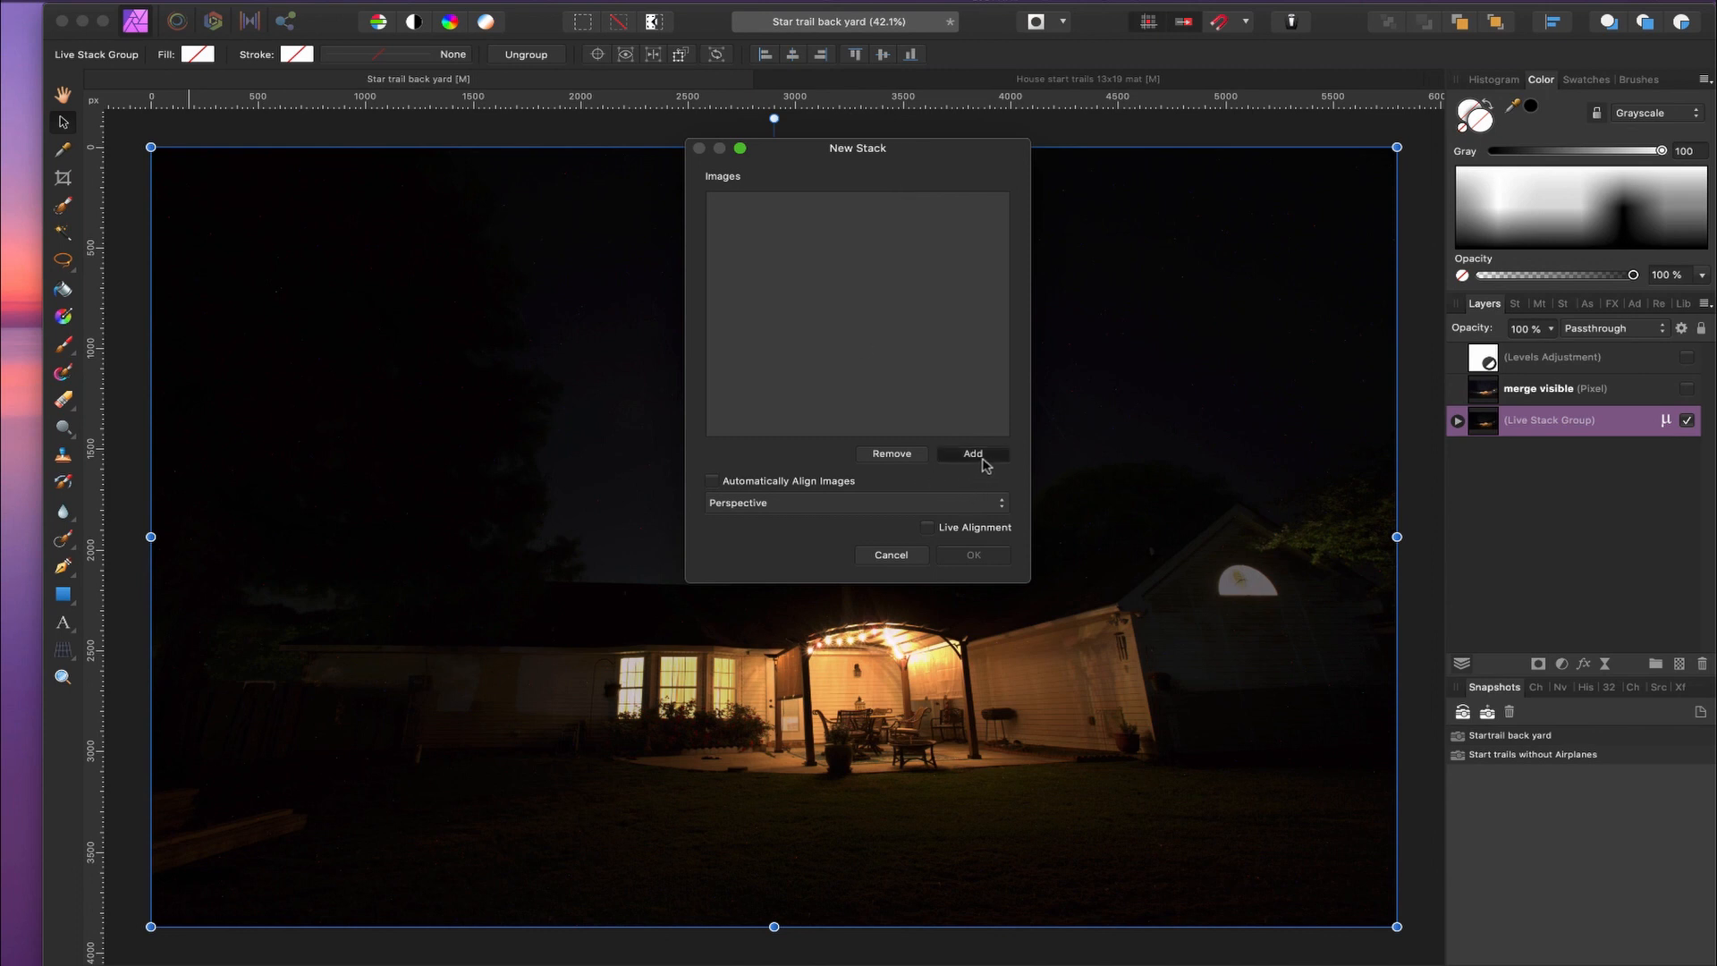
click(971, 452)
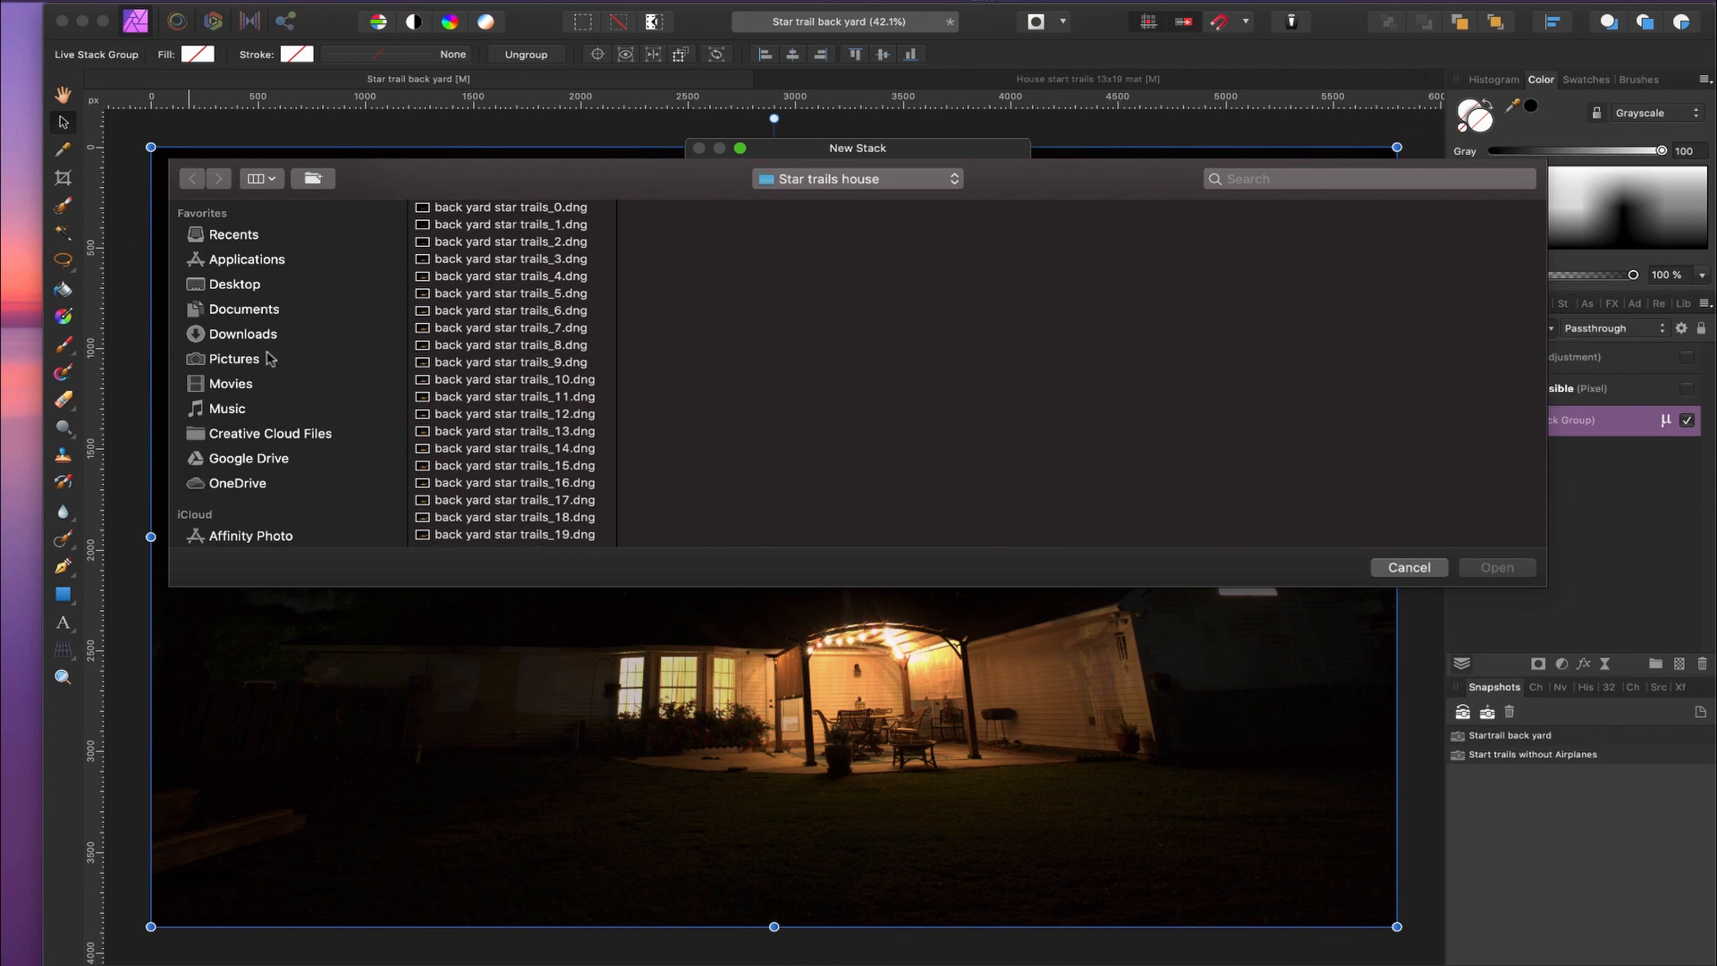
mouse_move(499, 210)
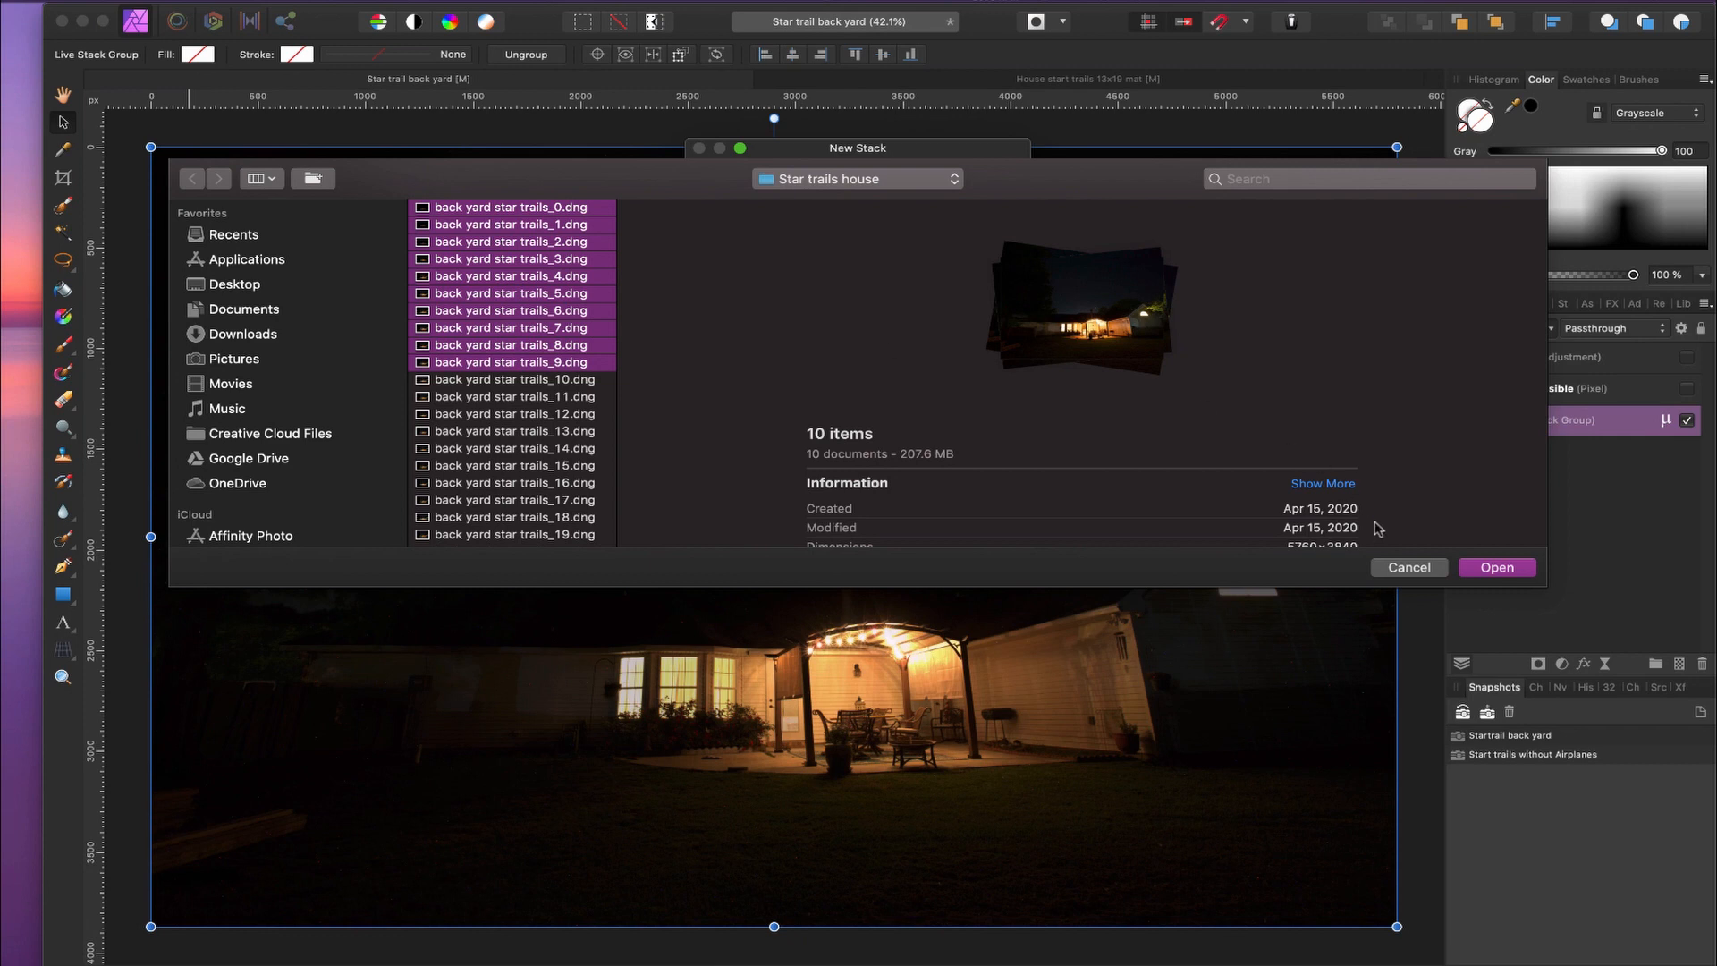
click(1495, 567)
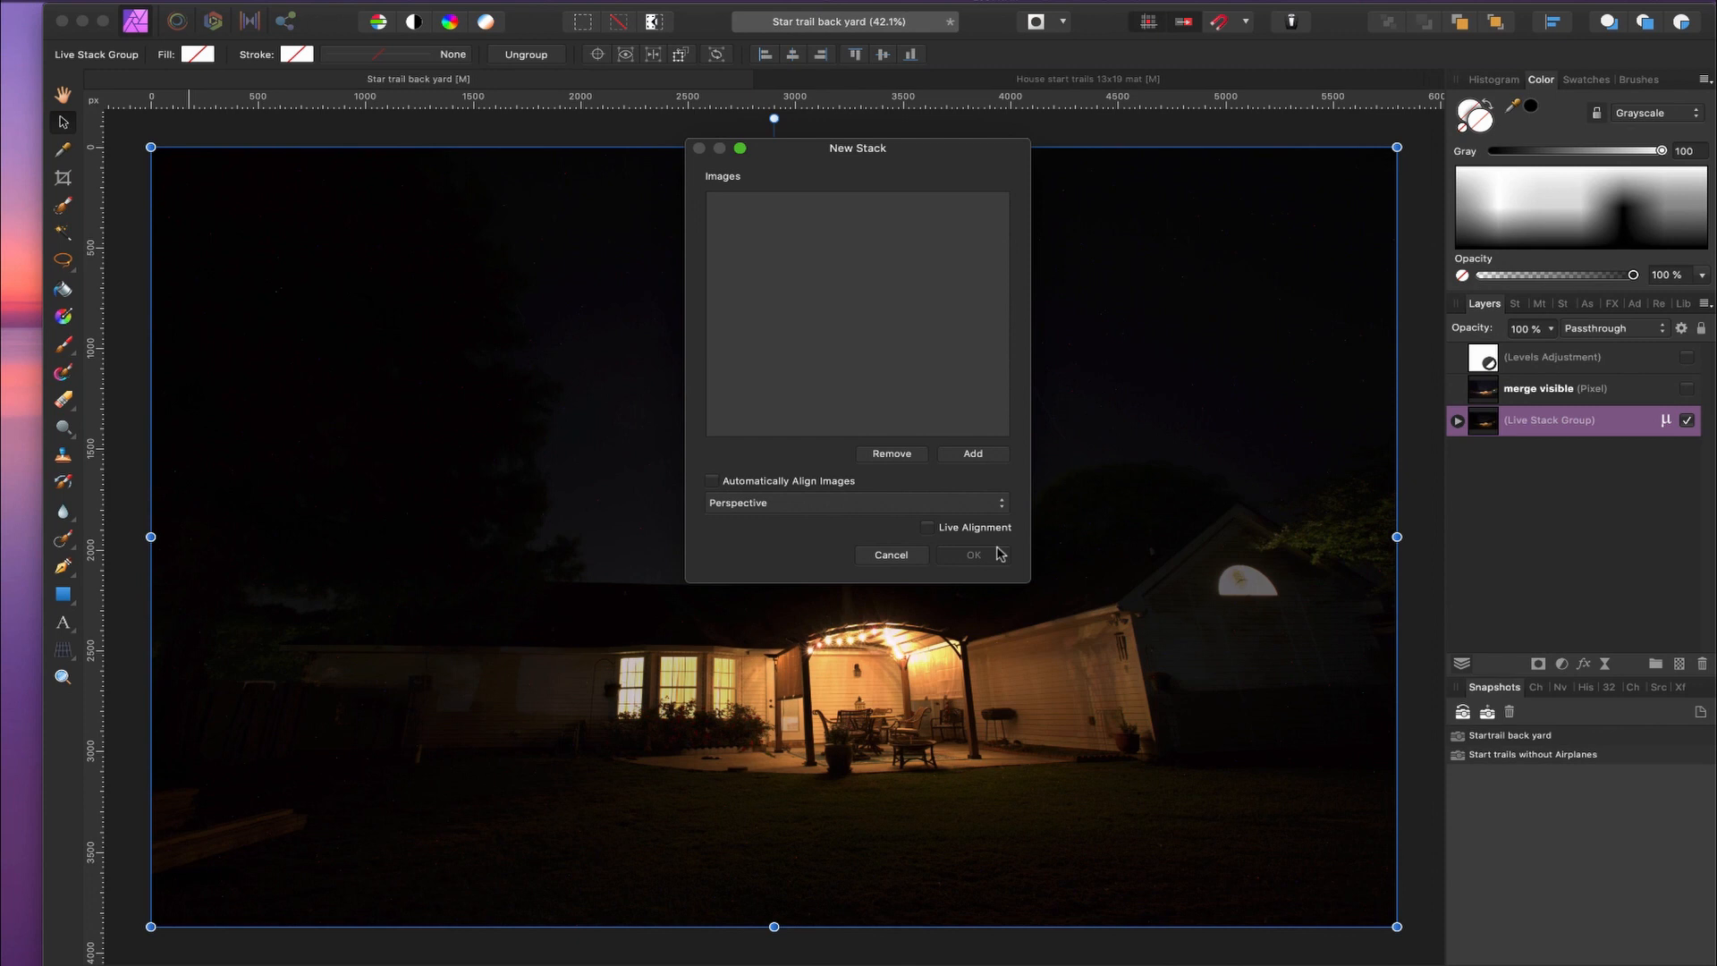
Cancel the New Stack dialog and expand the Live Stack Group to view its DNG frames
click(891, 554)
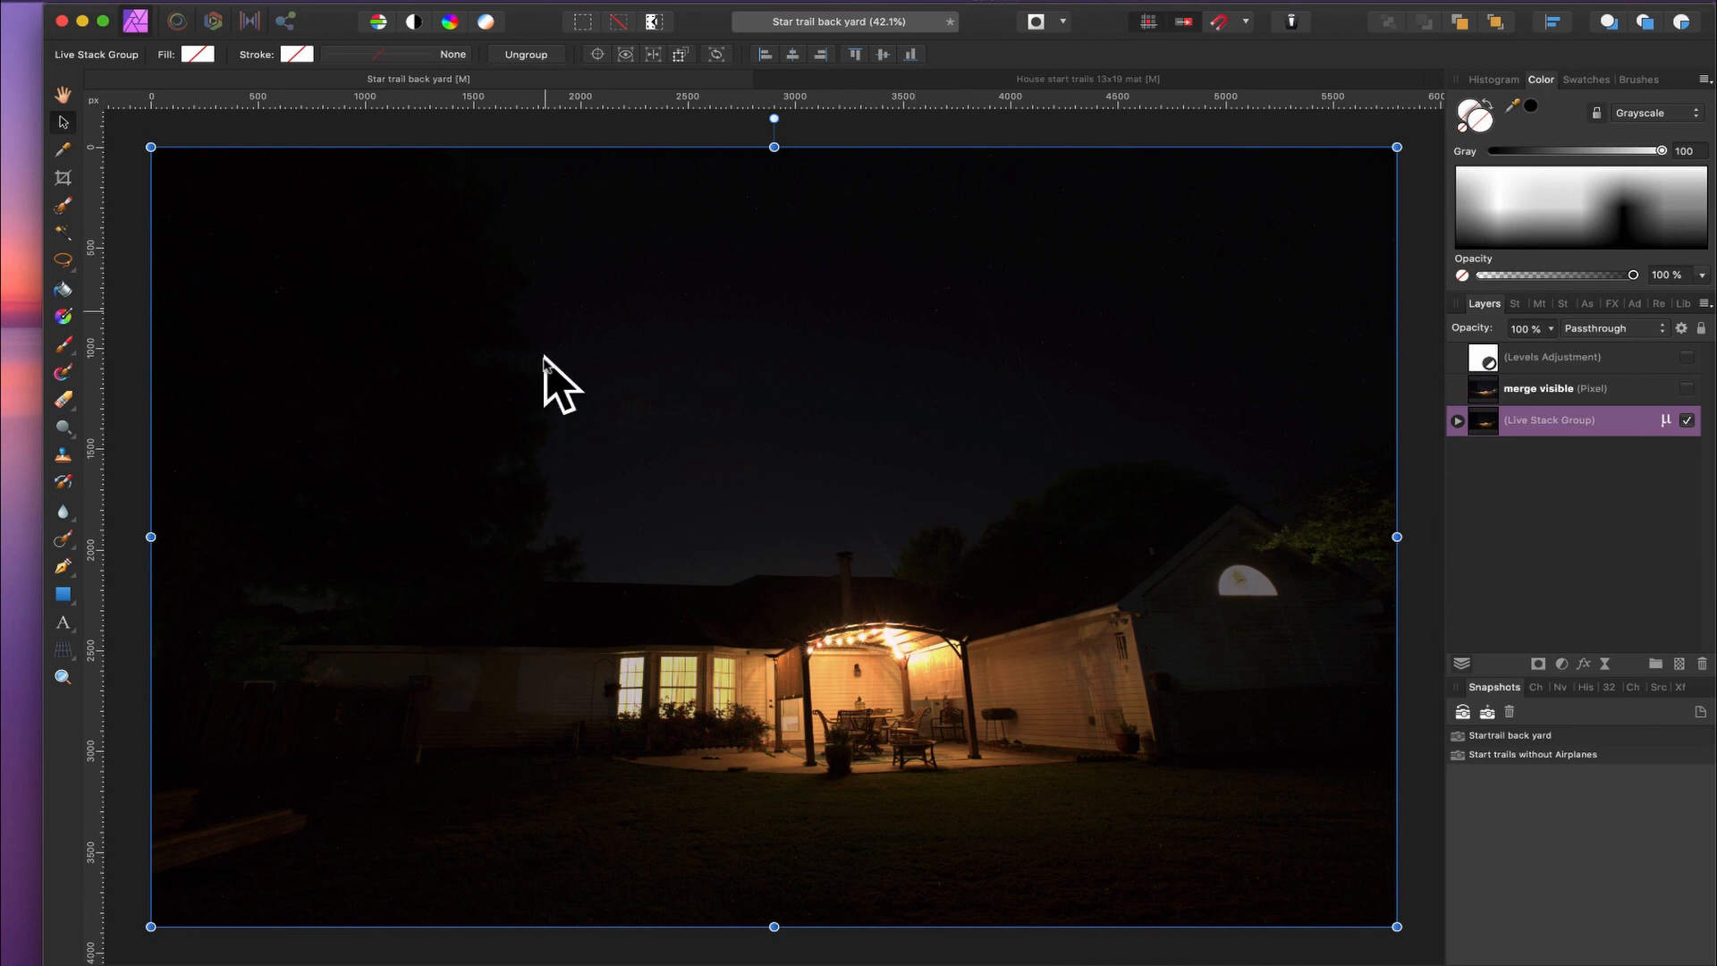
mouse_move(917, 392)
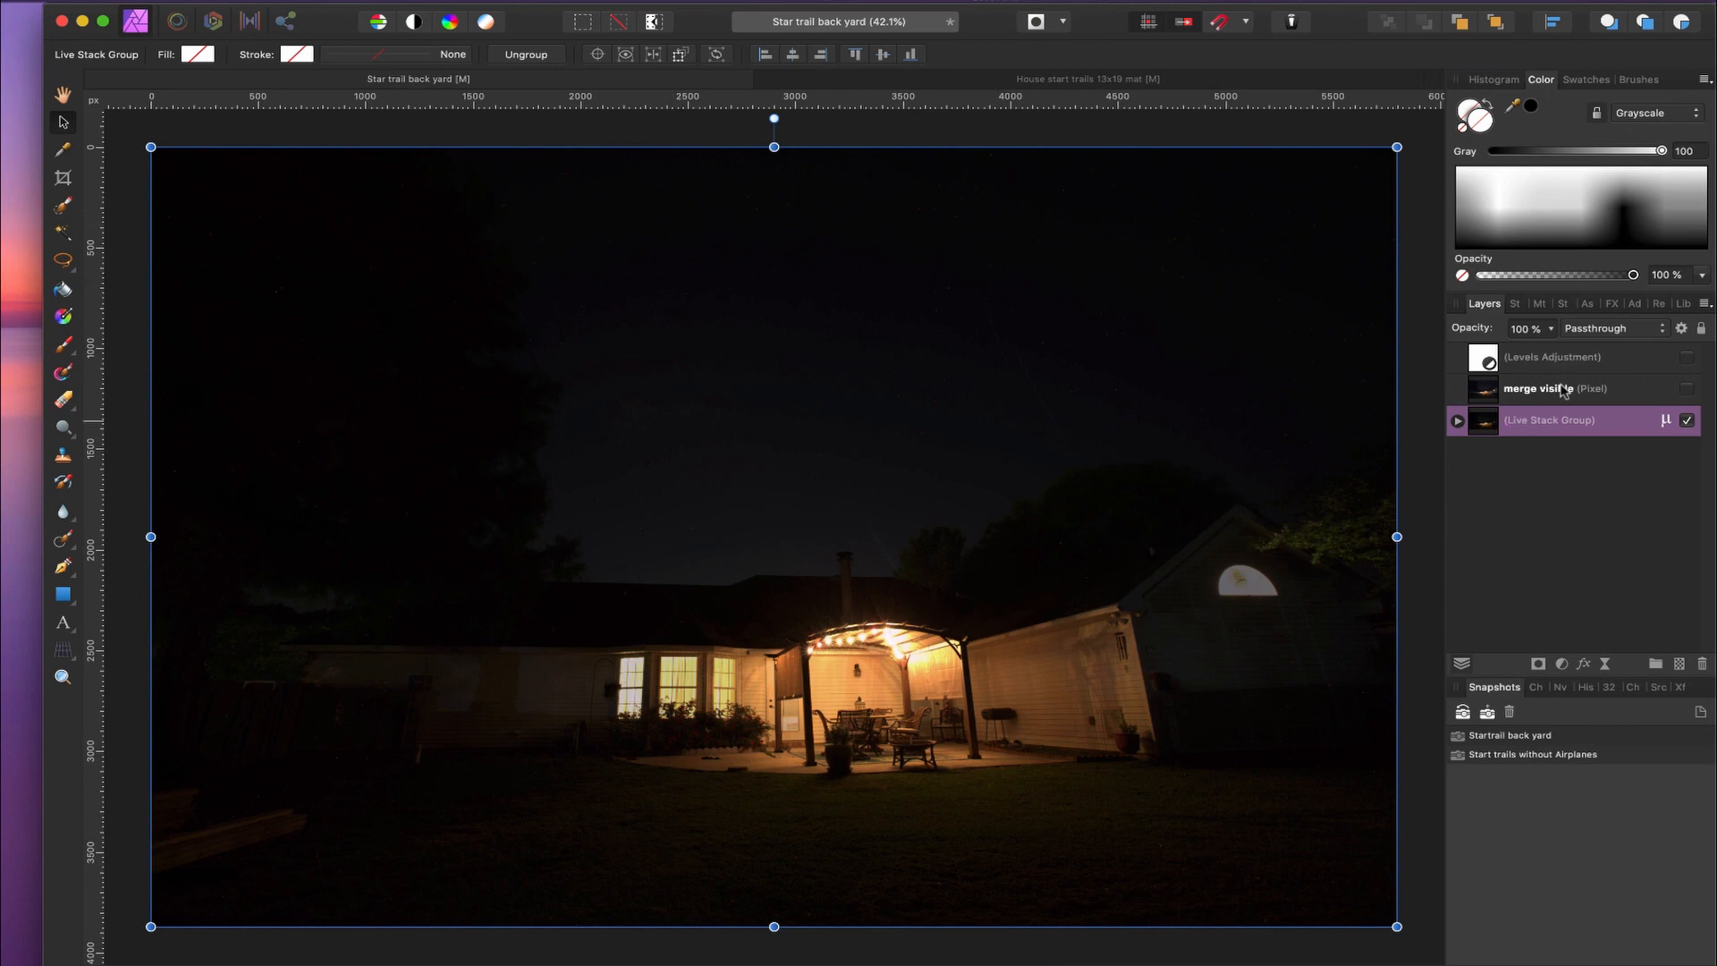
mouse_move(1577, 428)
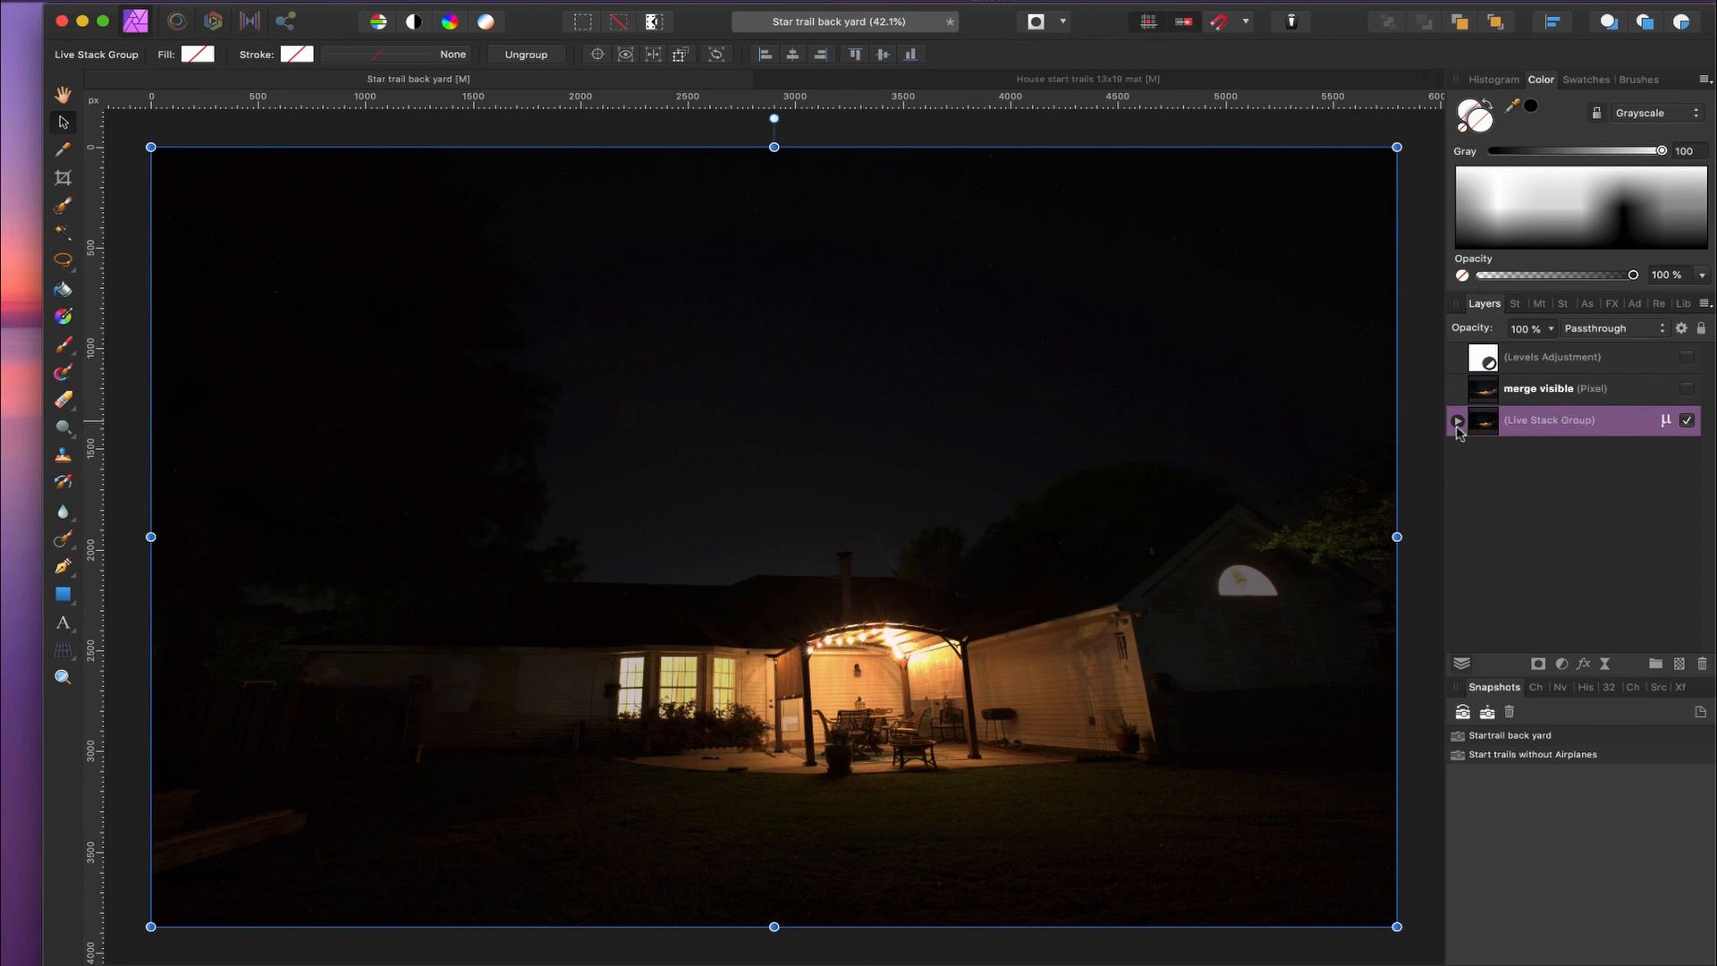
click(1456, 420)
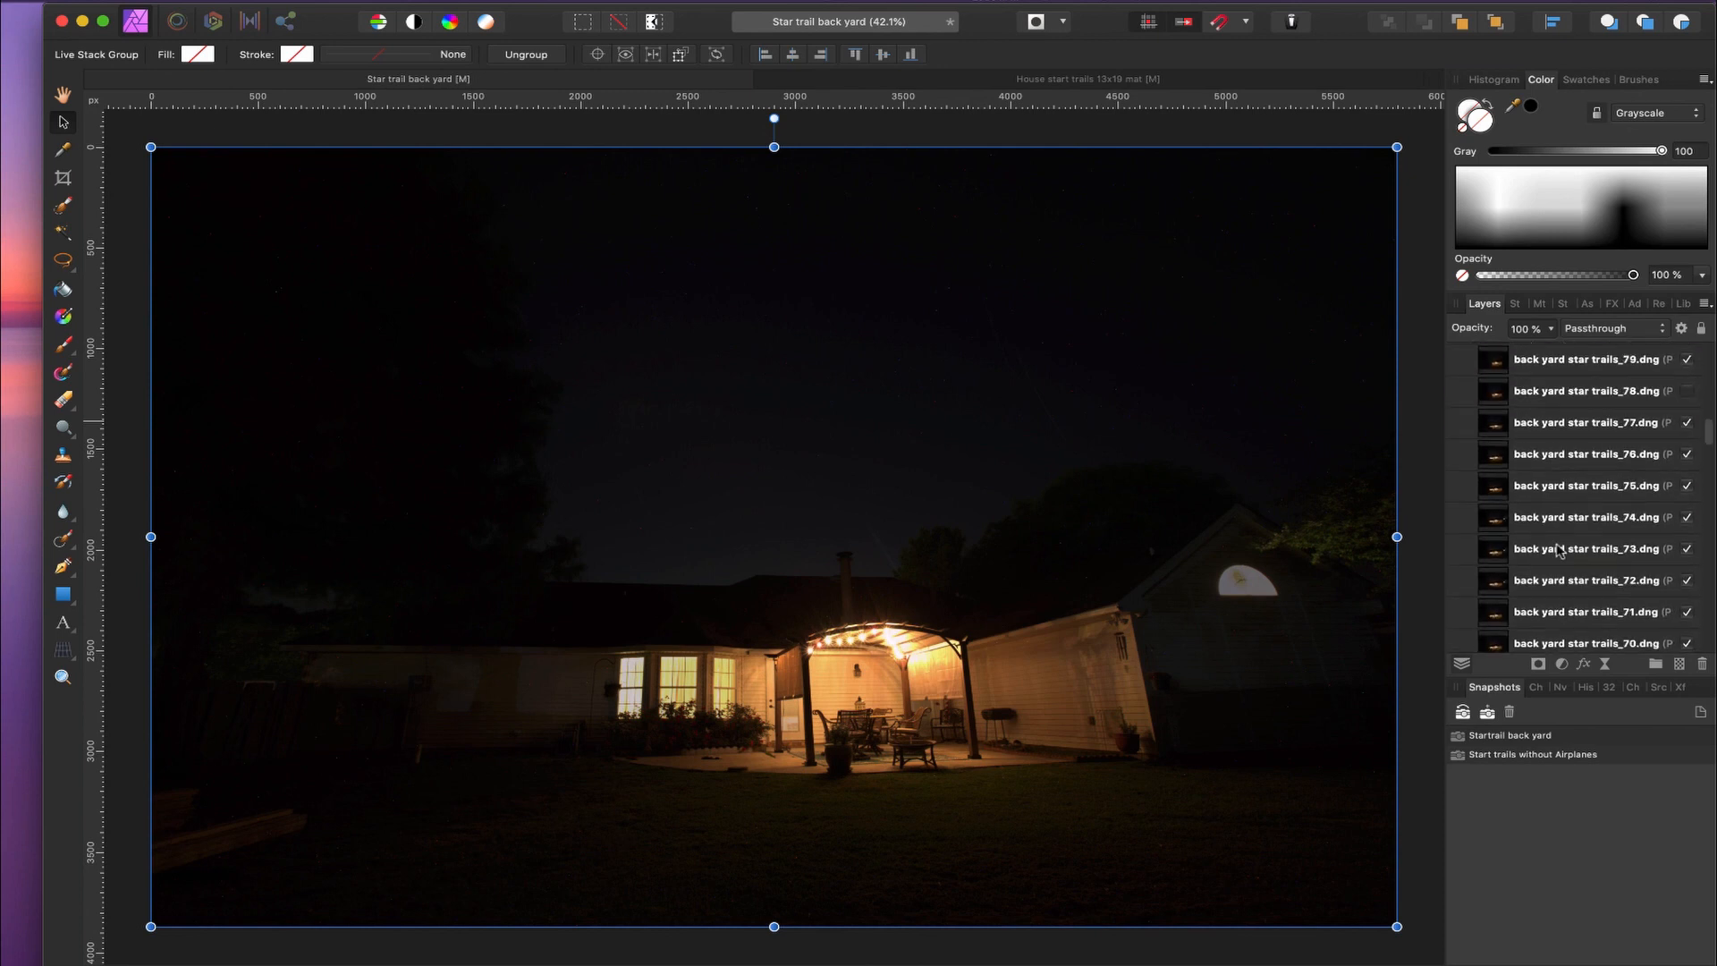
scroll(down, 3)
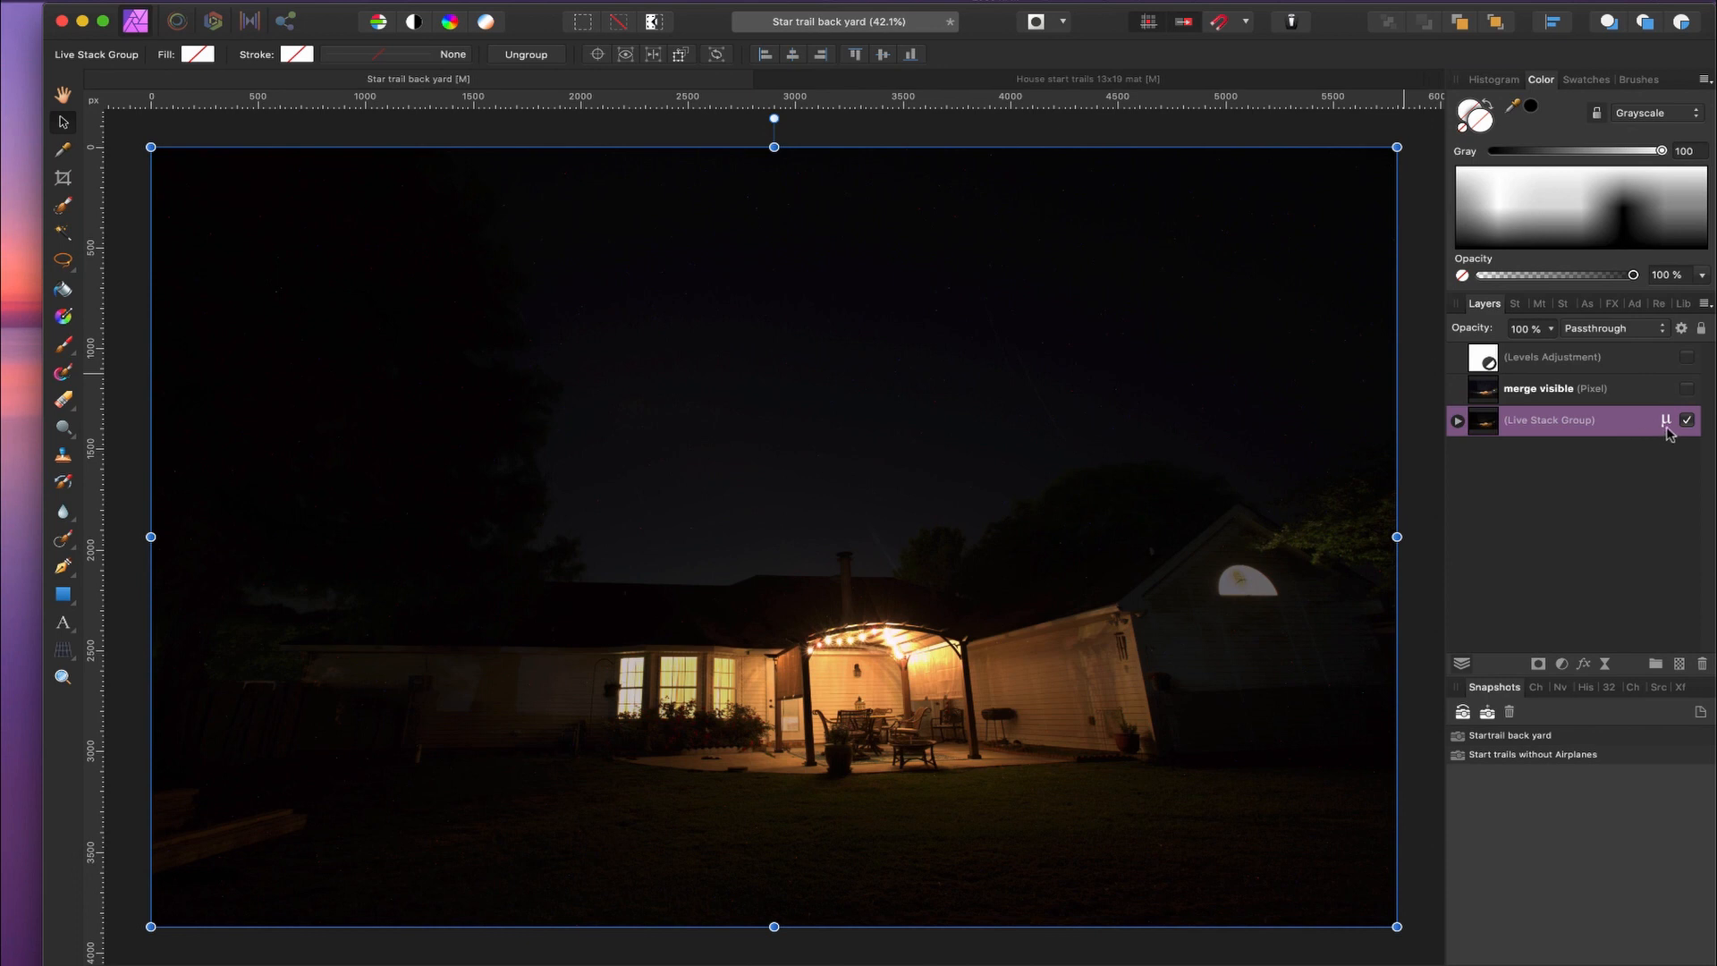
mouse_move(1685, 418)
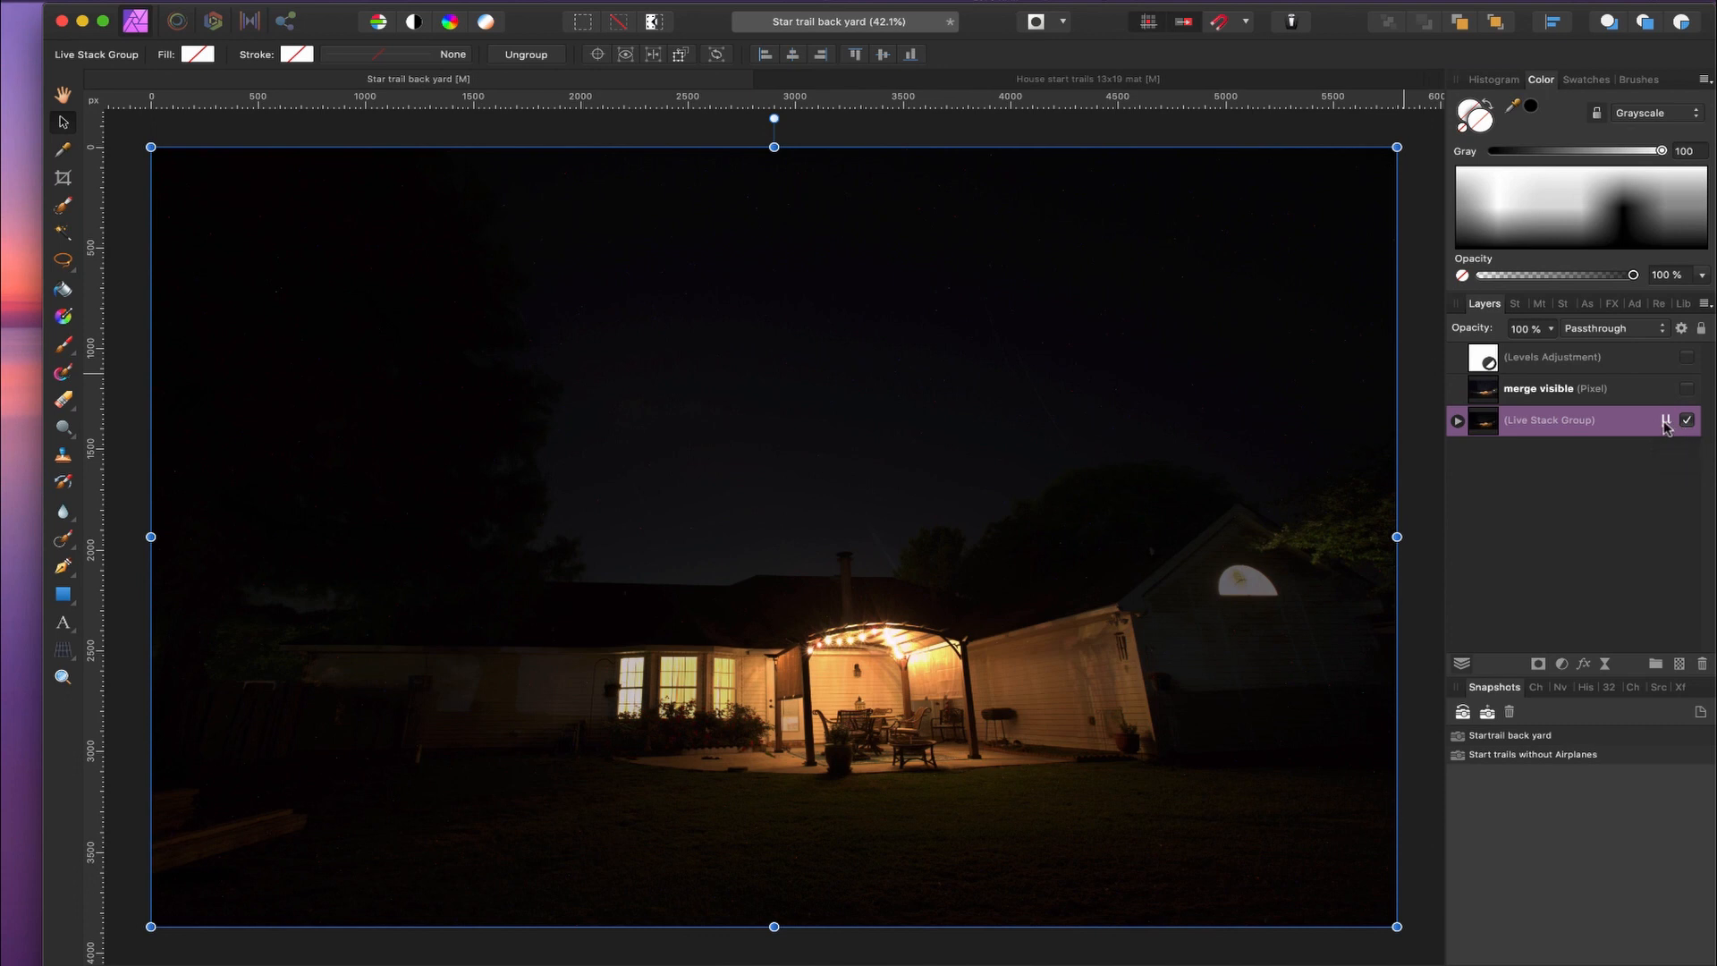
Set the Live Stack Group's stacking operator to Maximum to render star trails
click(1663, 419)
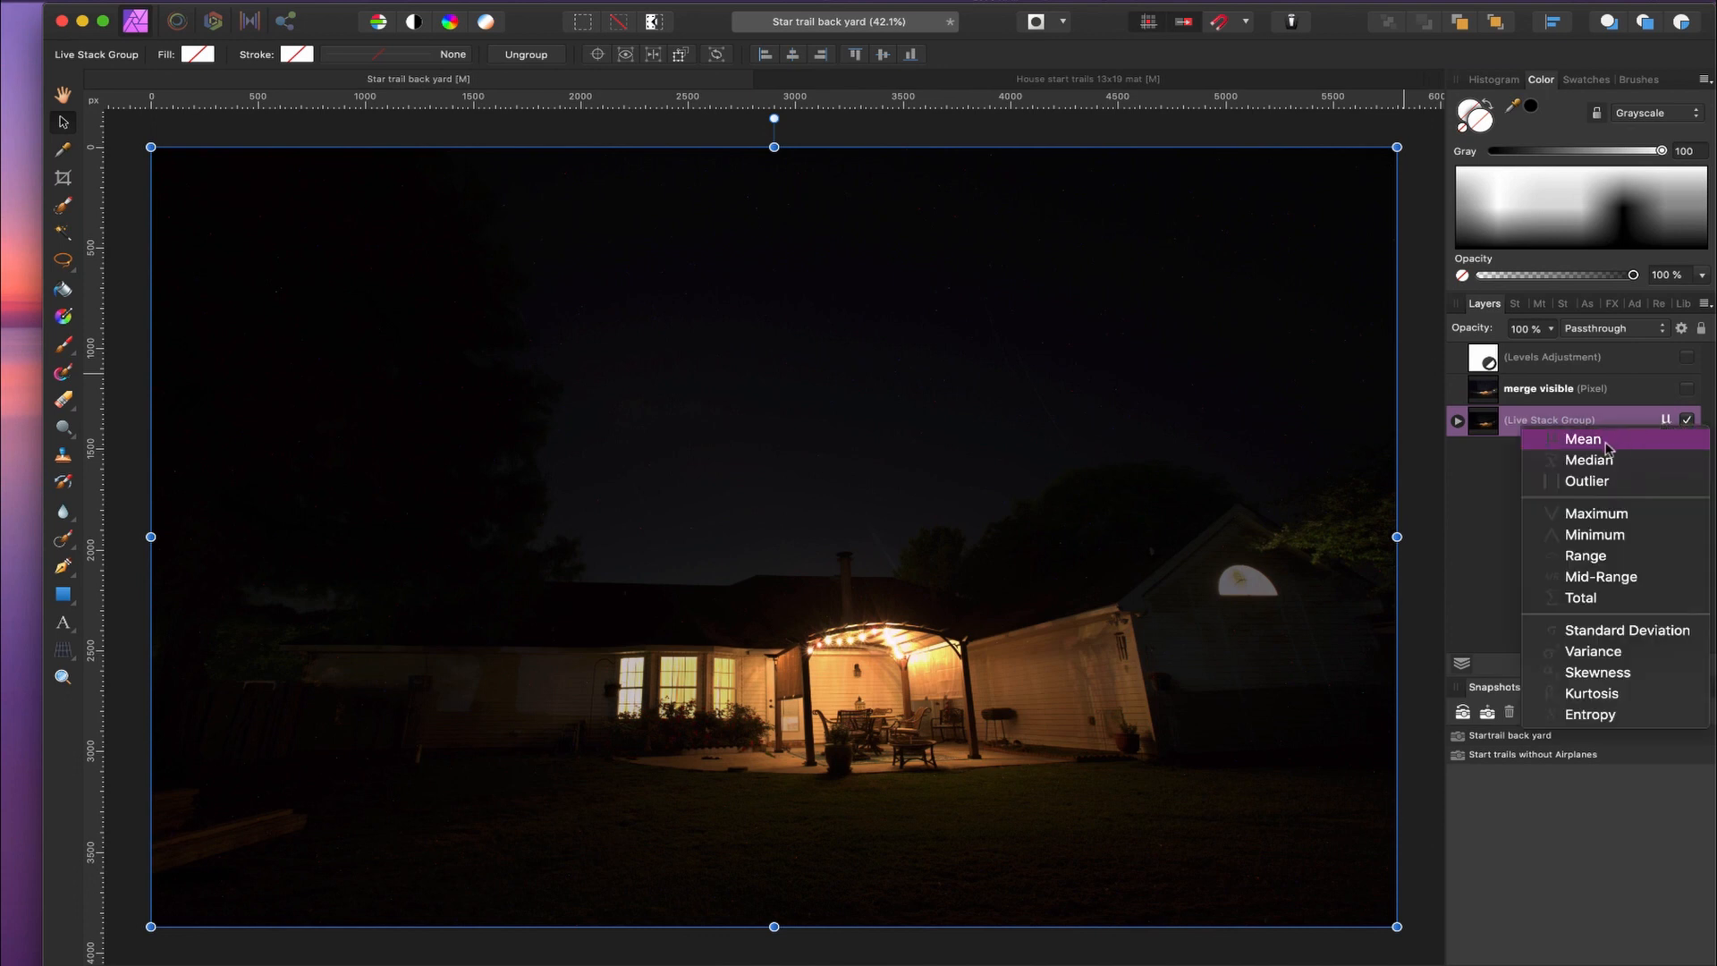
click(1581, 440)
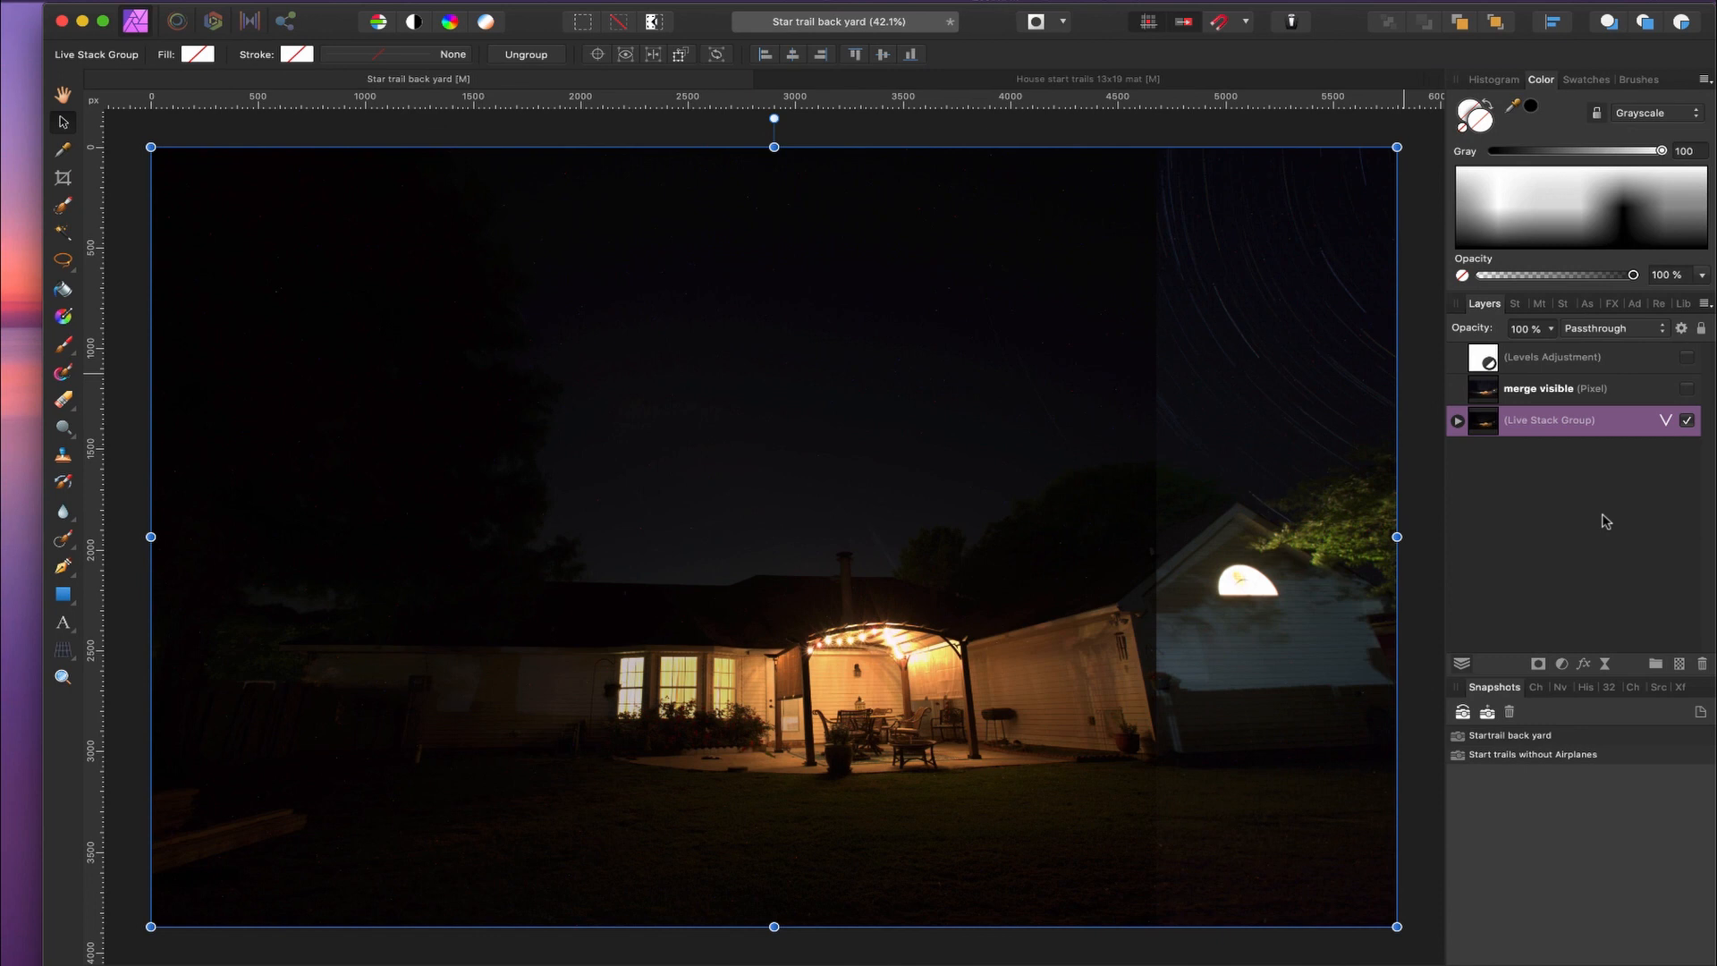
mouse_move(1389, 351)
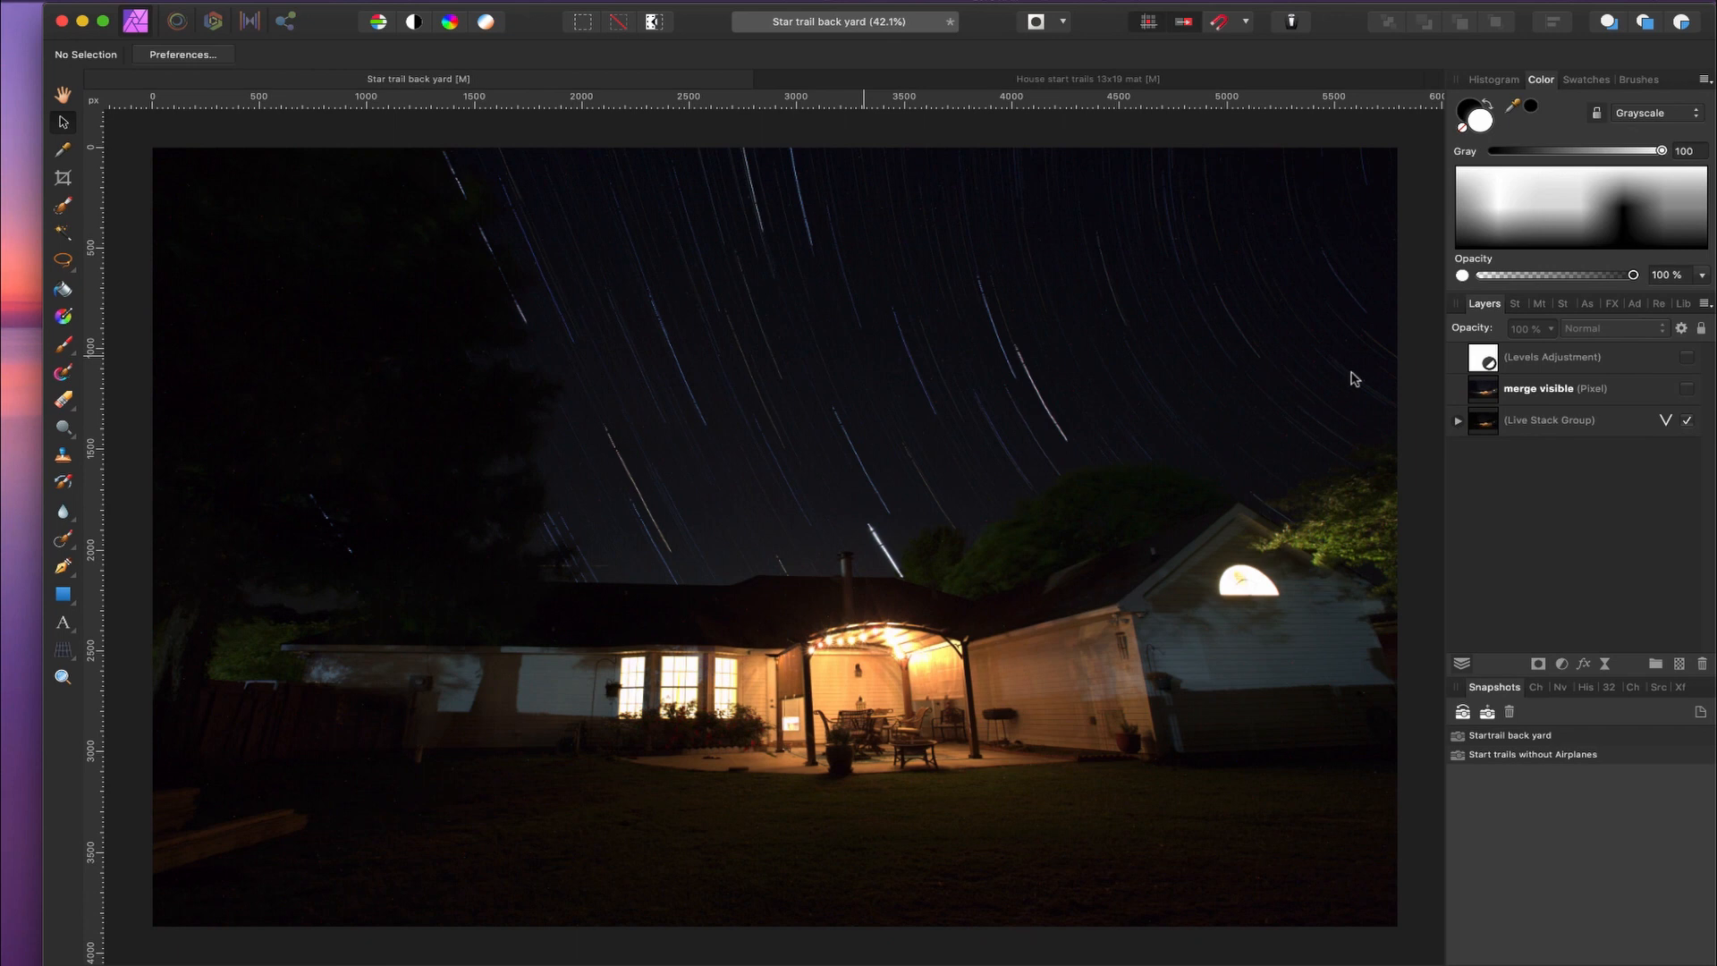
mouse_move(1554, 527)
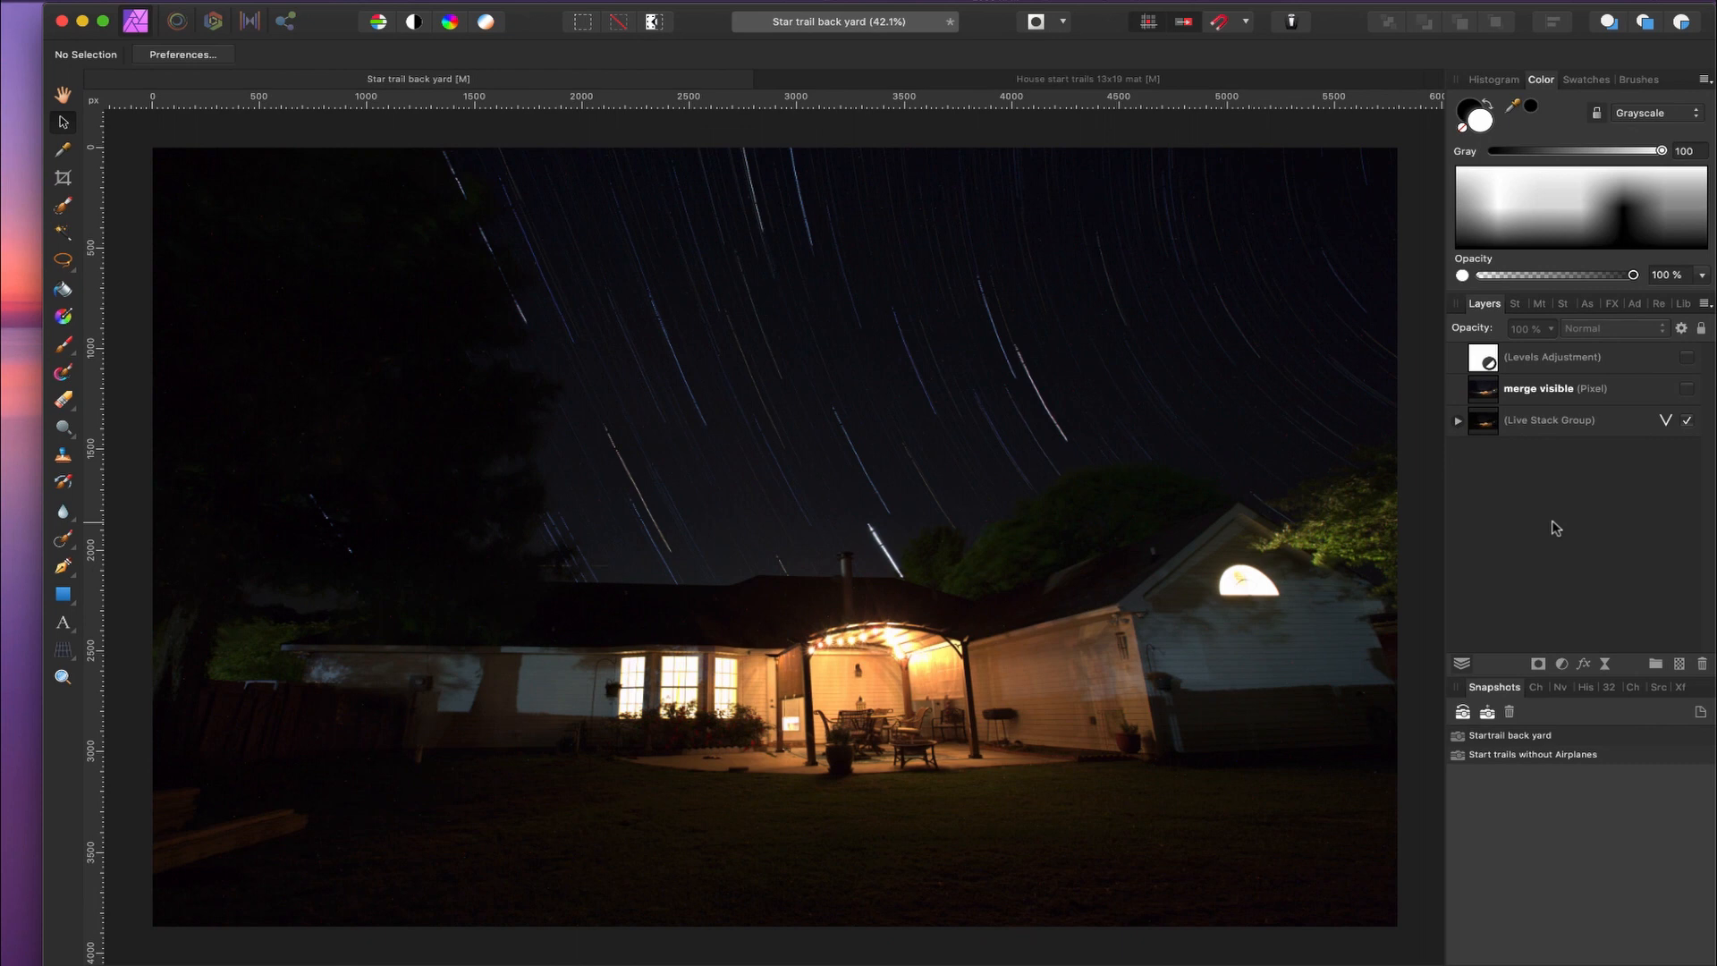
mouse_move(1533, 521)
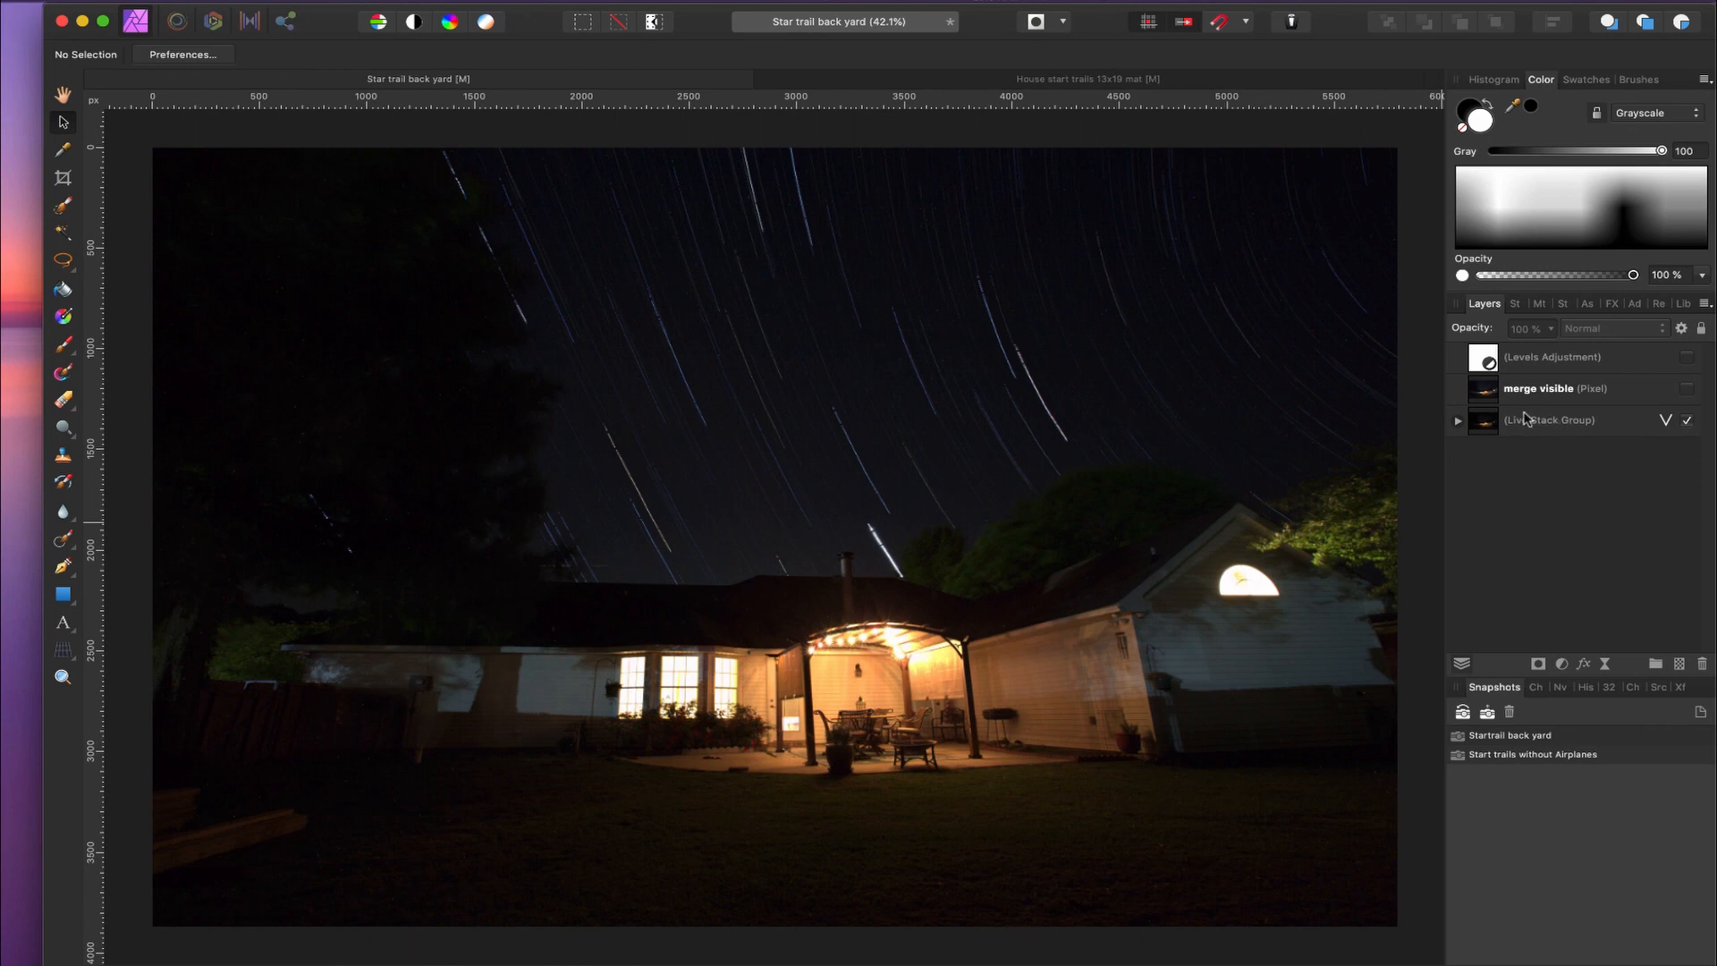
Bring up the context options for the Live Stack Group in the Layers panel
right_click(1549, 419)
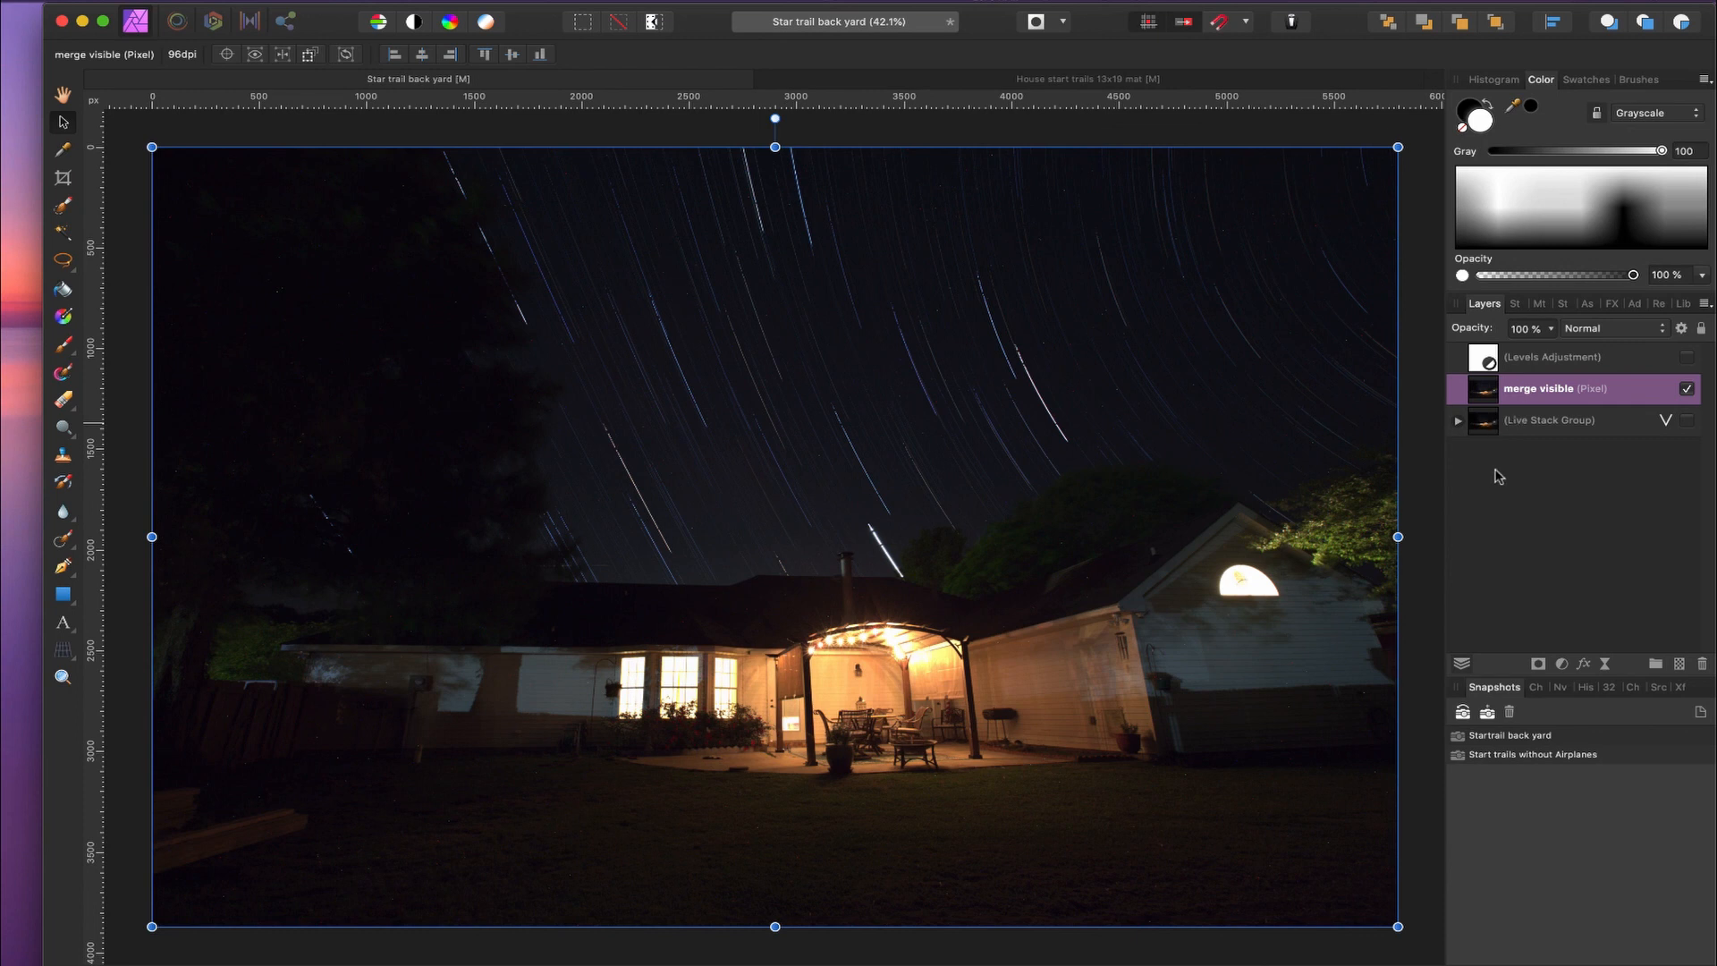
mouse_move(1374, 430)
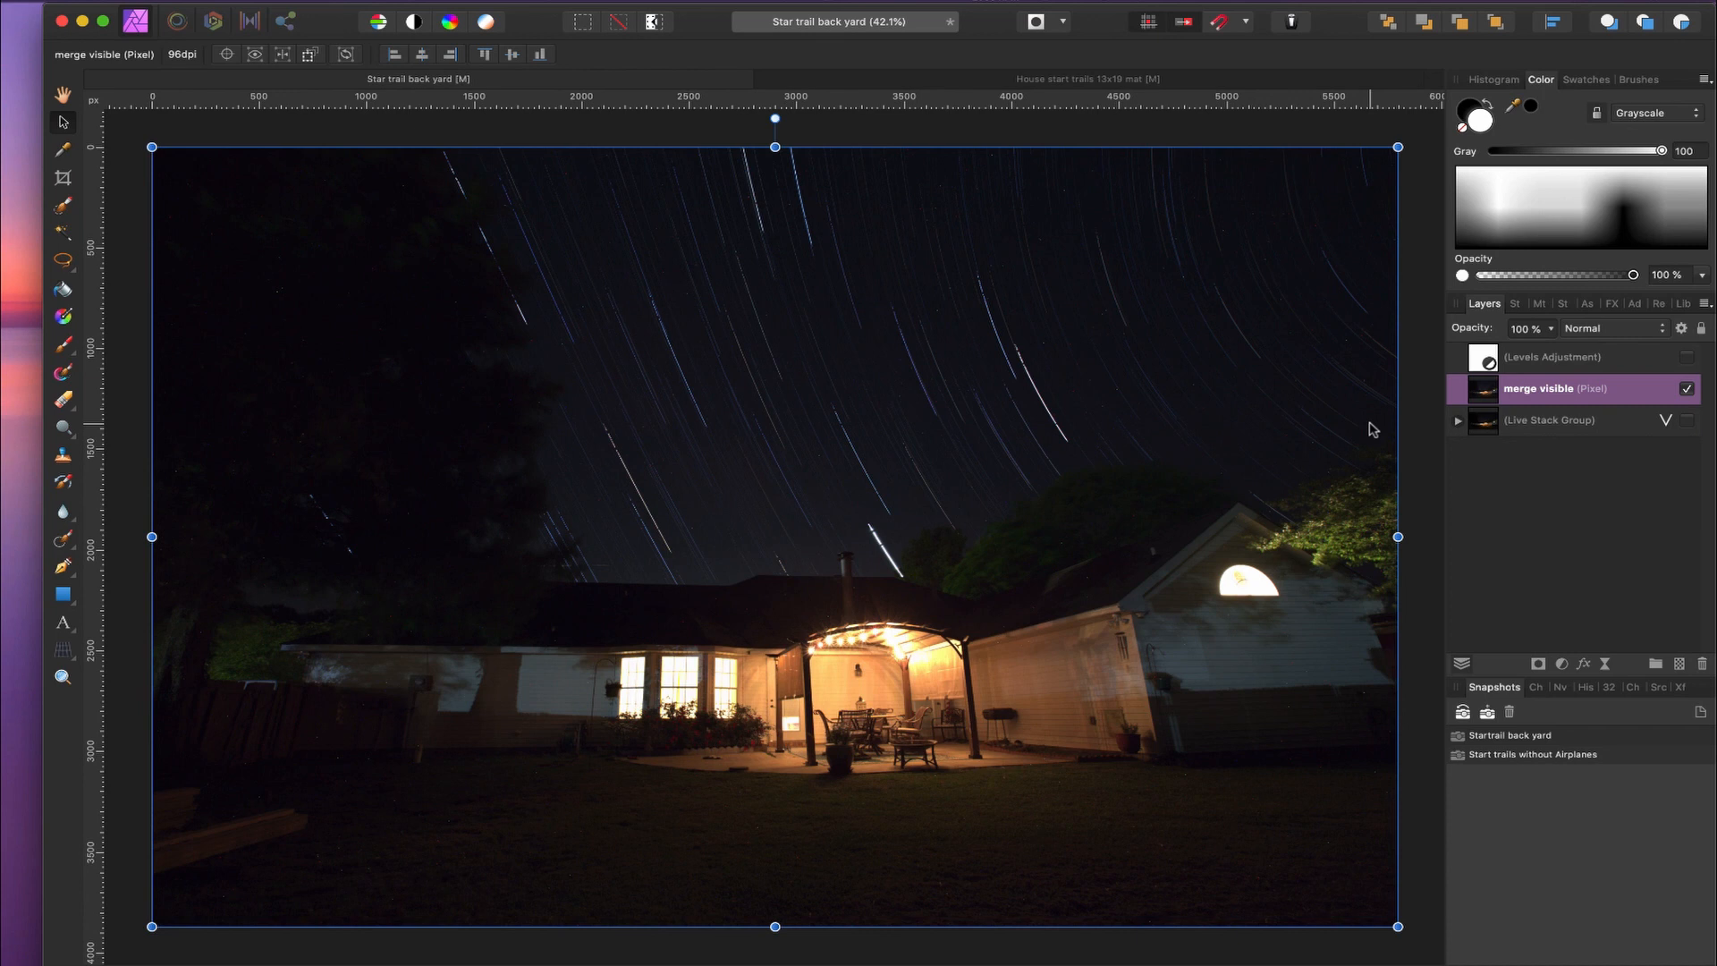
mouse_move(777, 394)
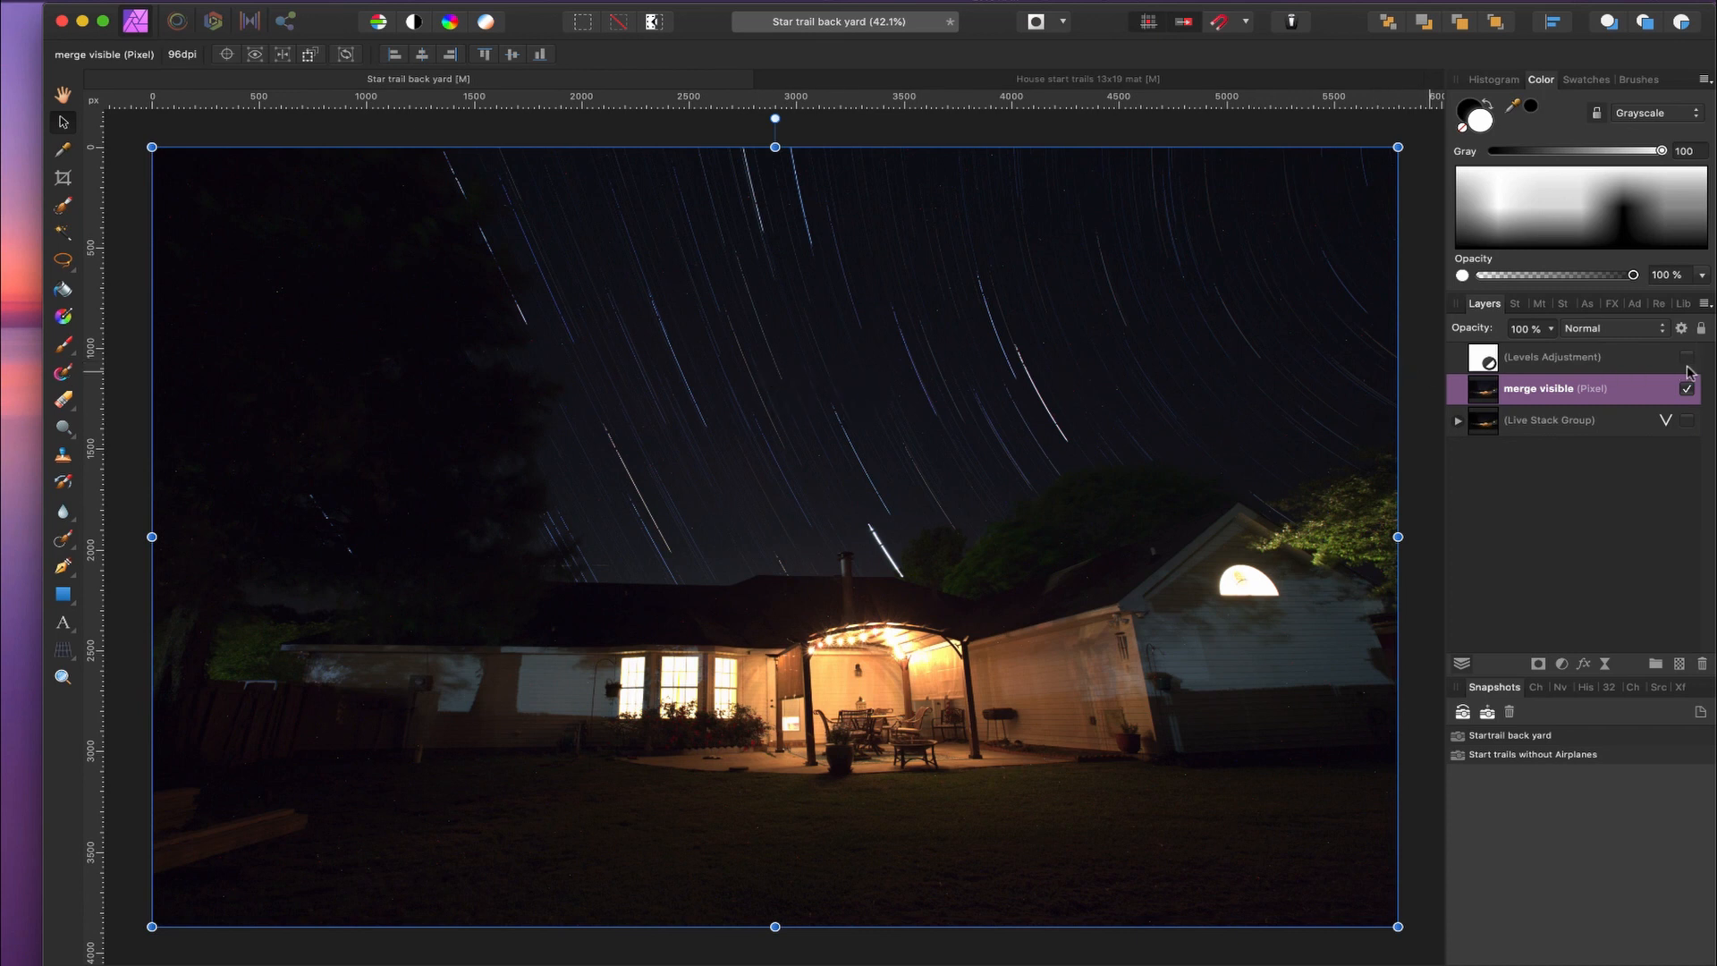
Enable the Levels Adjustment layer and set Black Level 3% and Gamma 1
click(1552, 356)
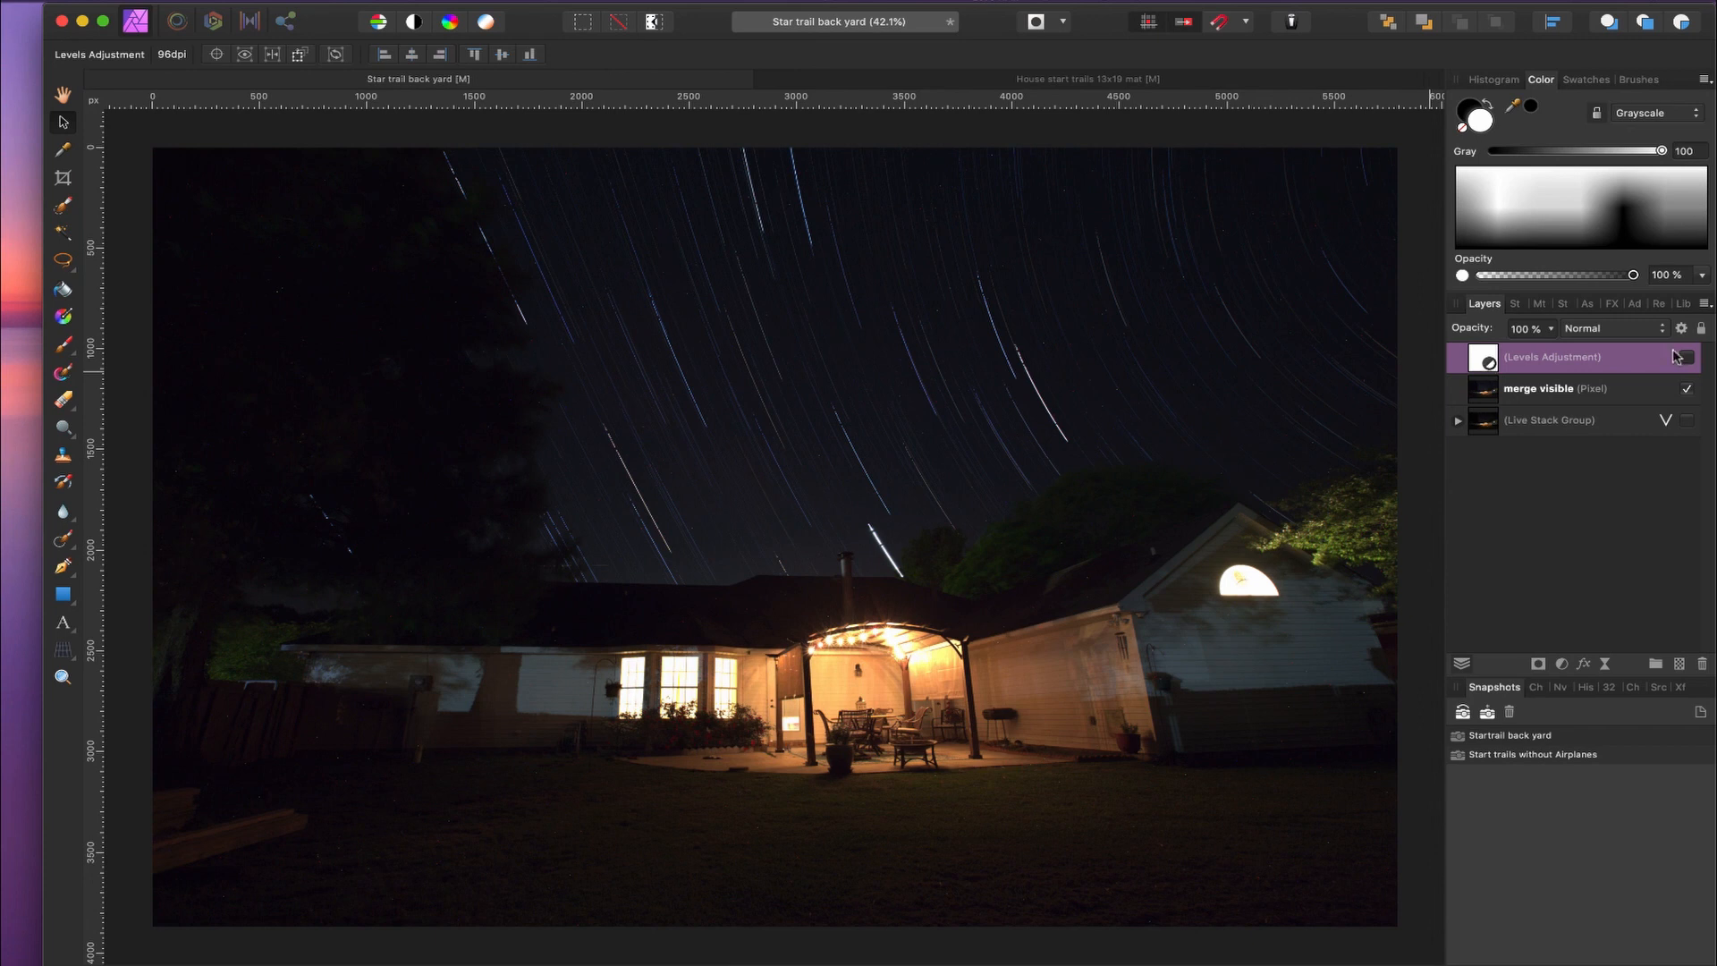
click(1686, 357)
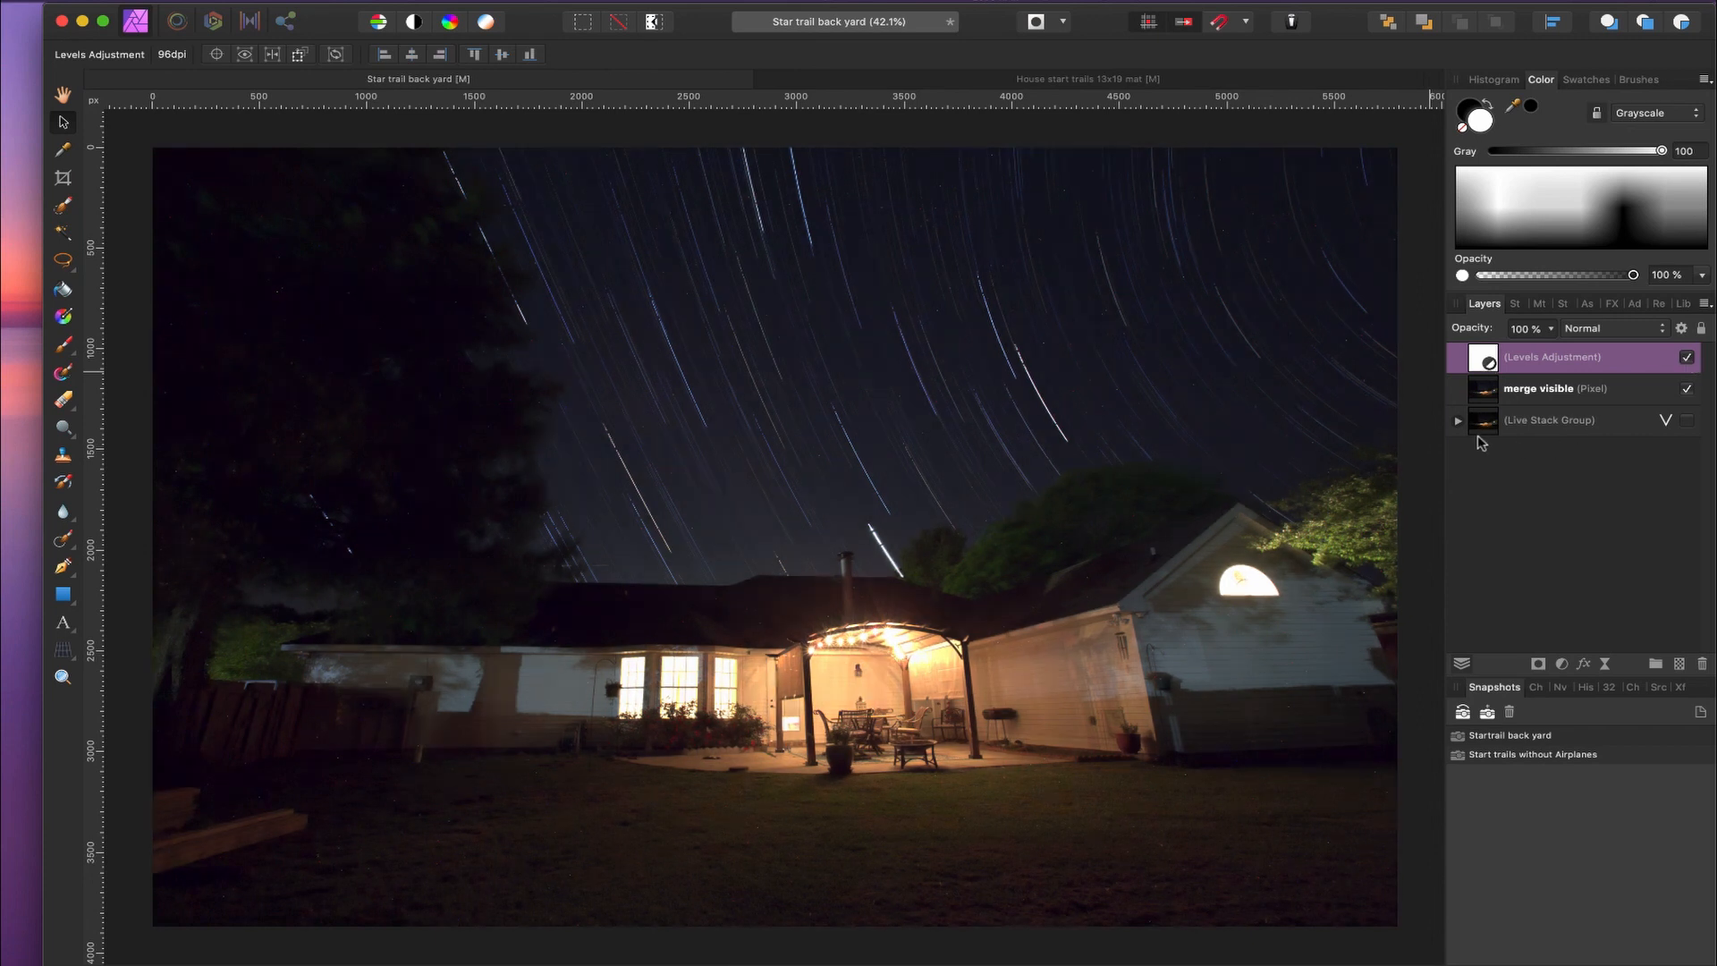
double_click(1486, 363)
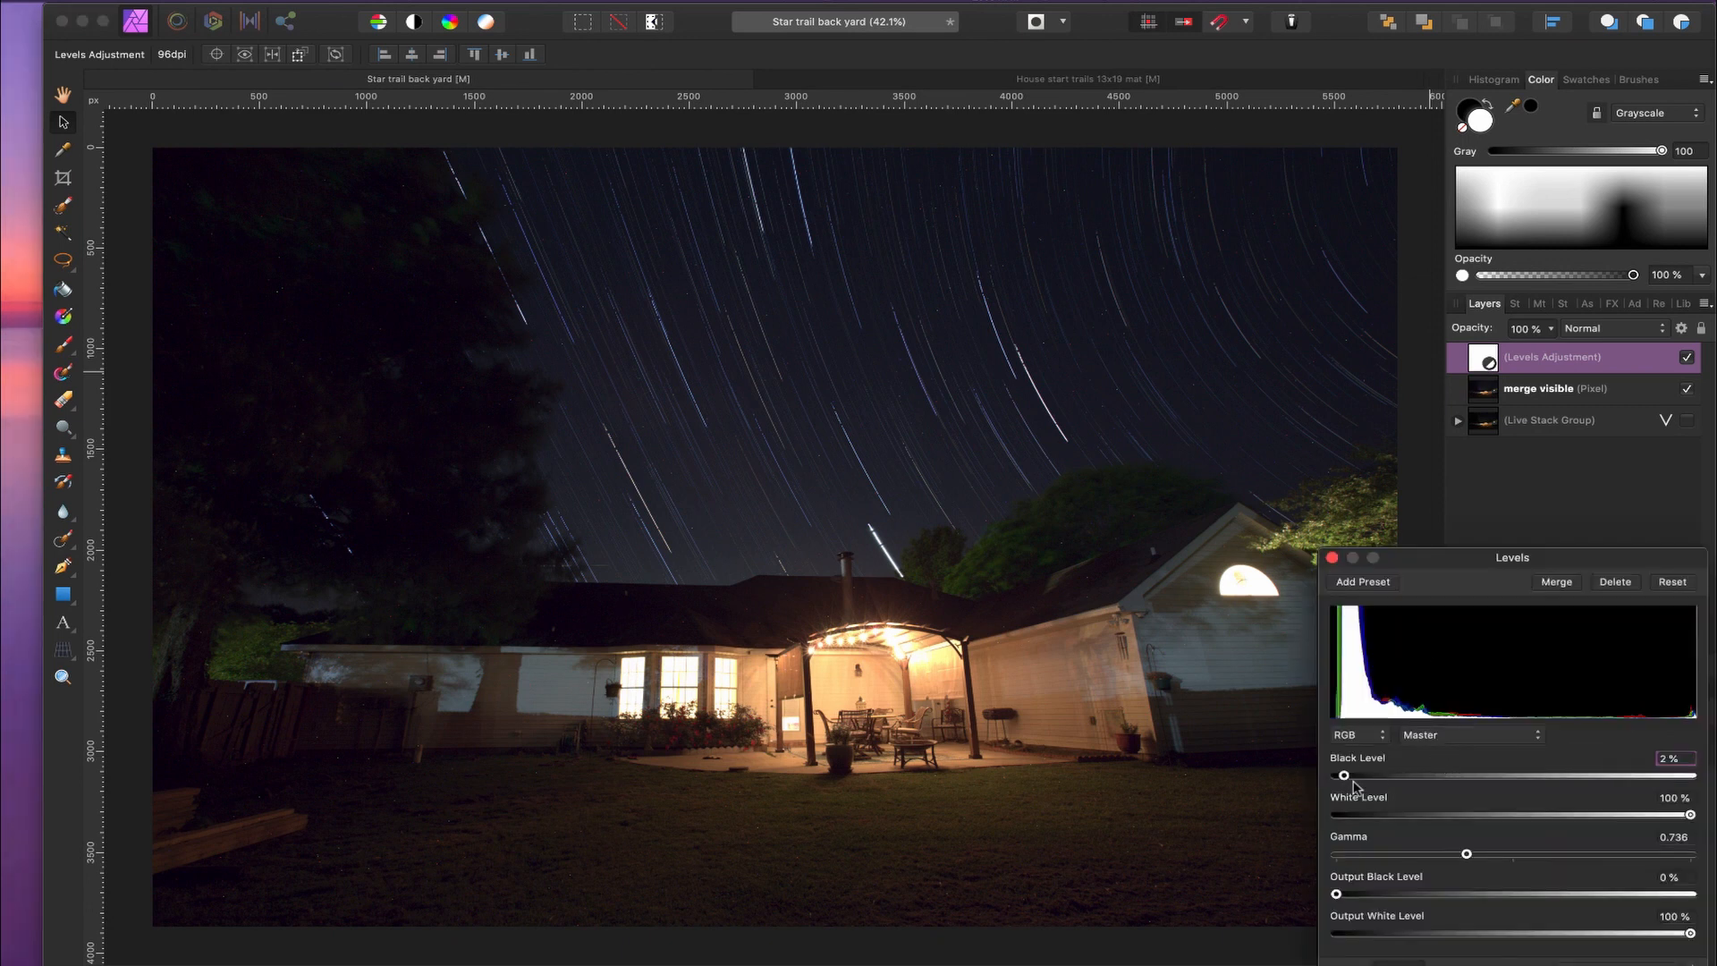
drag(1345, 774, 1334, 775)
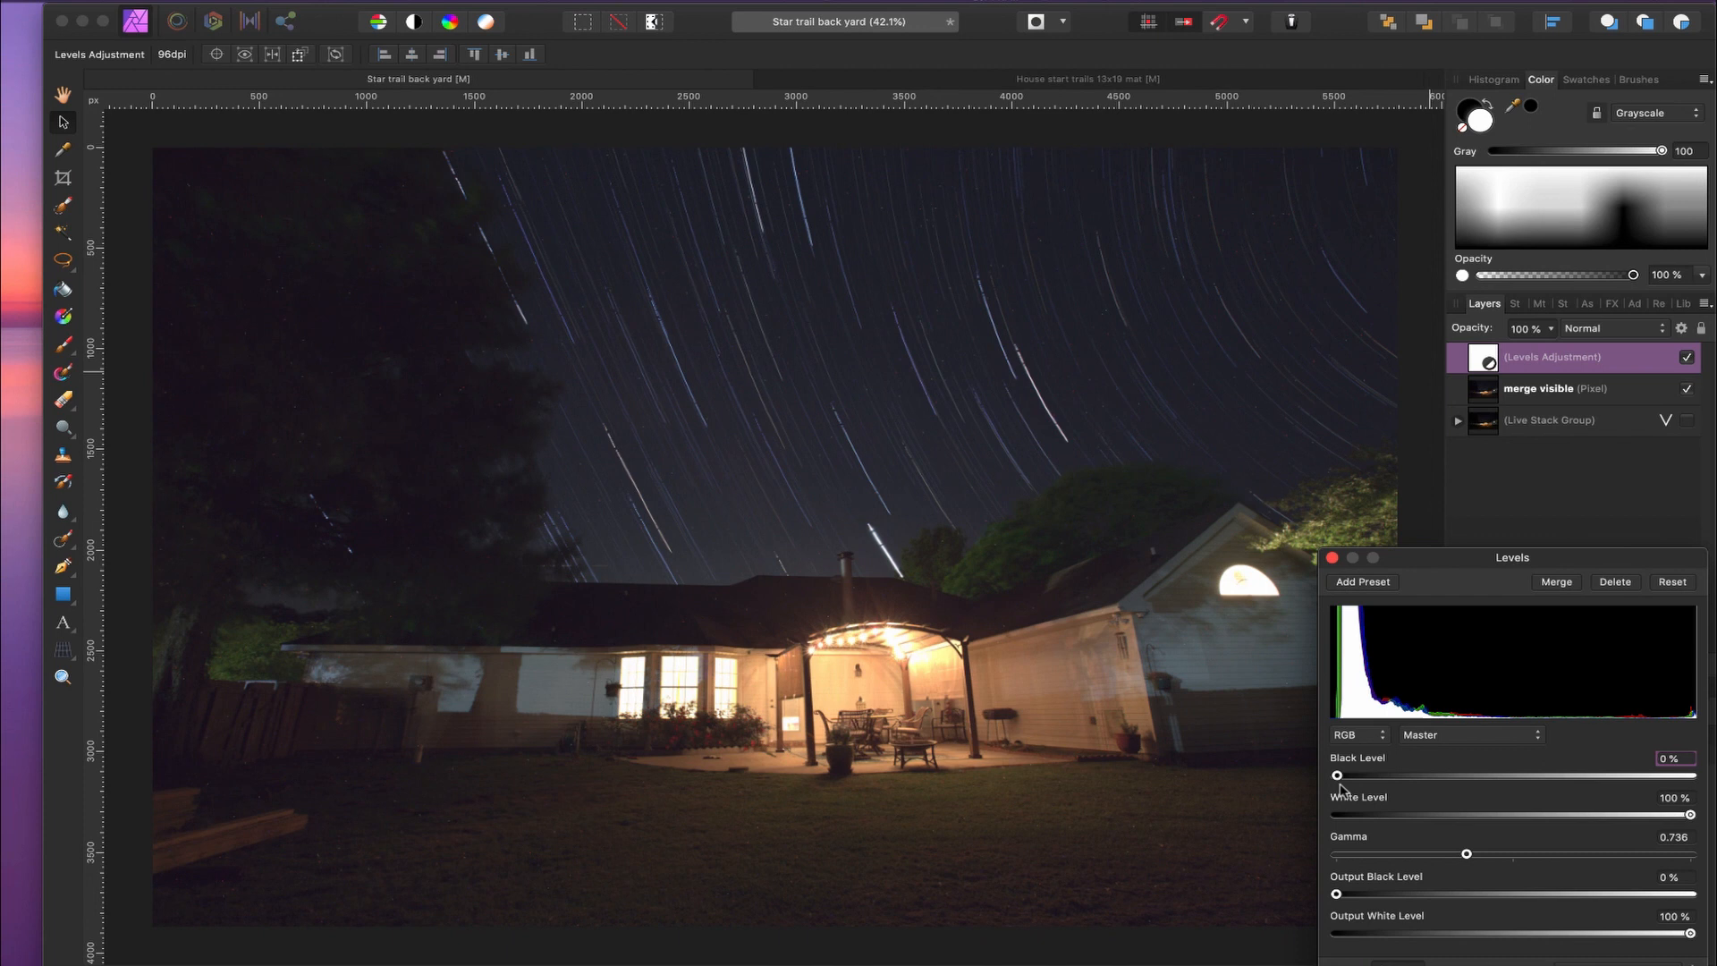
drag(1334, 774, 1344, 774)
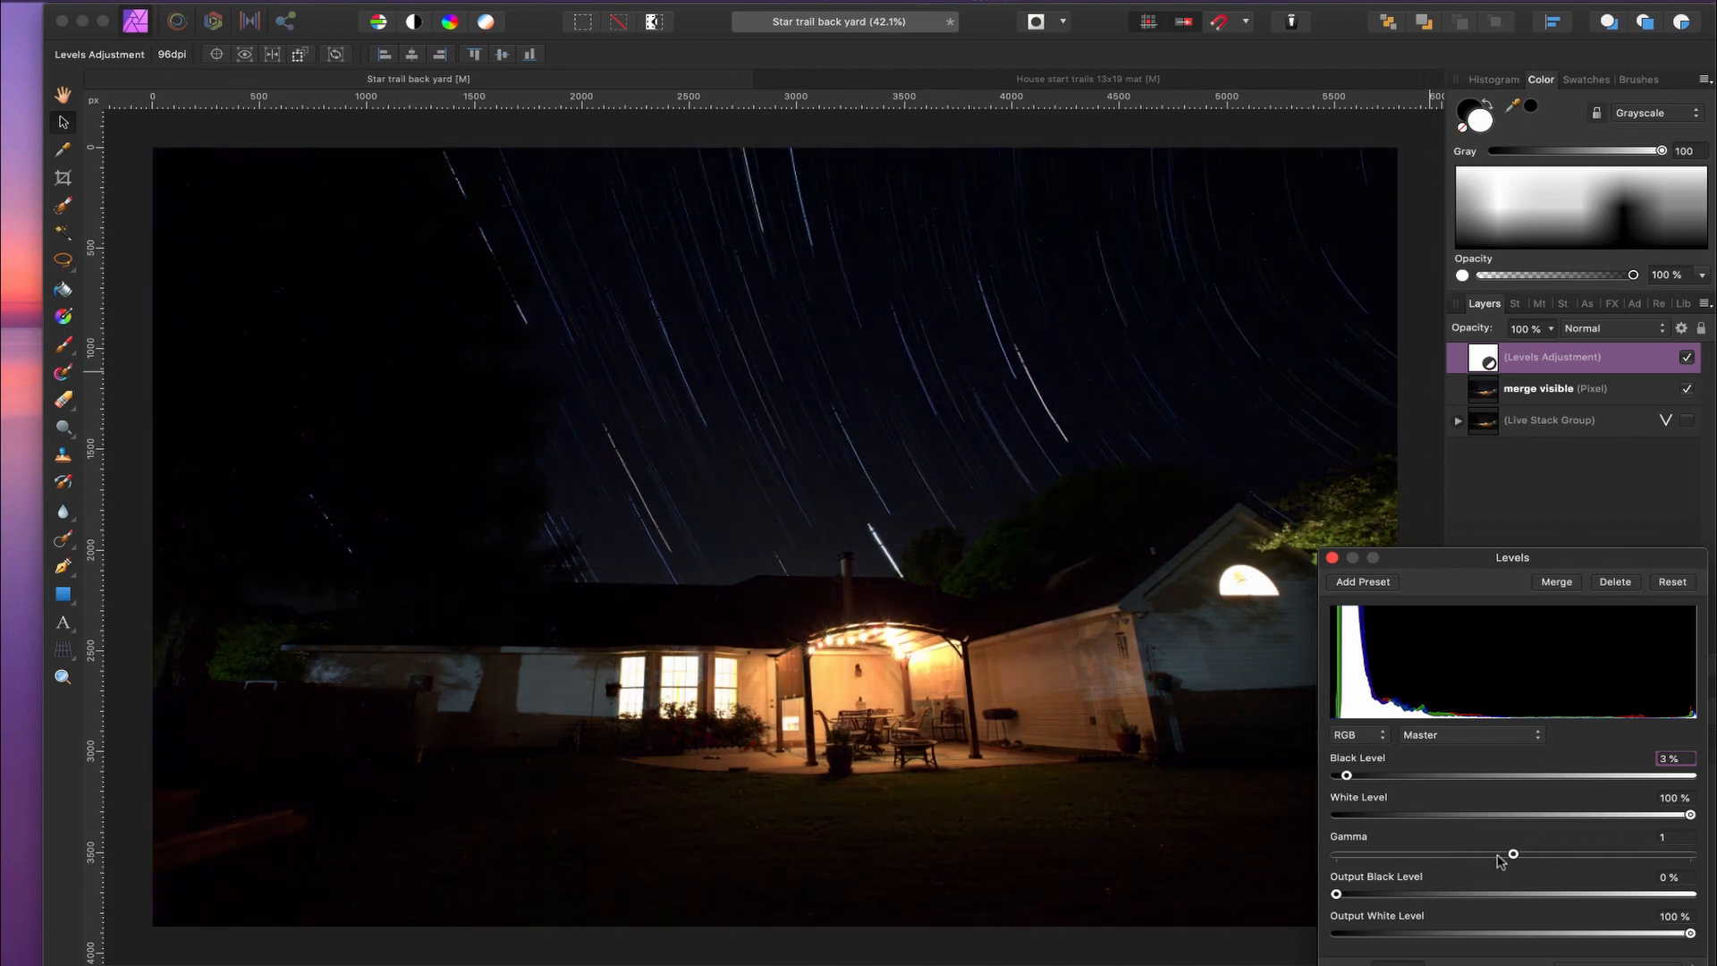
drag(1513, 855, 1455, 855)
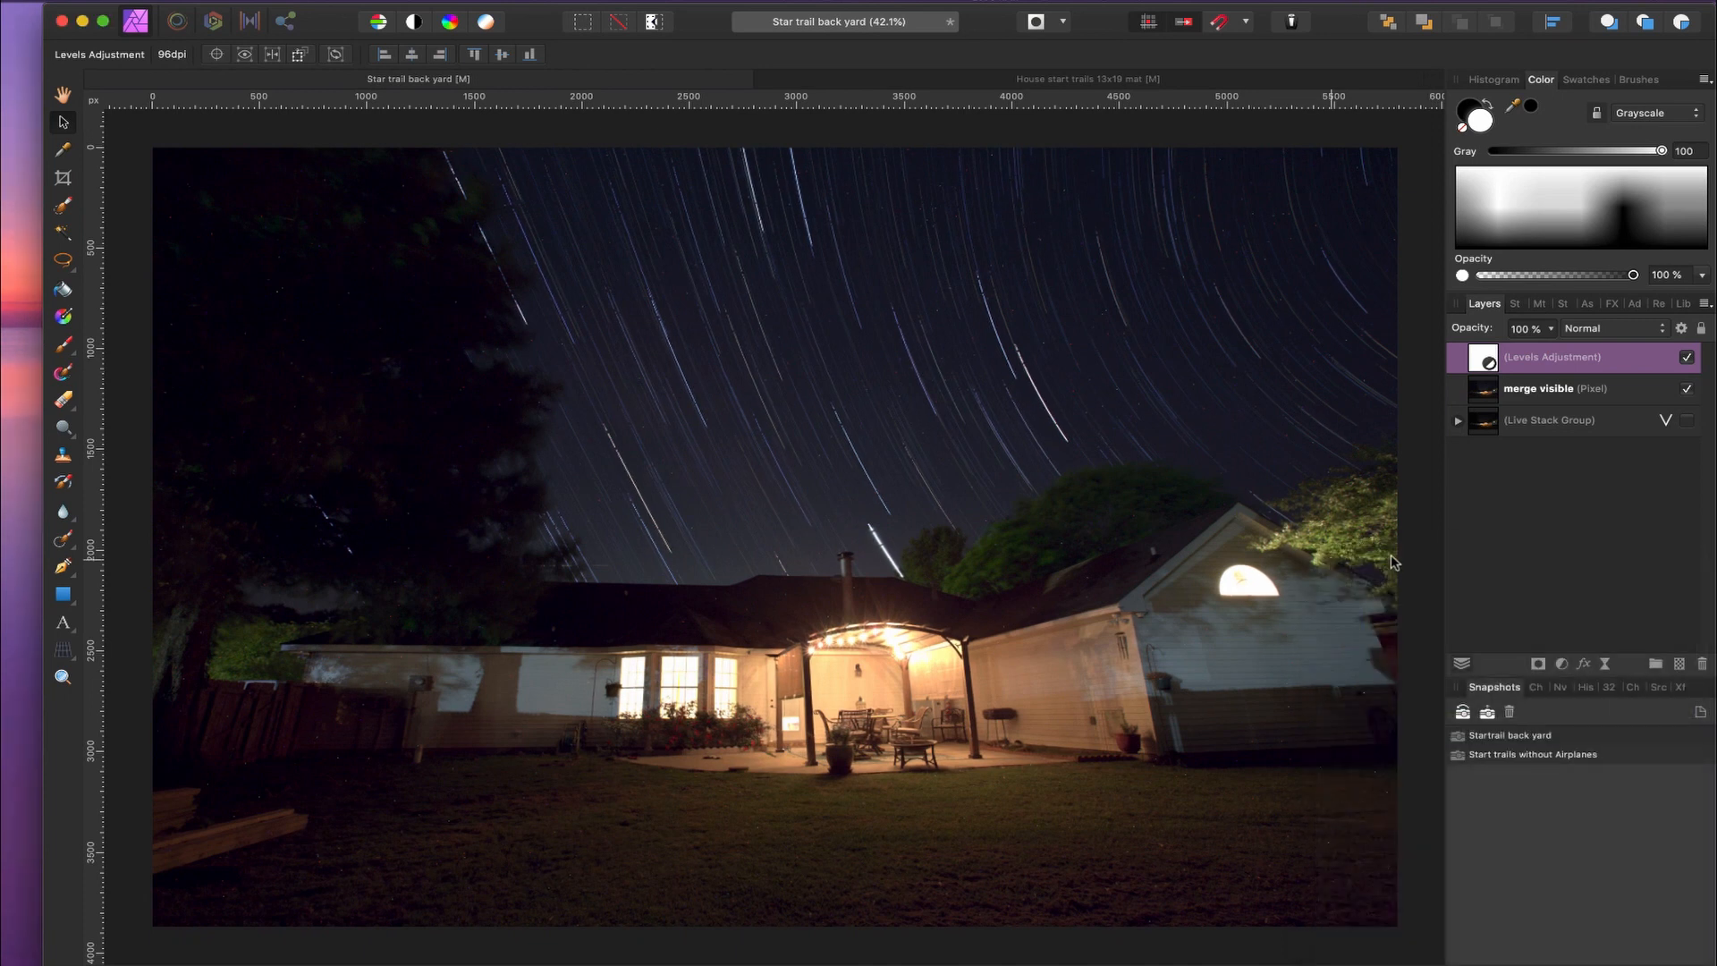
mouse_move(1541, 397)
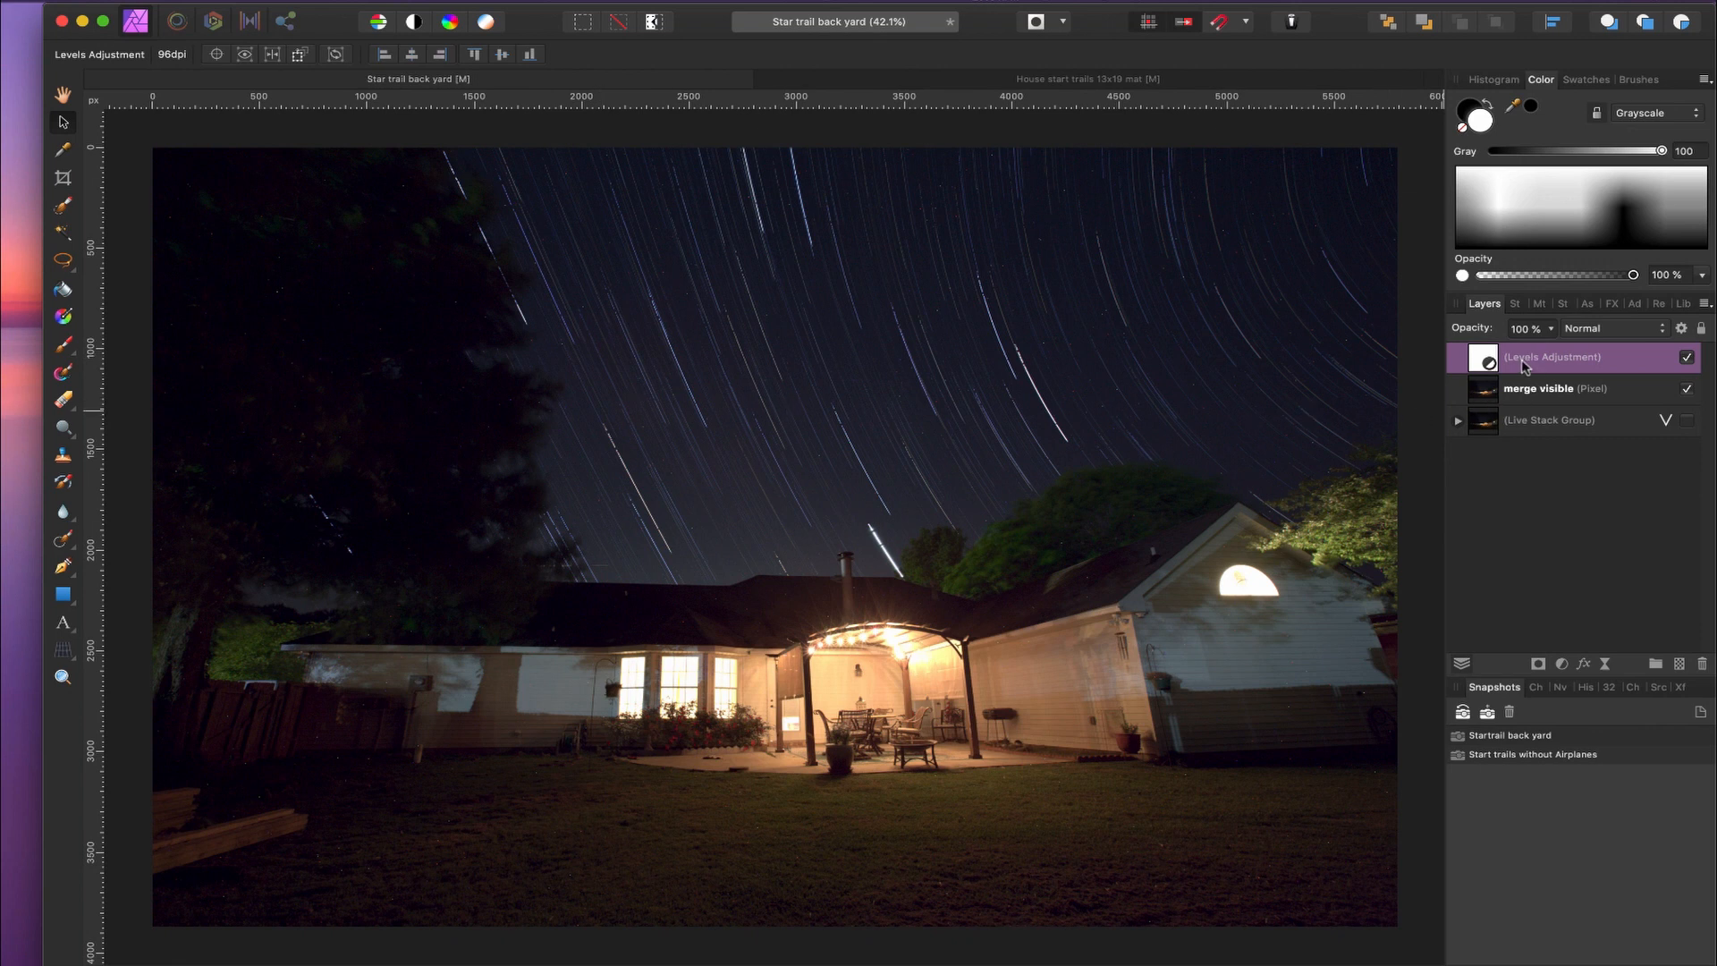
click(1543, 388)
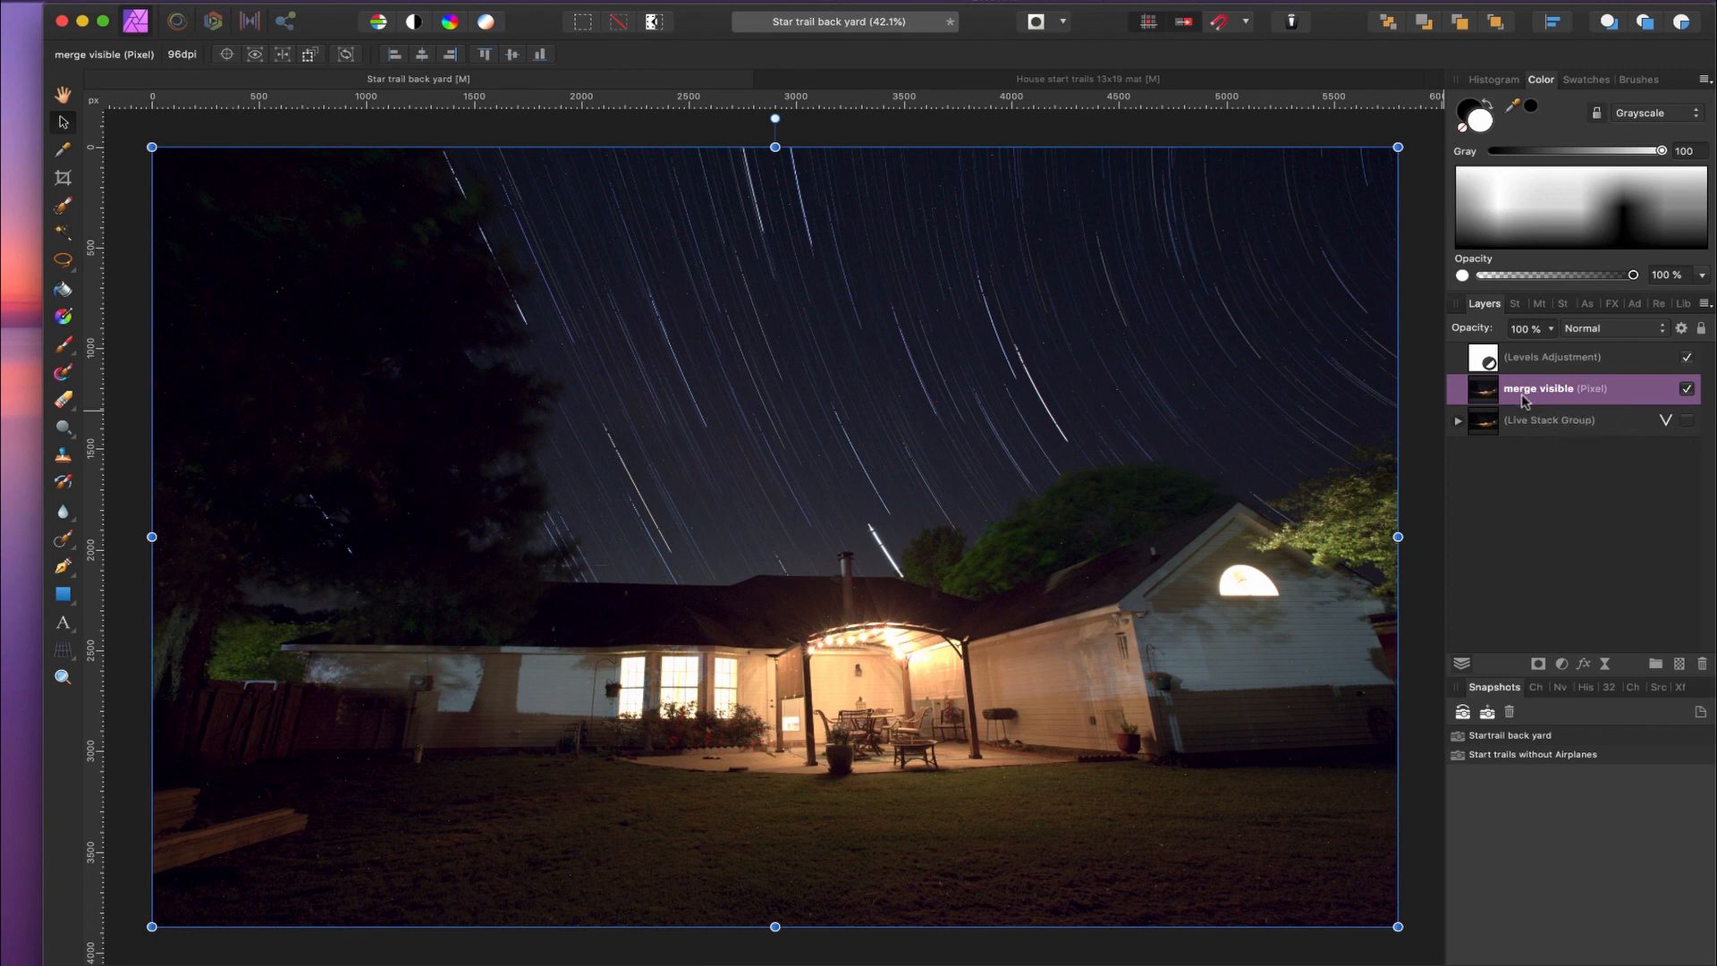
mouse_move(1559, 408)
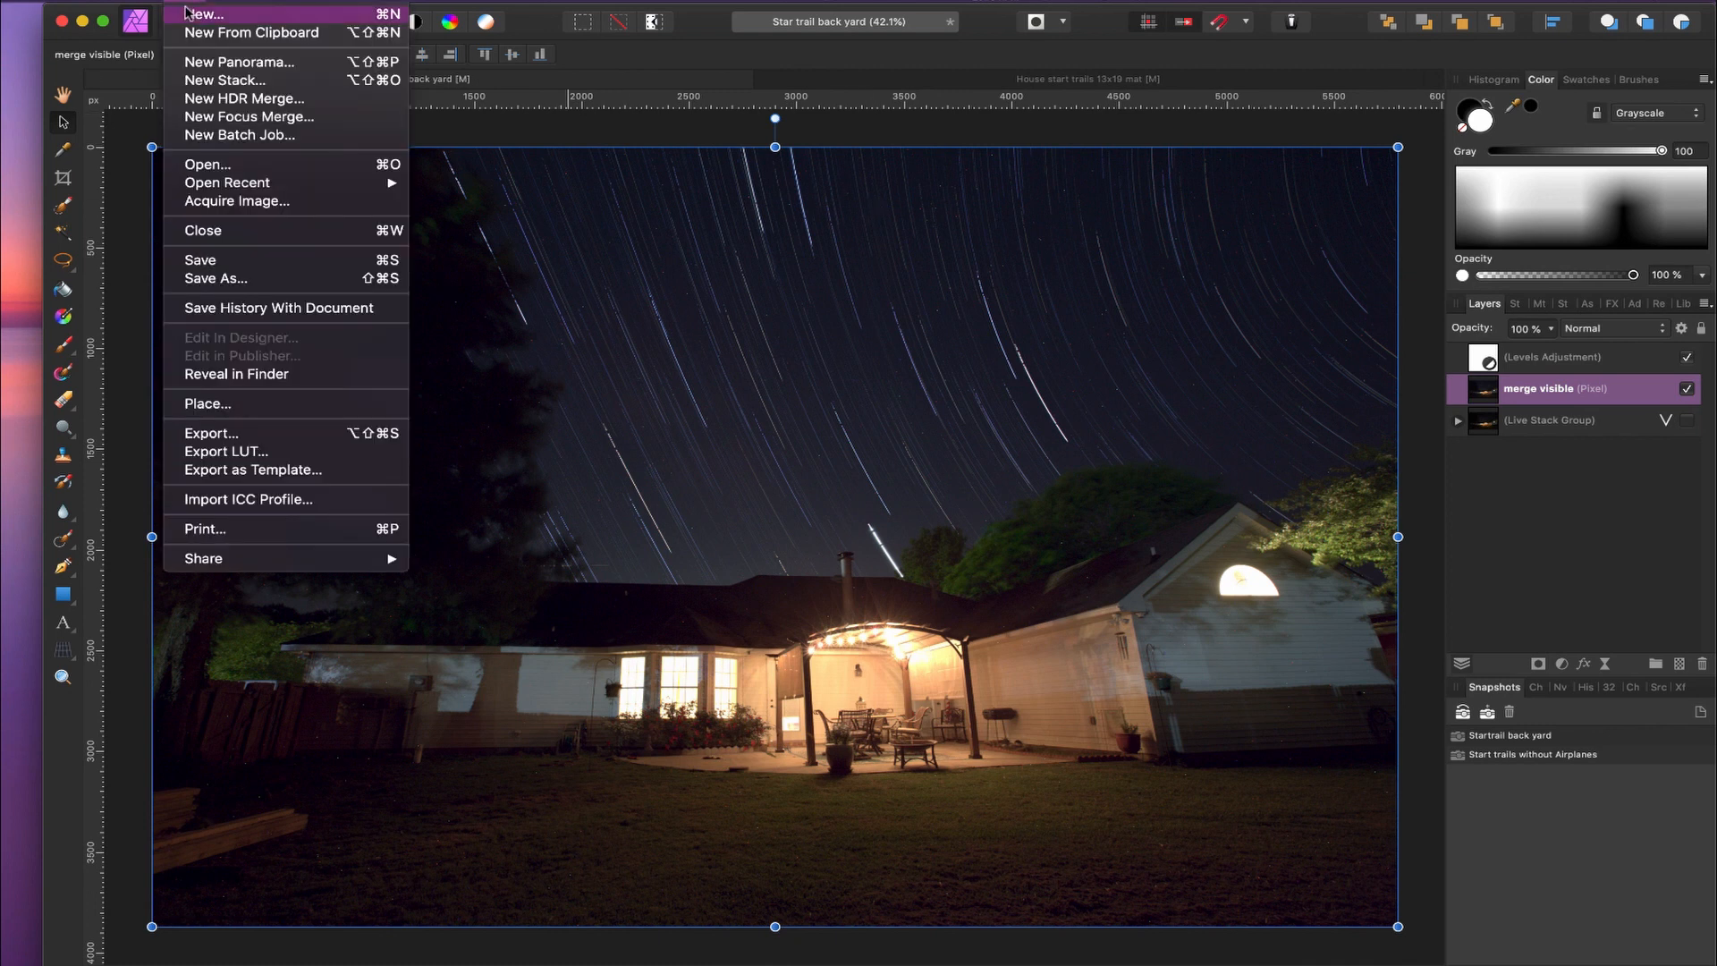
click(204, 12)
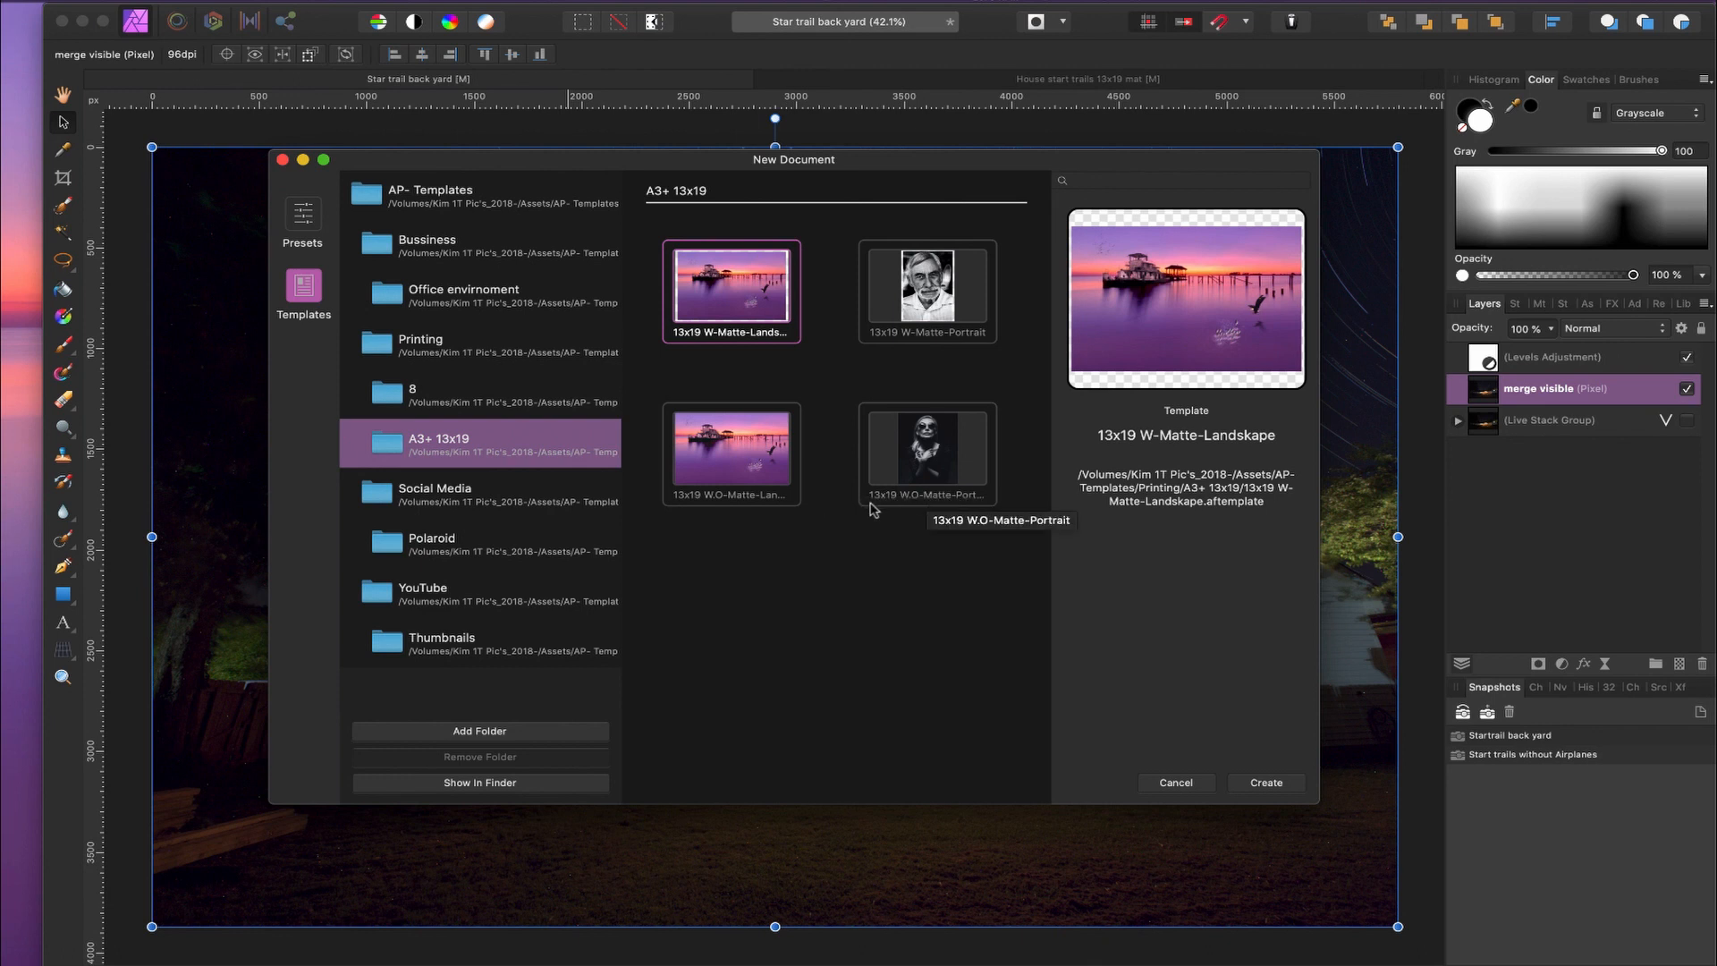
mouse_move(1113, 377)
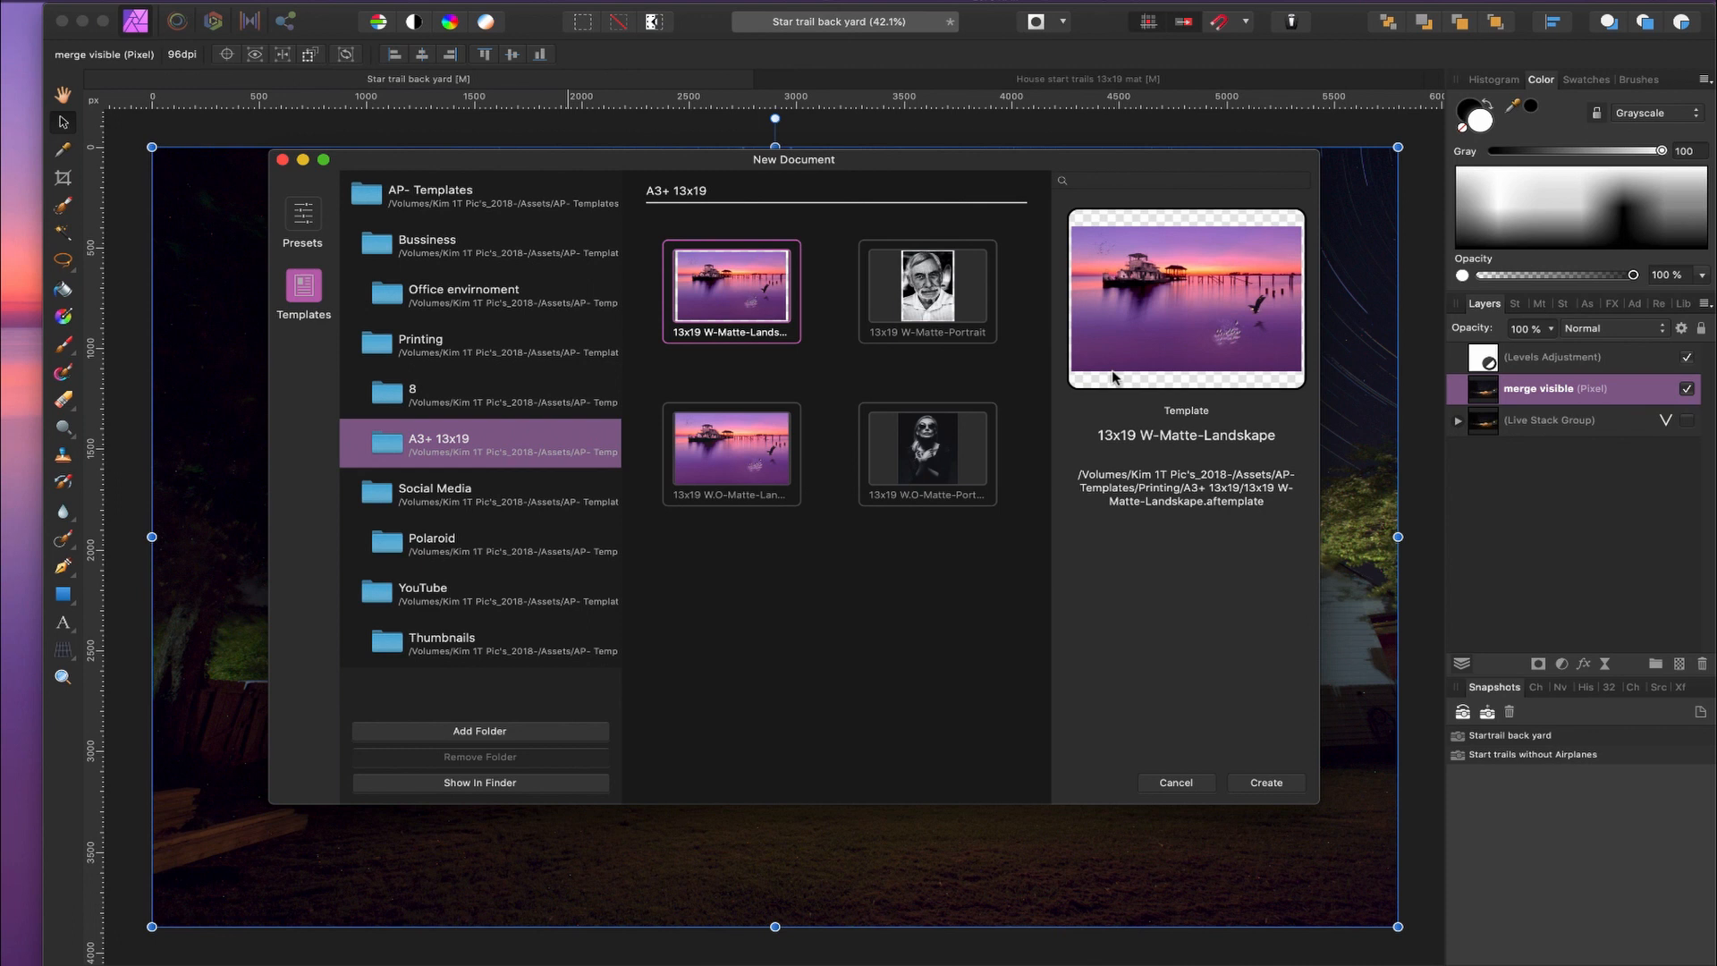
mouse_move(1182, 646)
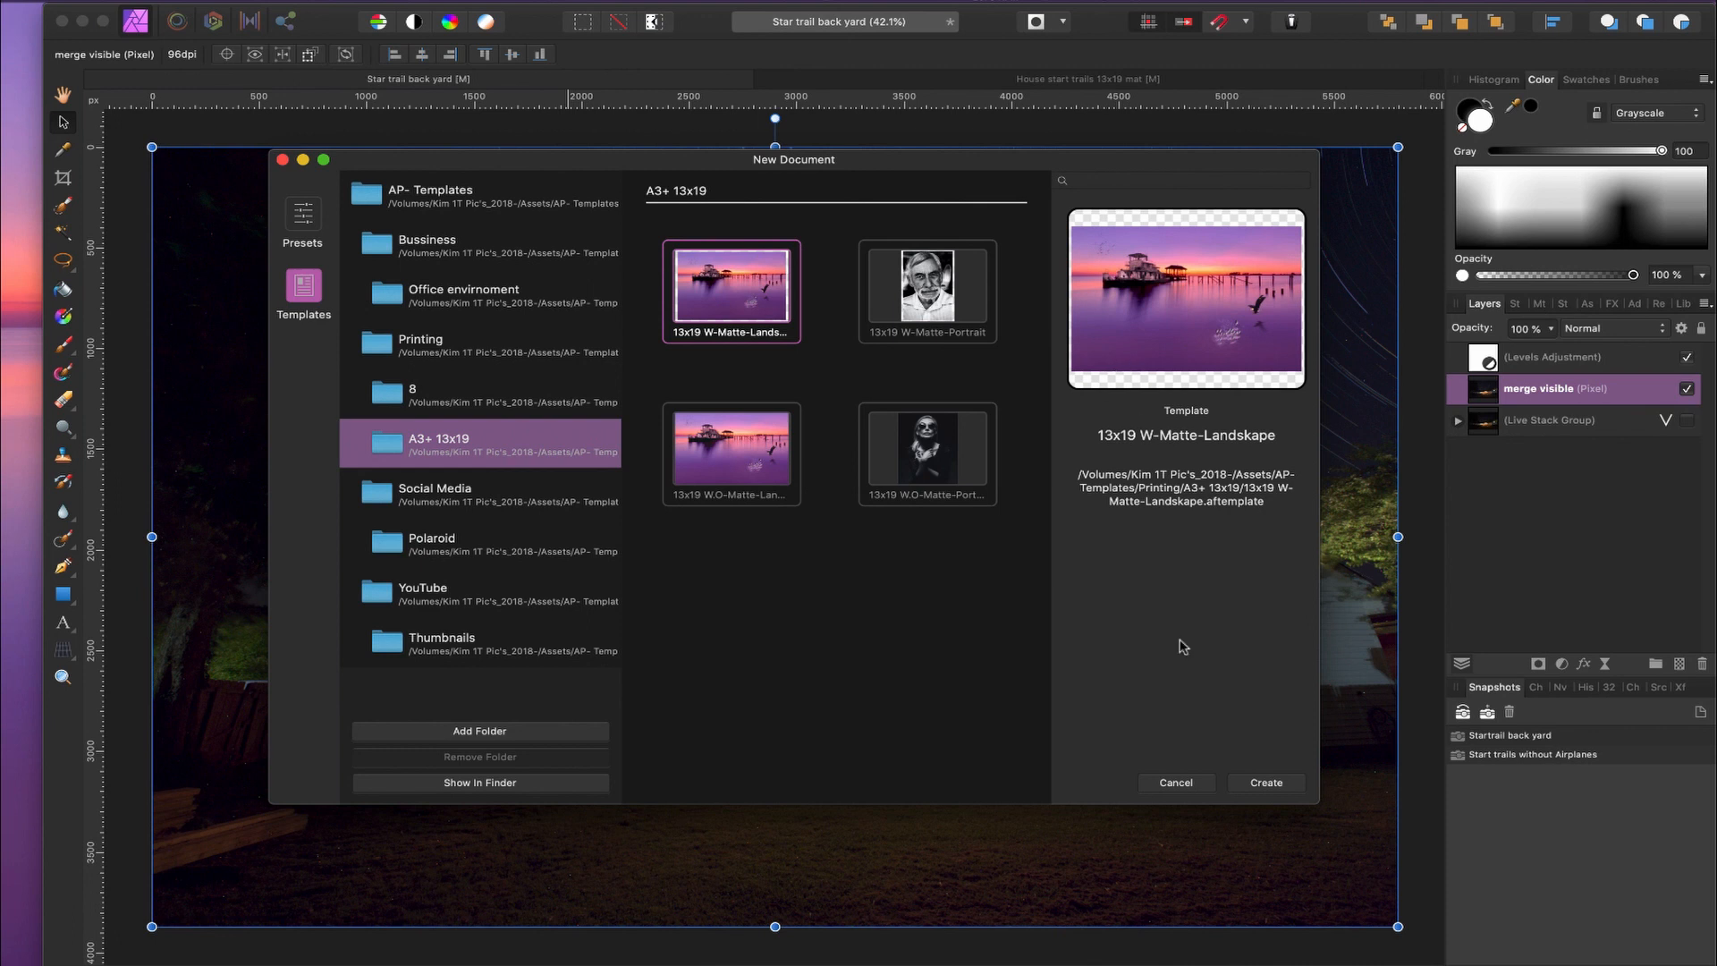
click(1173, 782)
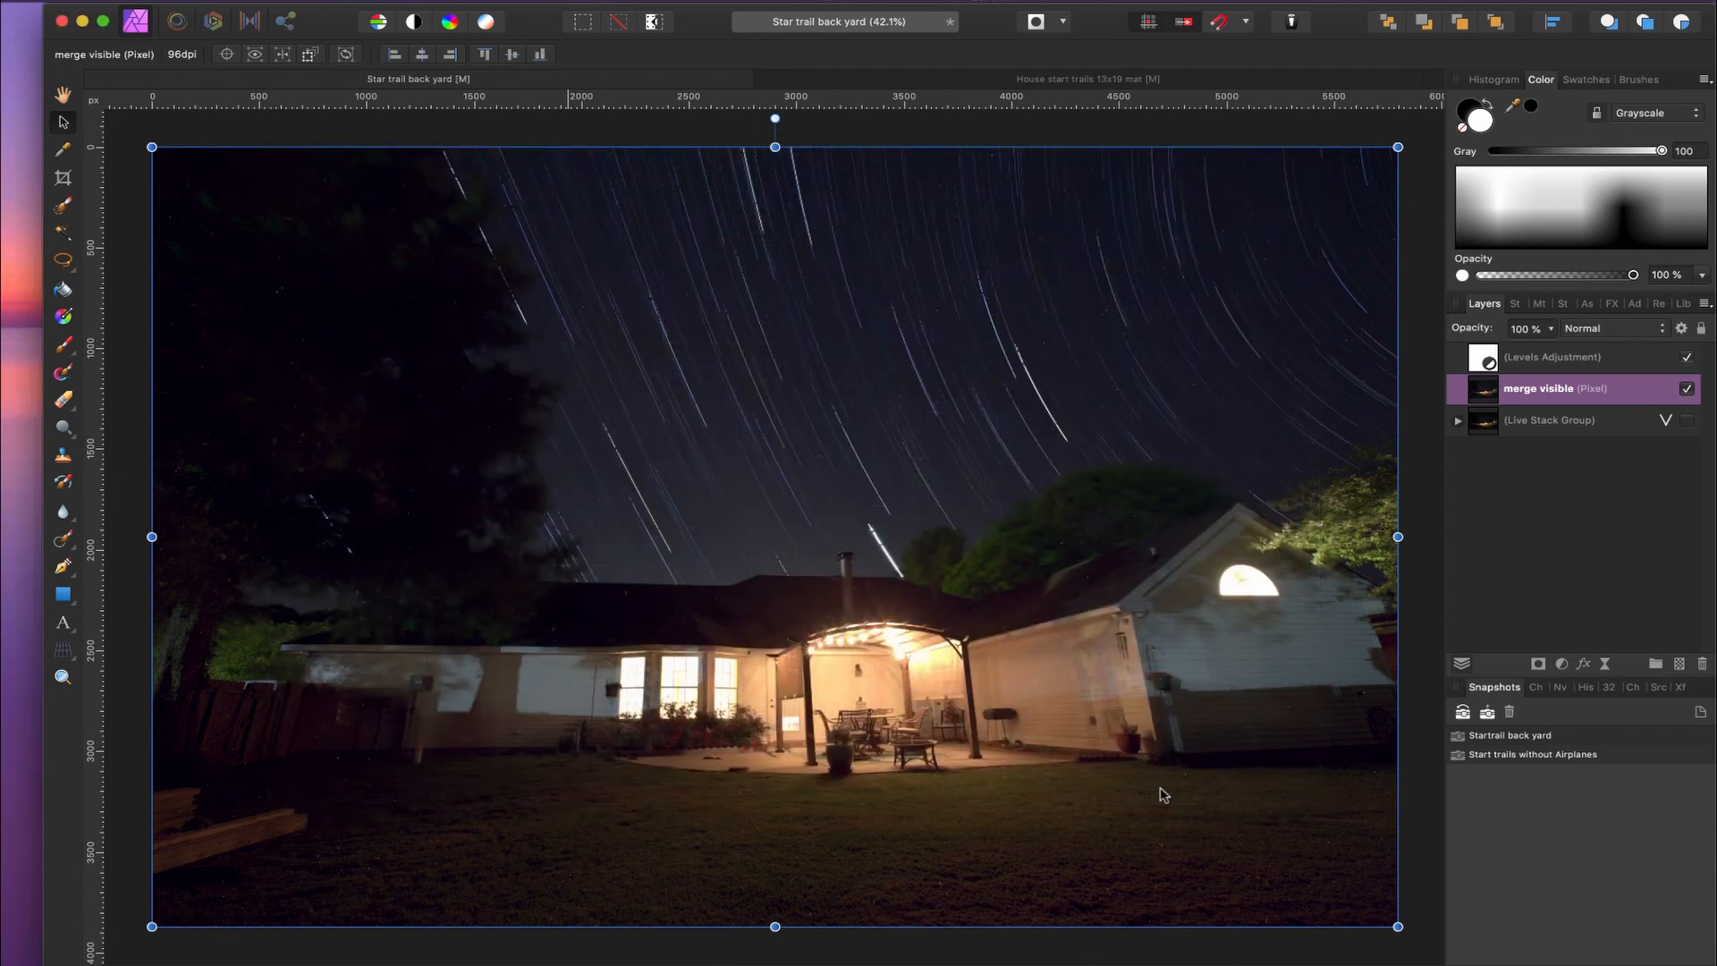
click(1085, 77)
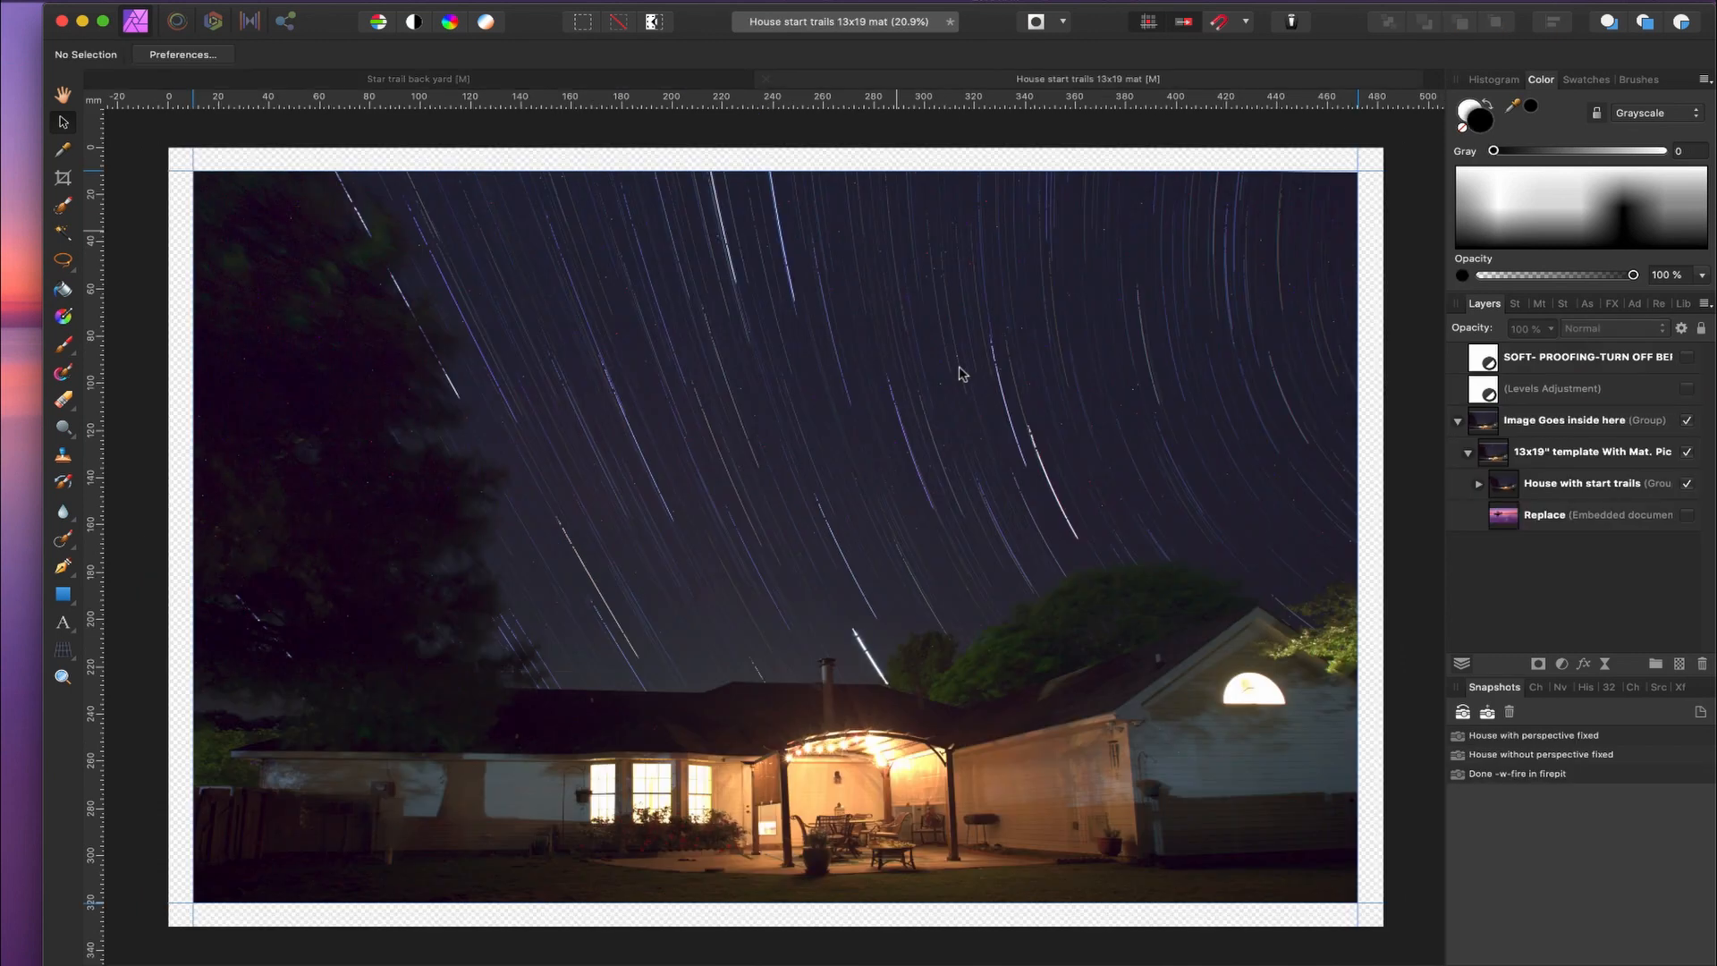
mouse_move(1442, 469)
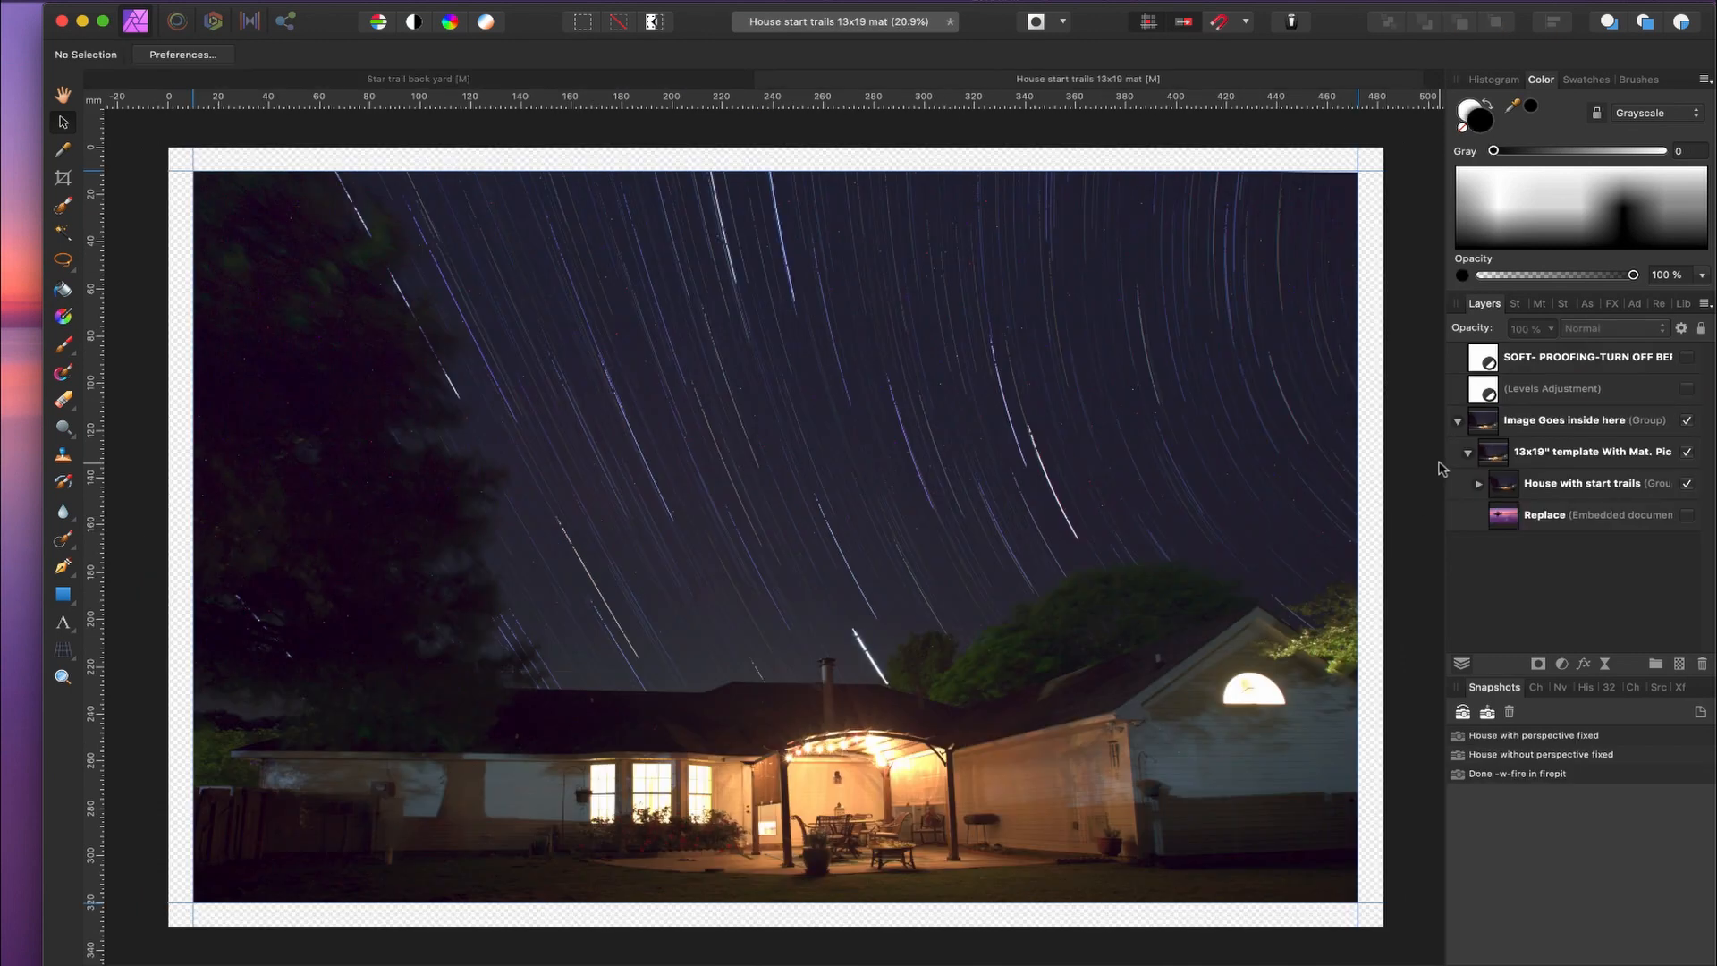
mouse_move(1227, 442)
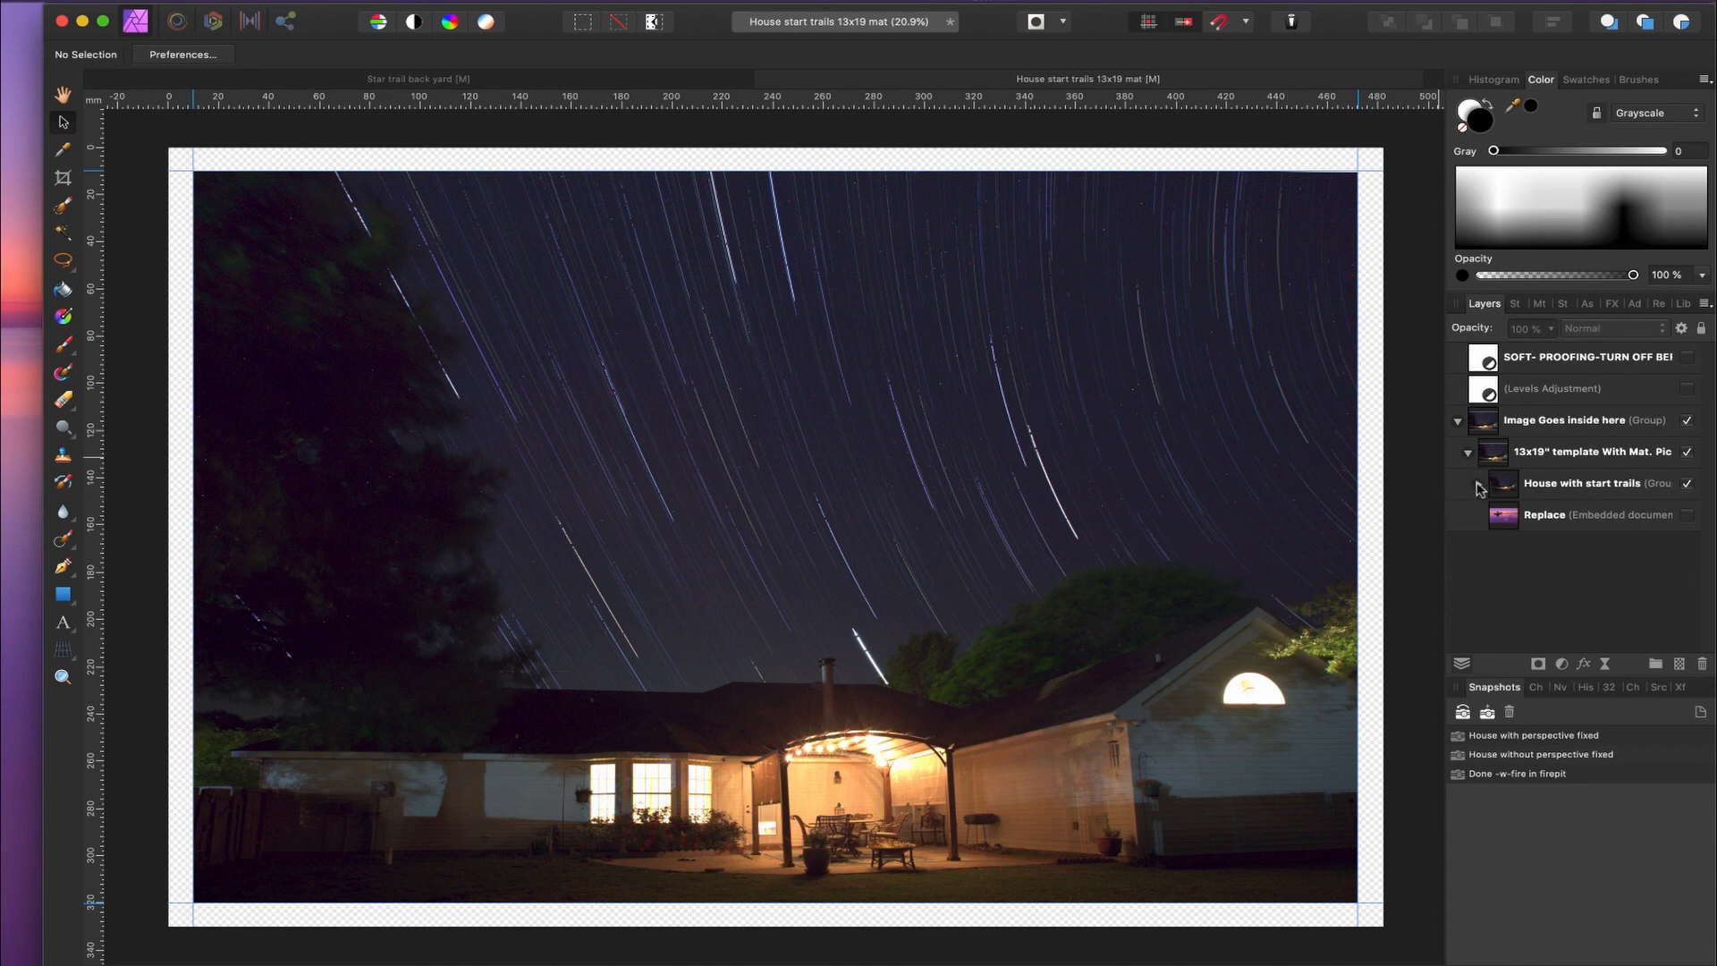
click(1479, 488)
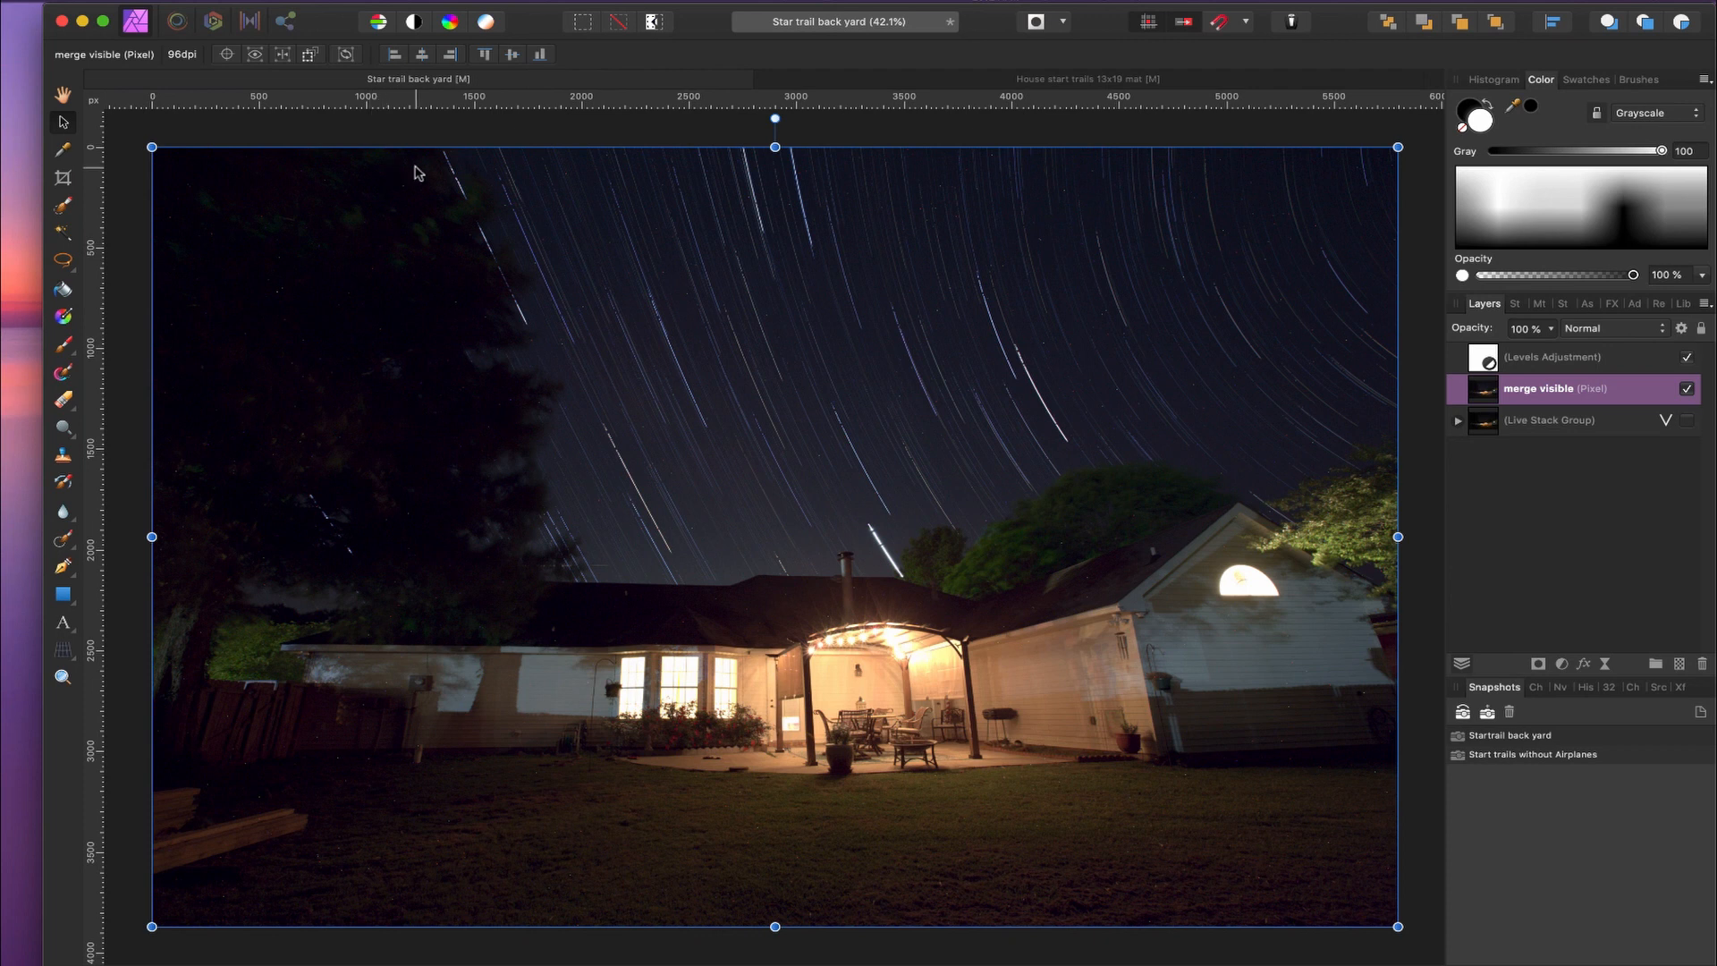
mouse_move(613, 125)
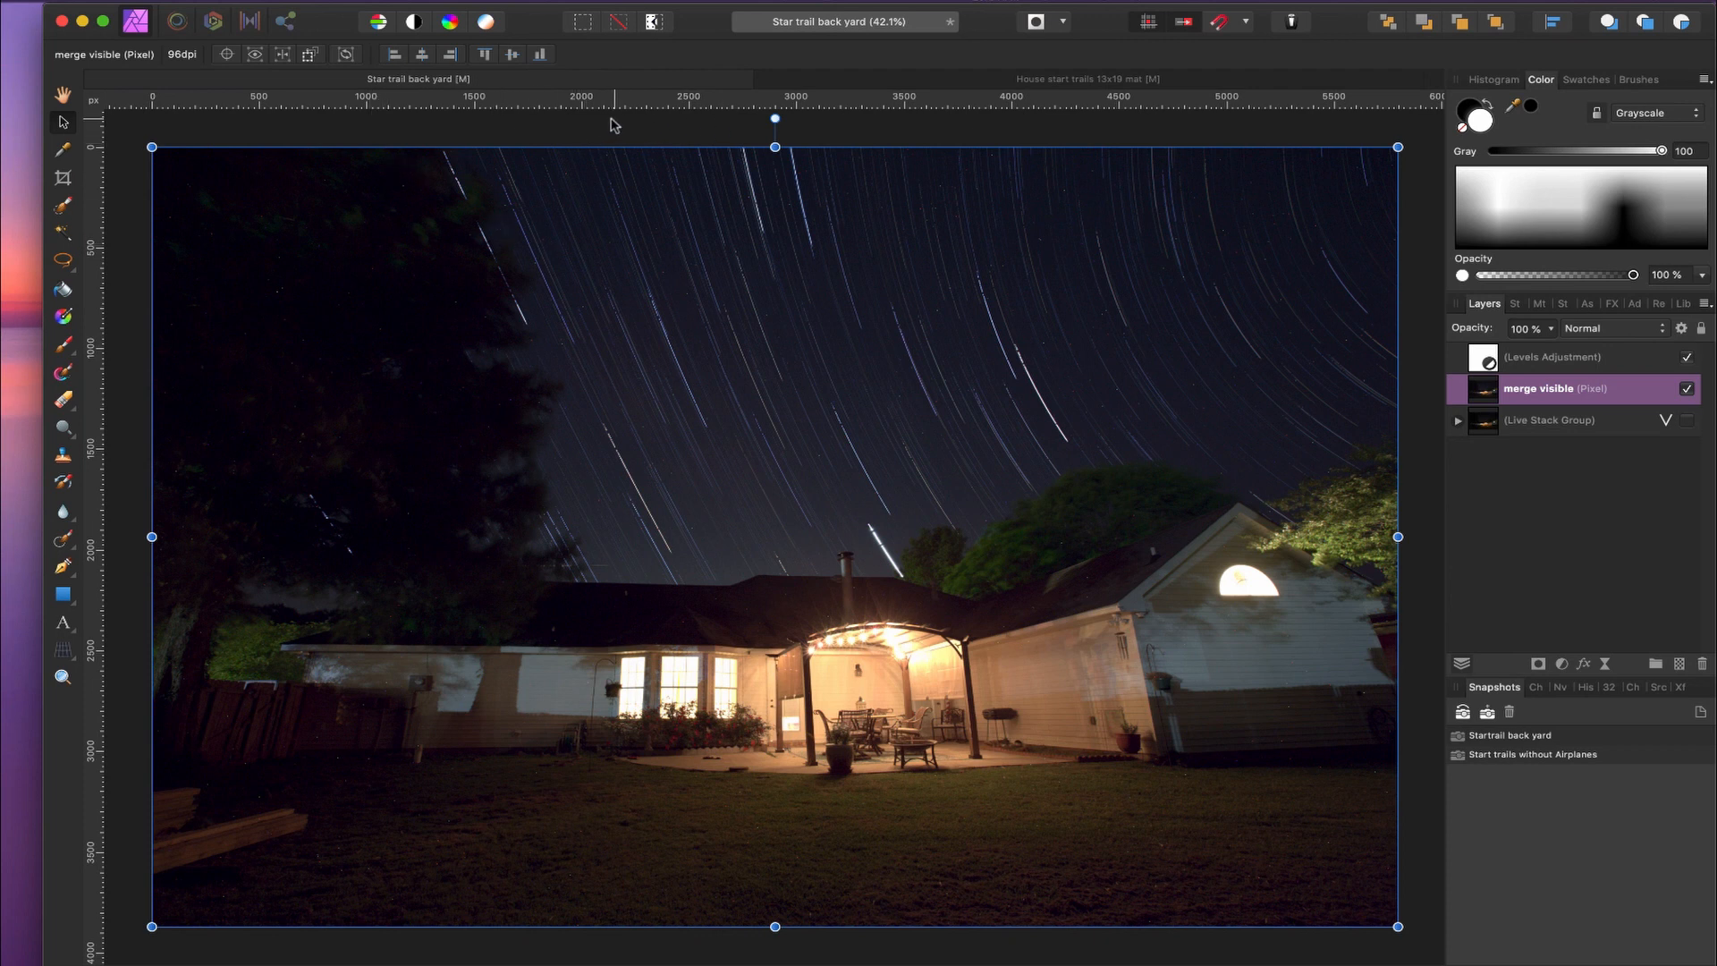
Switch to the House star trails 13x19 mat document
click(1085, 77)
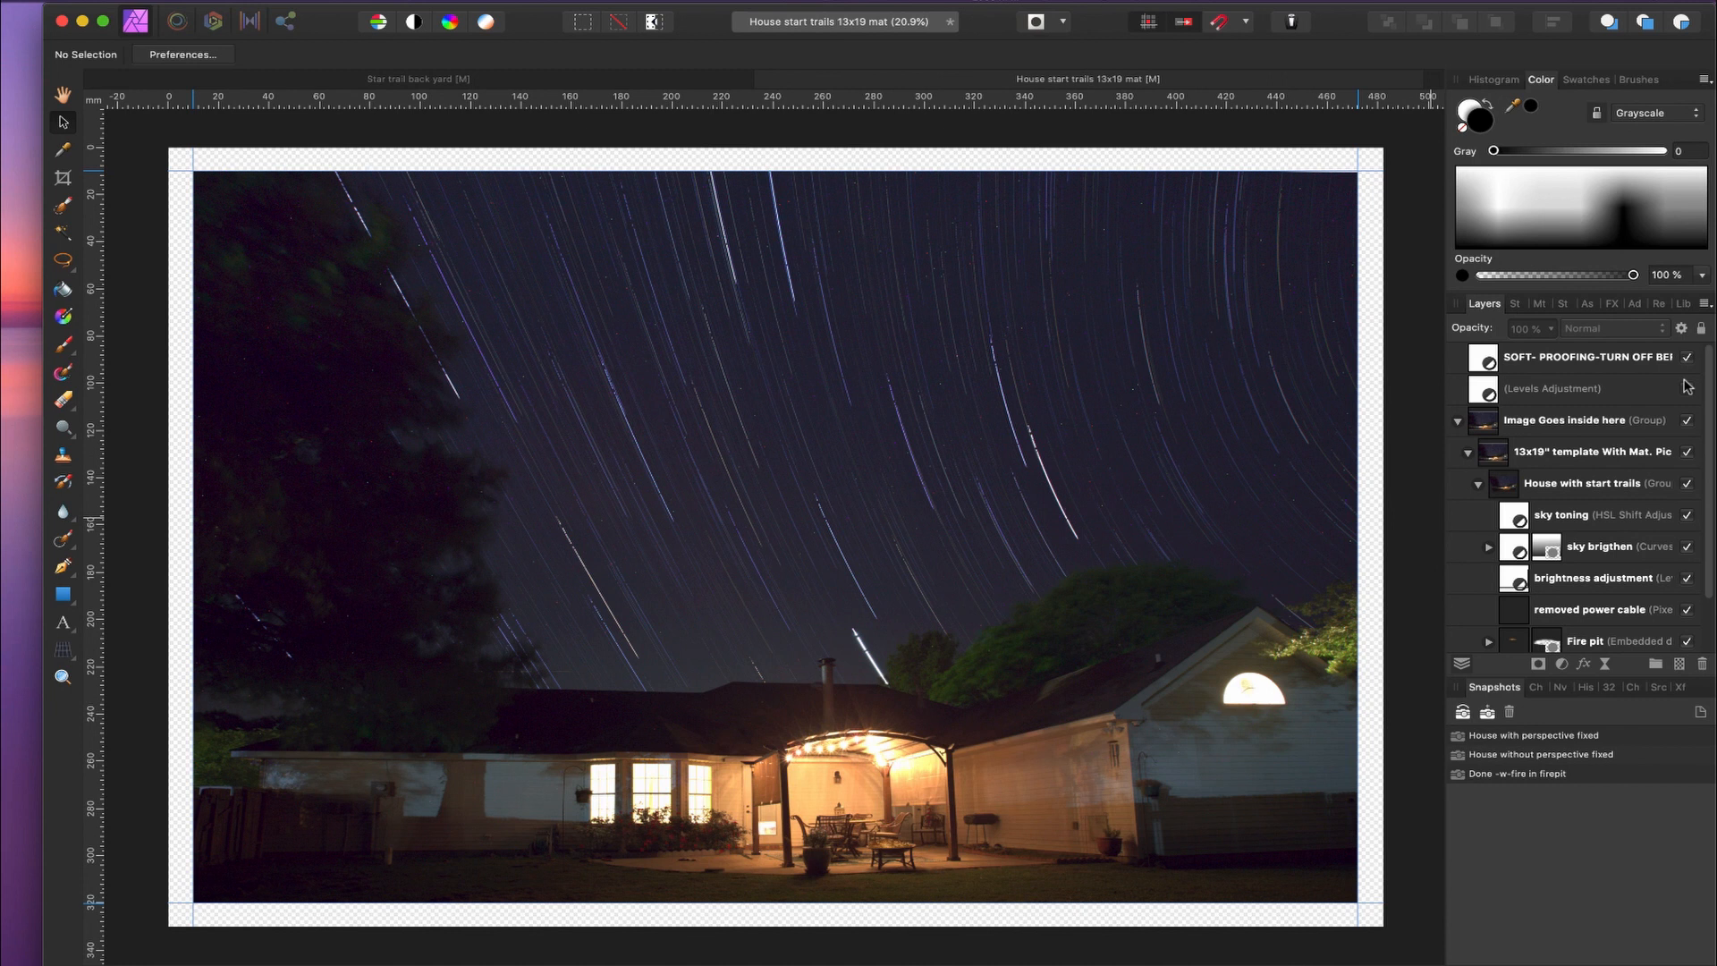
click(1687, 388)
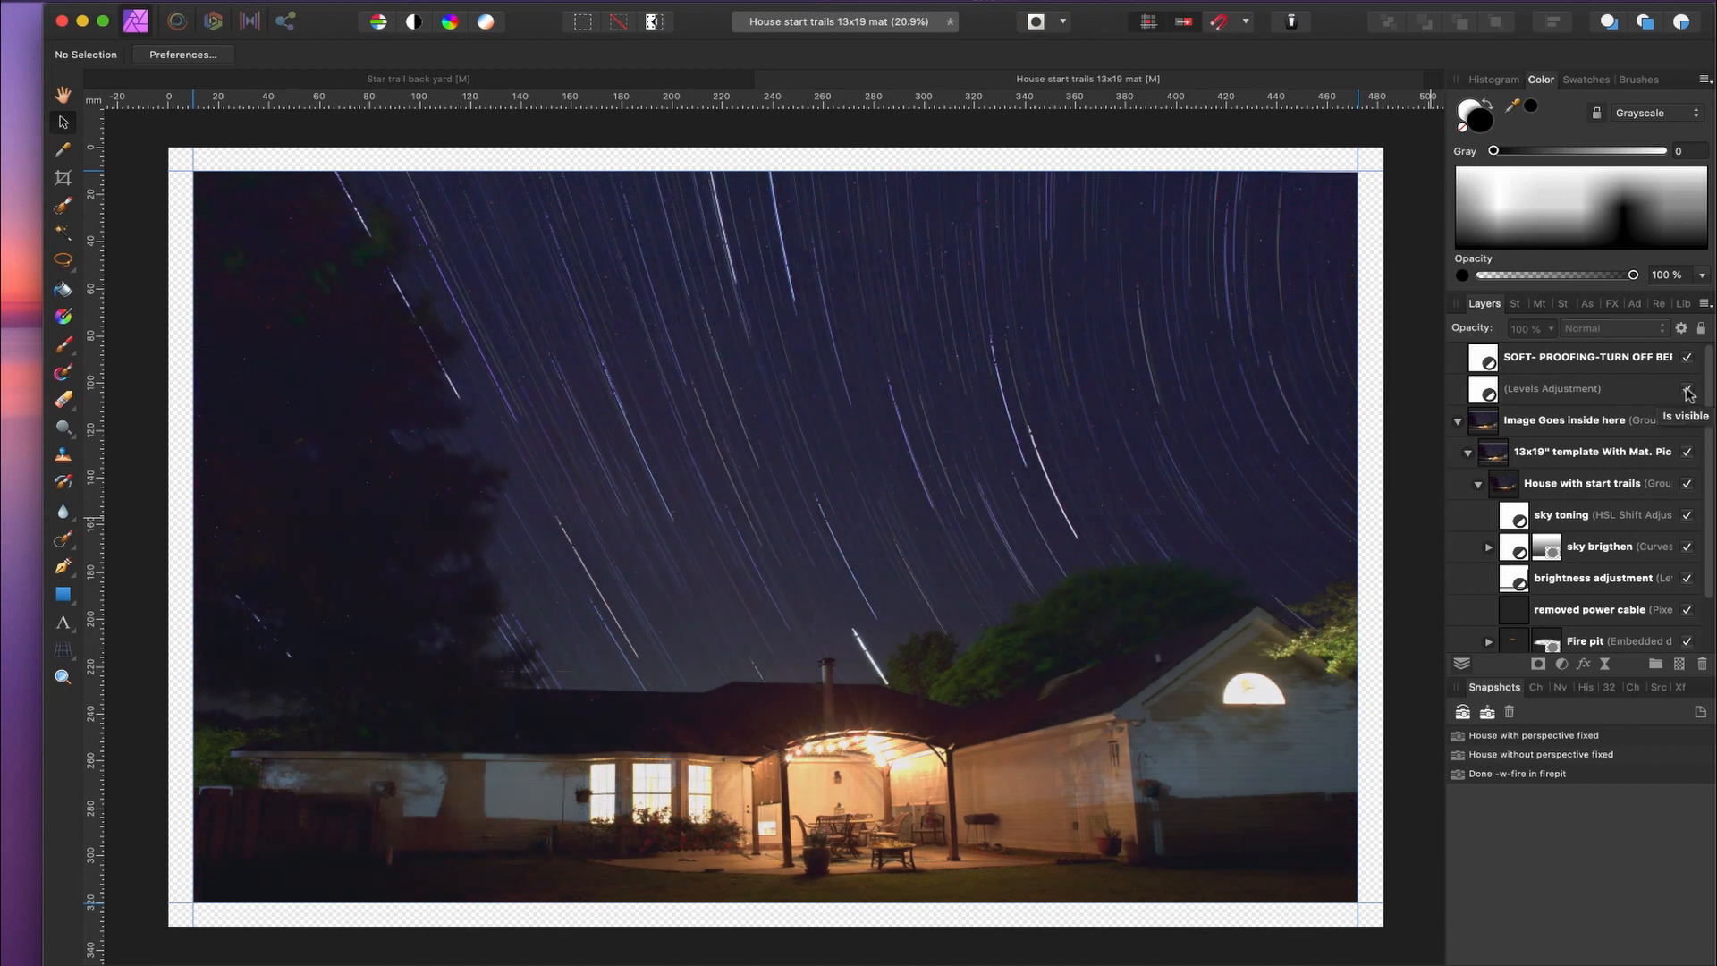
click(1688, 361)
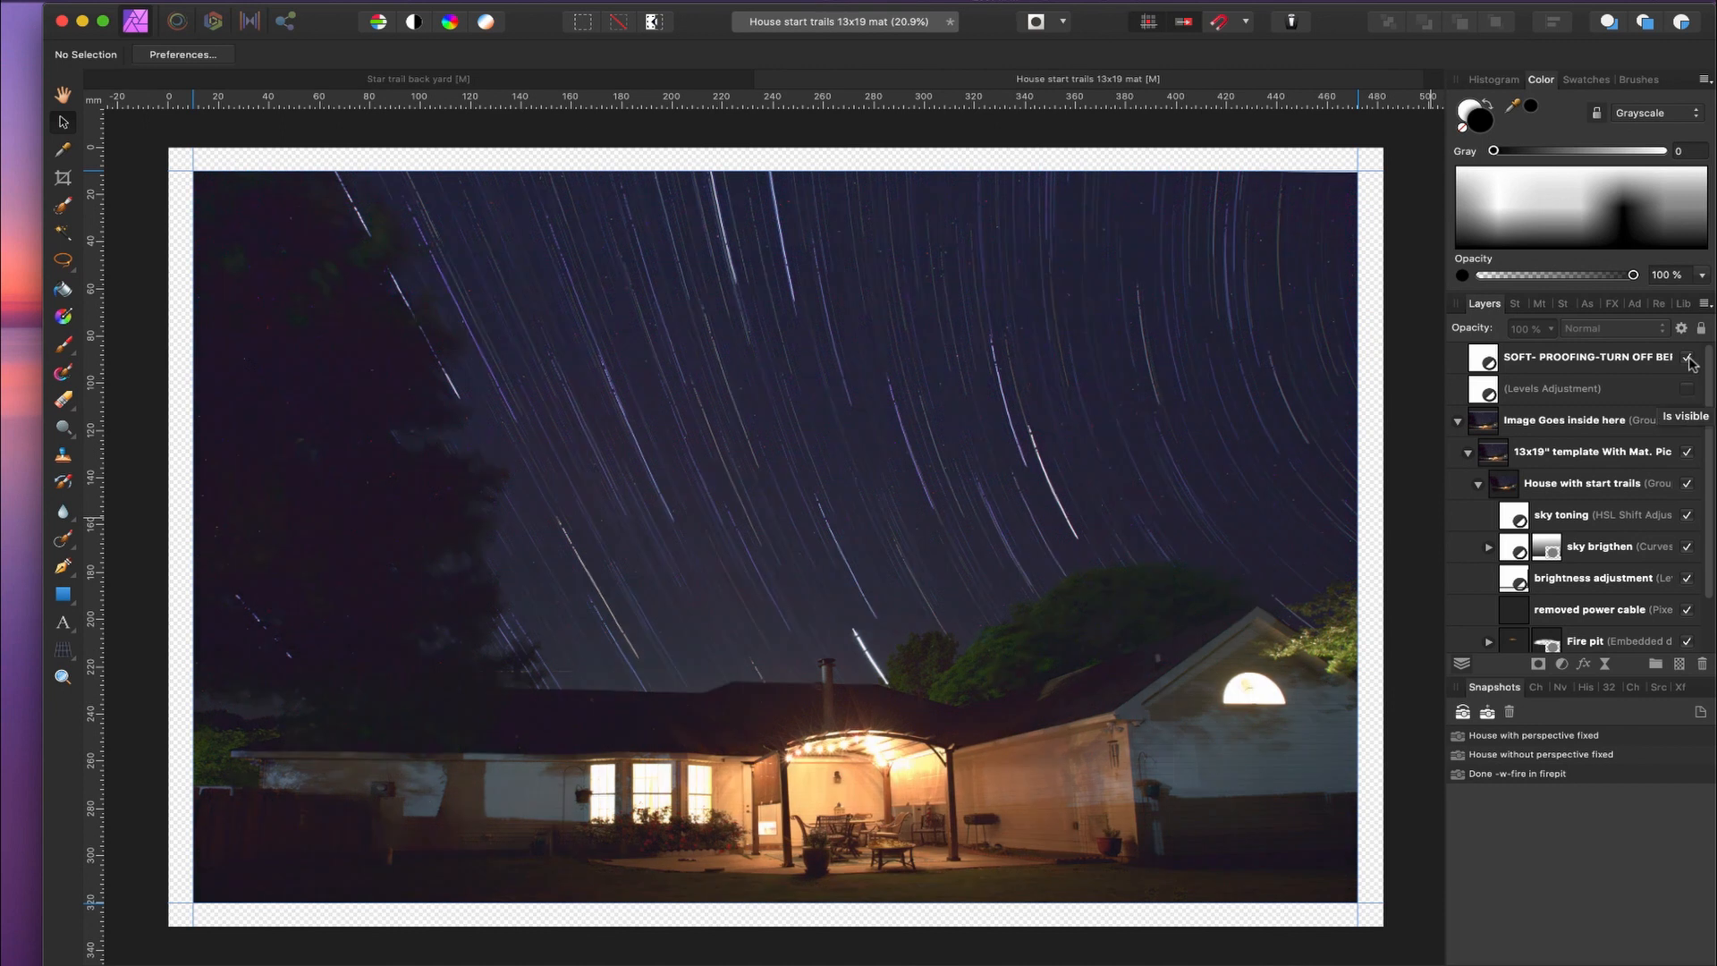